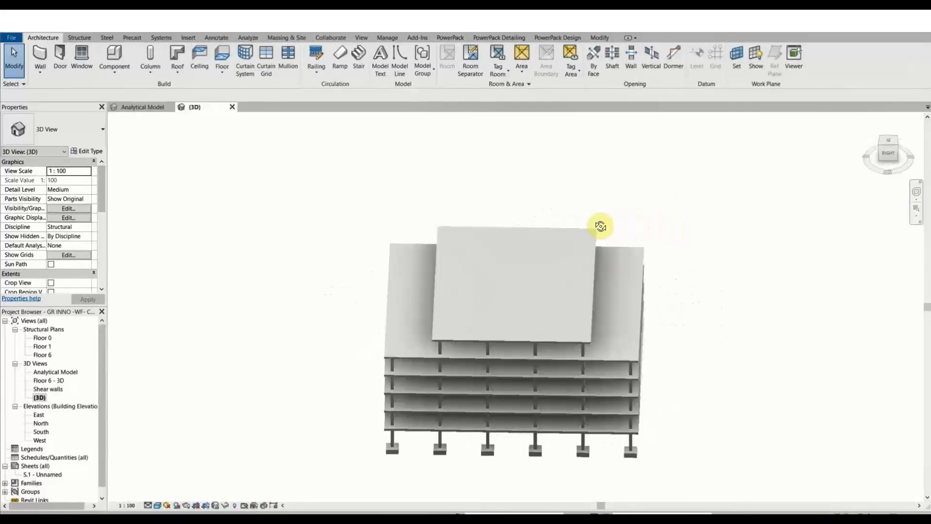
Orbit the Revit building to view it from several corners and from behind.
left_click_drag(601, 225, 528, 238)
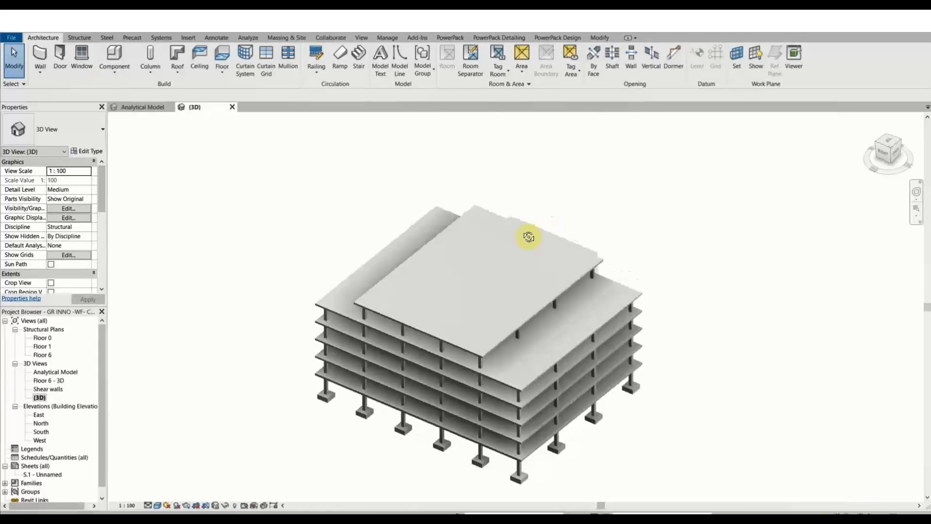
left_click_drag(527, 237, 397, 215)
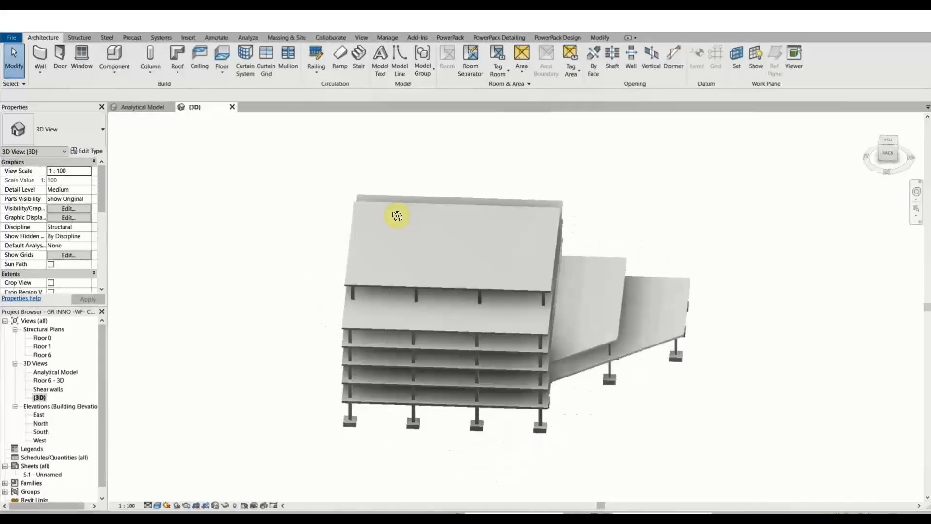
left_click_drag(397, 215, 334, 168)
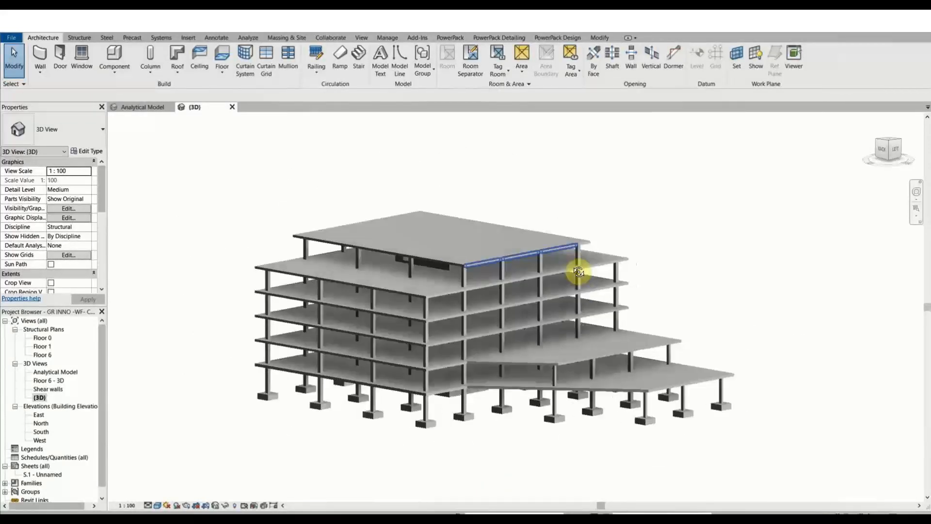
left_click_drag(579, 273, 588, 320)
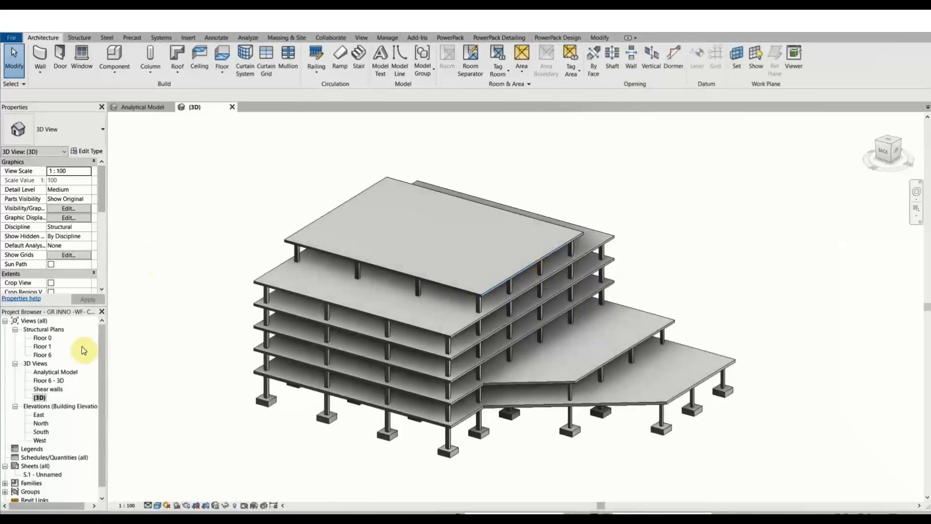
Open the Analytical Model 3D view from the Project Browser's 3D Views.
left_click(42, 347)
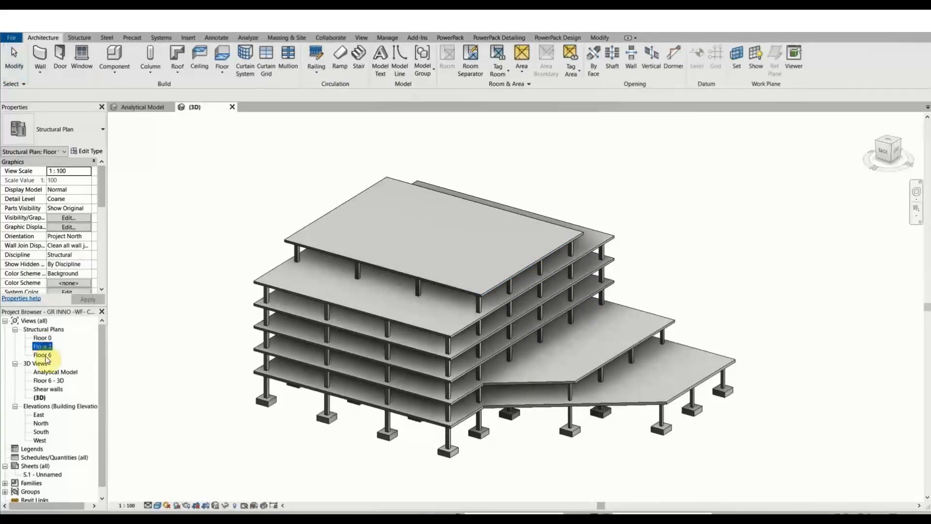
left_click(41, 354)
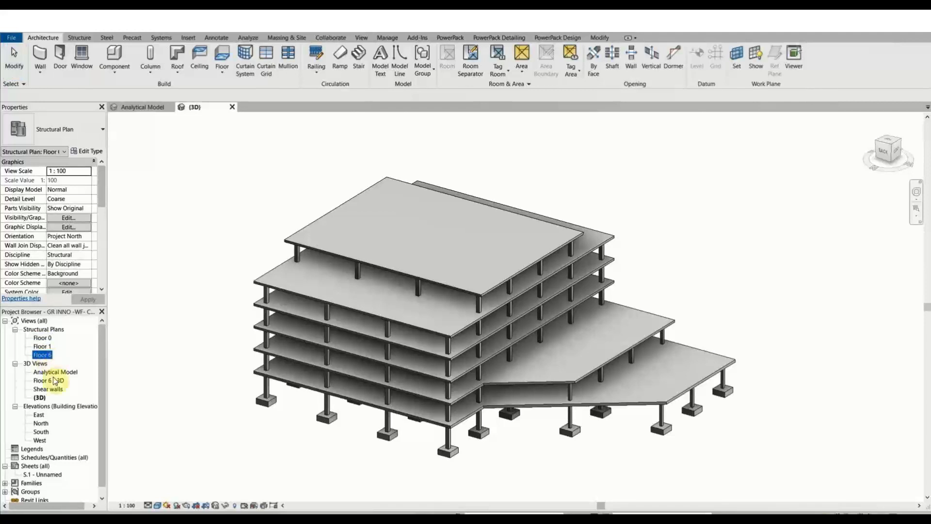
double_click(54, 372)
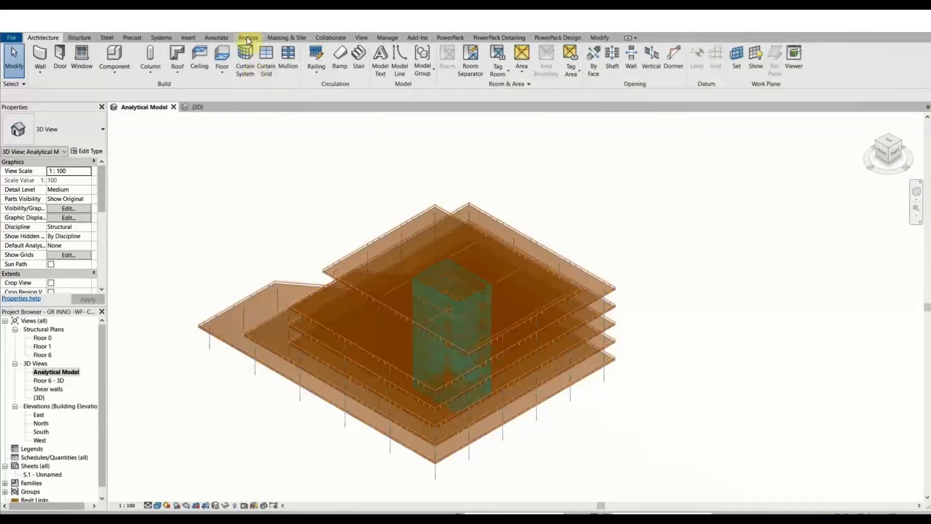
left_click(249, 37)
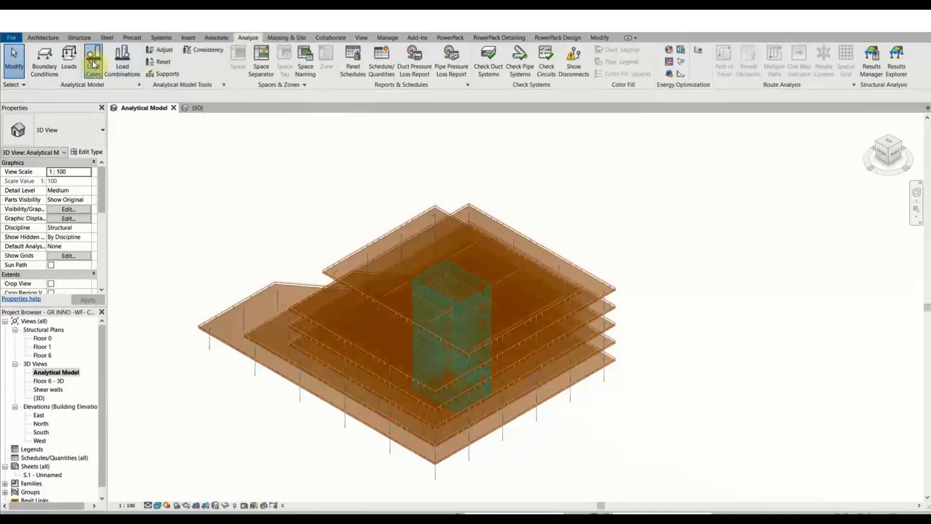
left_click(93, 59)
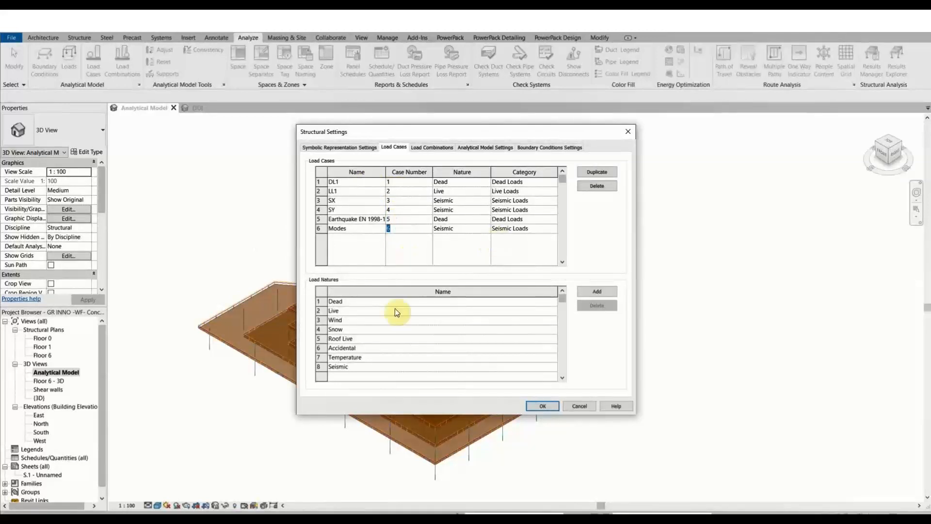
left_click(341, 347)
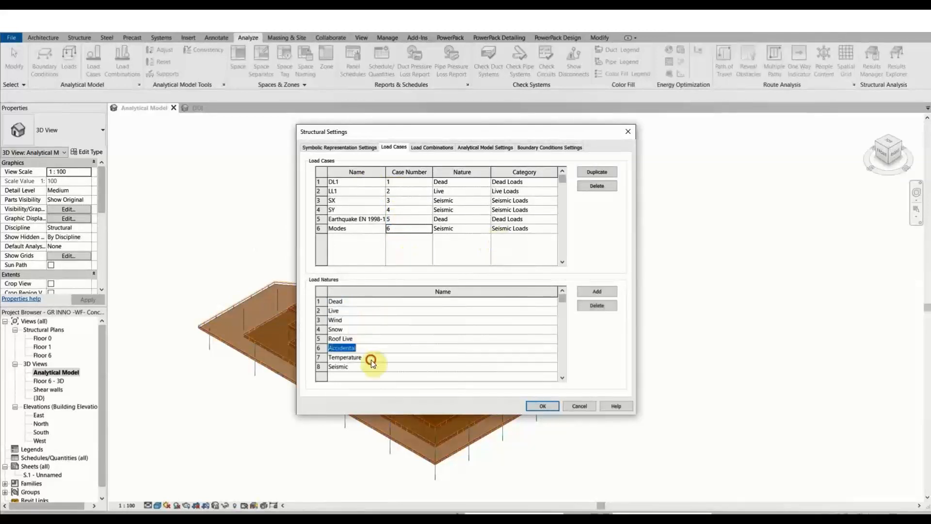
left_click(542, 406)
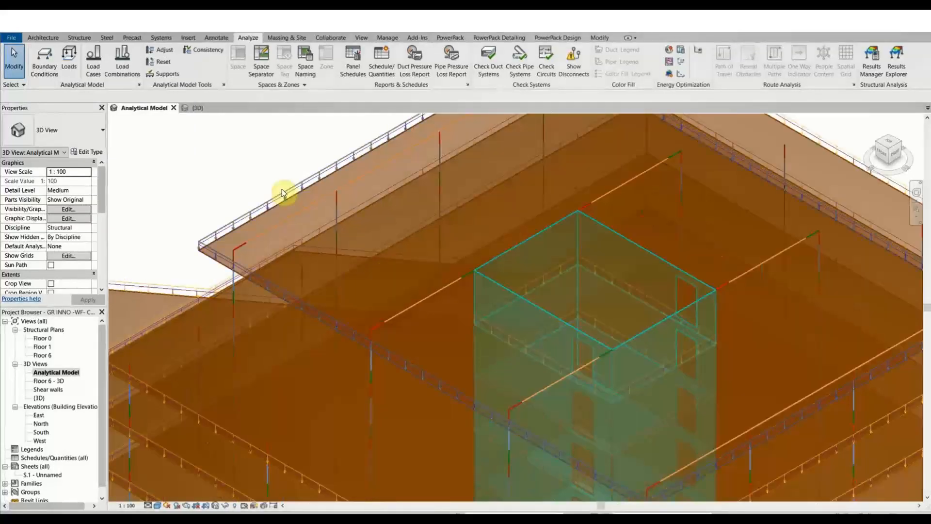
left_click(285, 193)
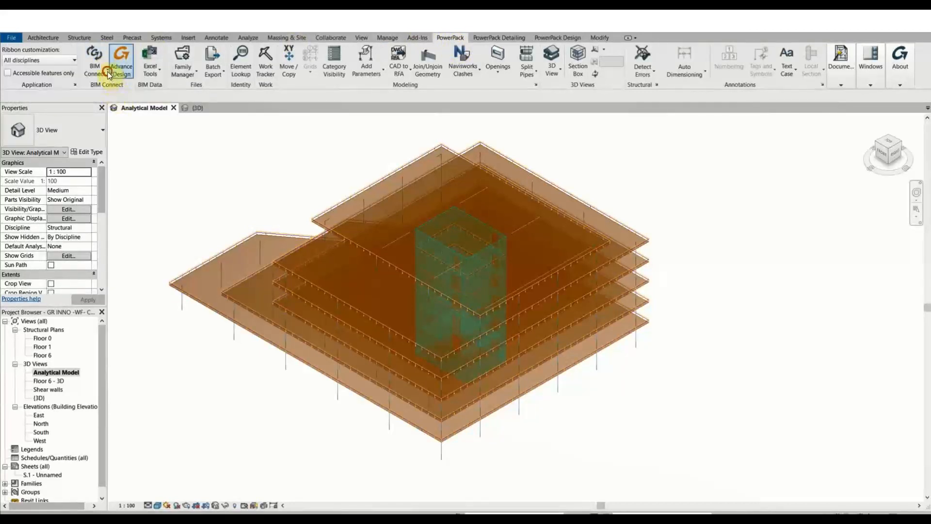
left_click(93, 59)
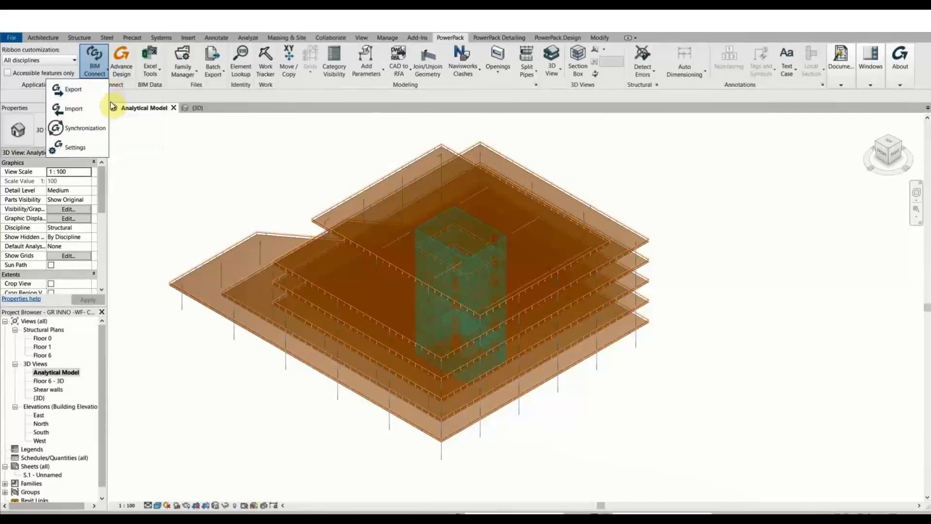
mouse_move(73, 108)
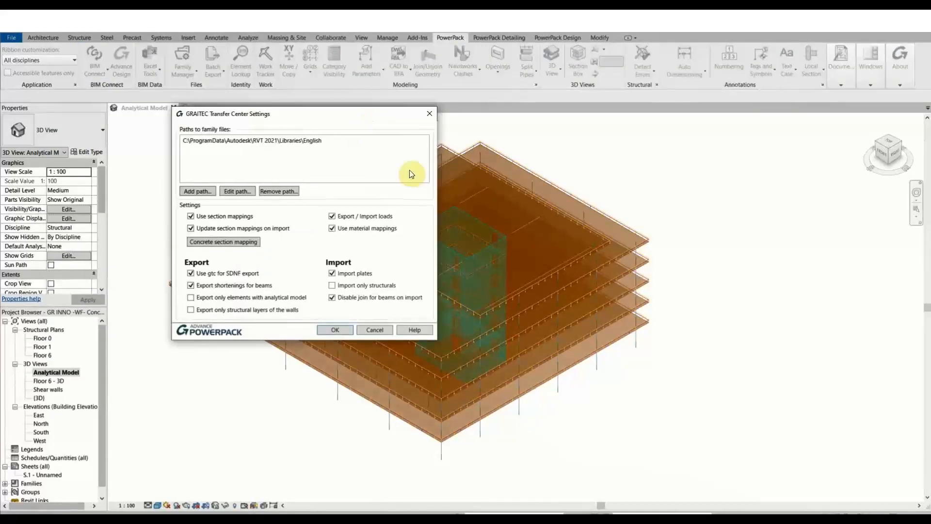
left_click(334, 329)
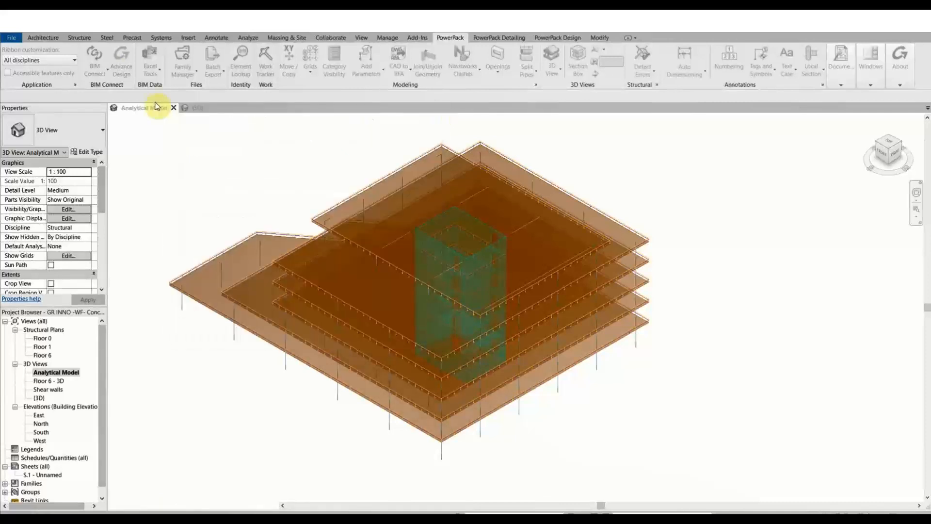
mouse_move(122, 59)
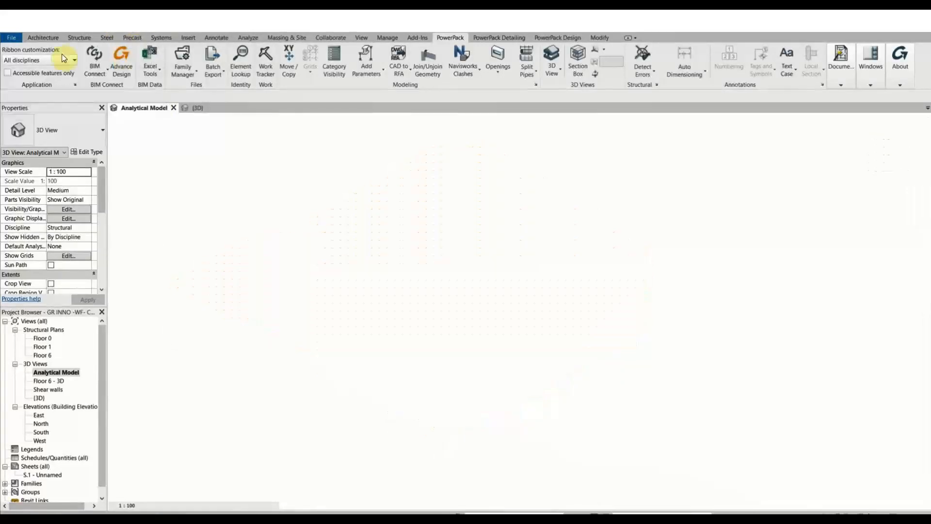
left_click(121, 59)
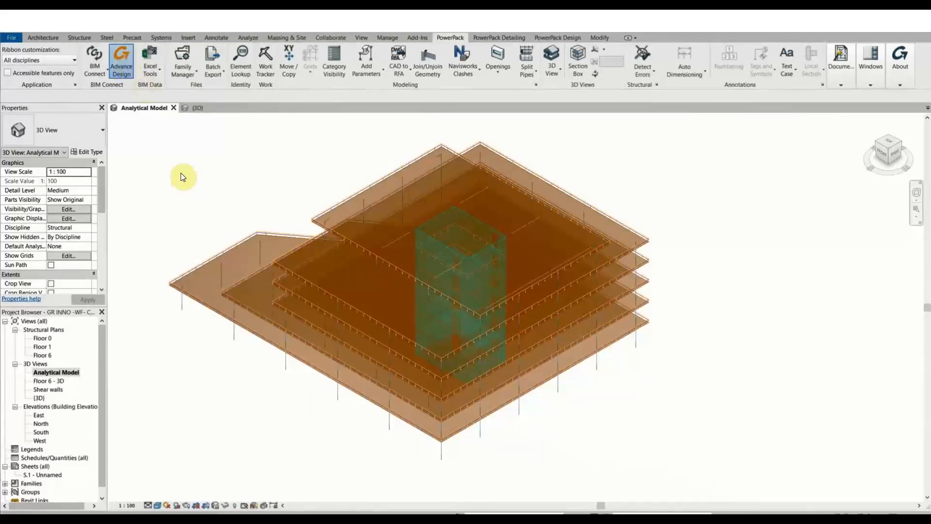
Export the model to Advance Design, mapping C35/45 to GTC C35/45 and requesting a report.
left_click(121, 61)
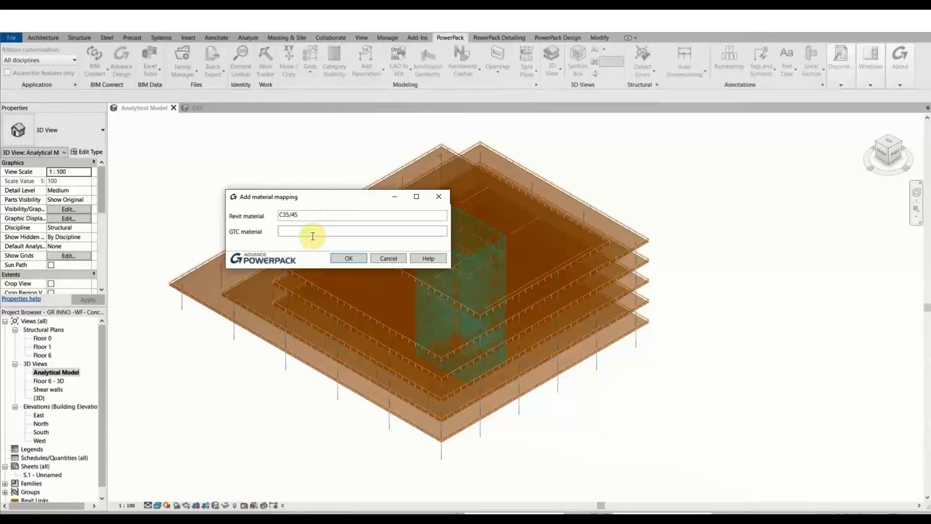
type("C35/45")
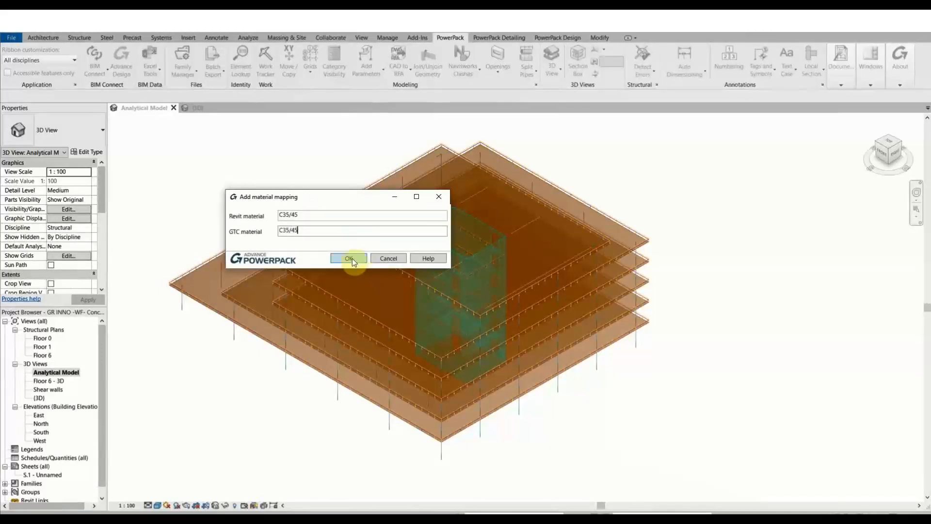
left_click(349, 257)
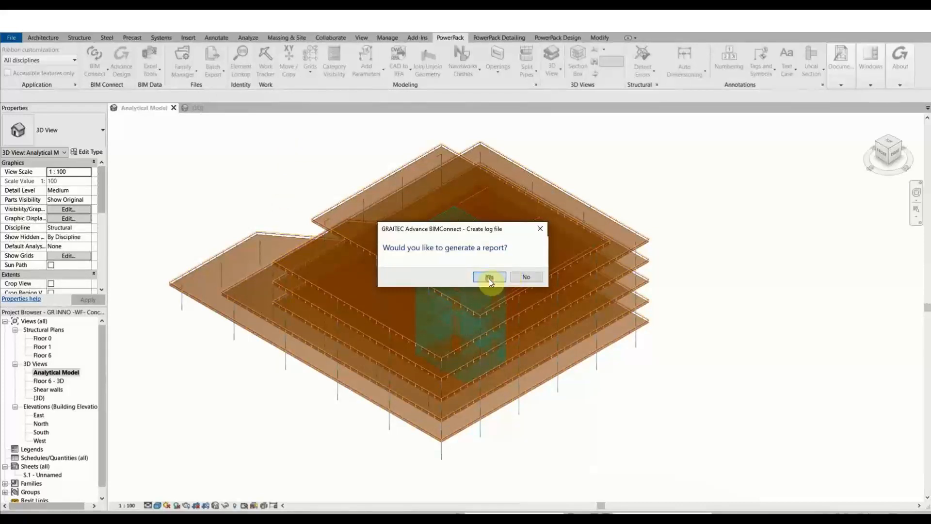
left_click(488, 277)
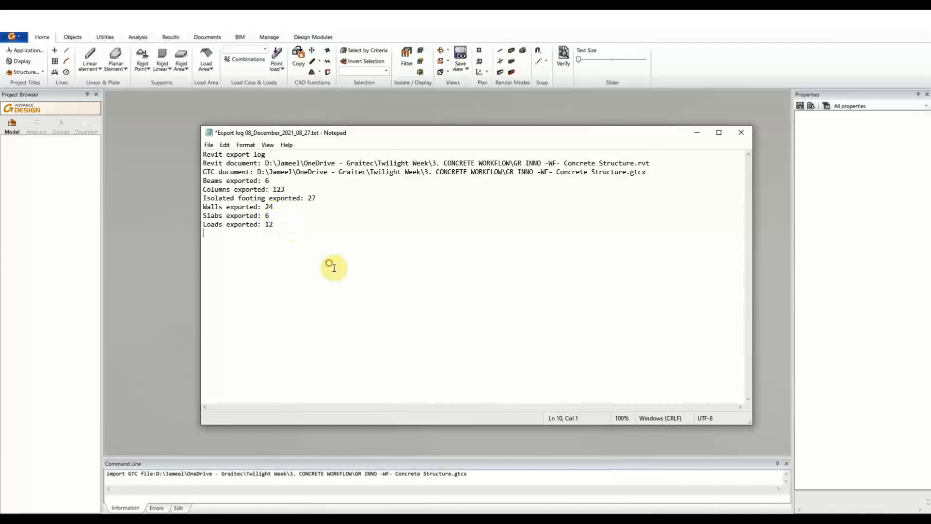
Close the export log and assign C35/45 from the CONCRETE library to the unrecognised concrete.
left_click(741, 133)
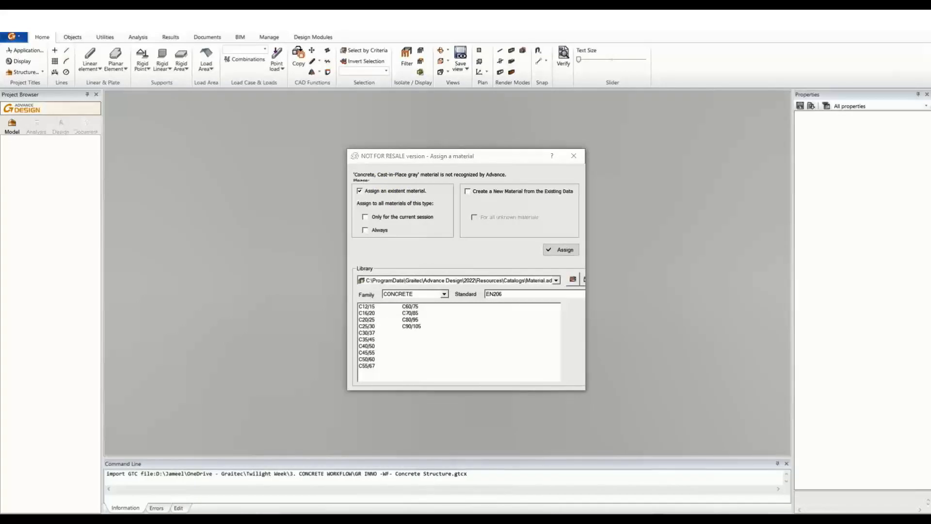
left_click(360, 191)
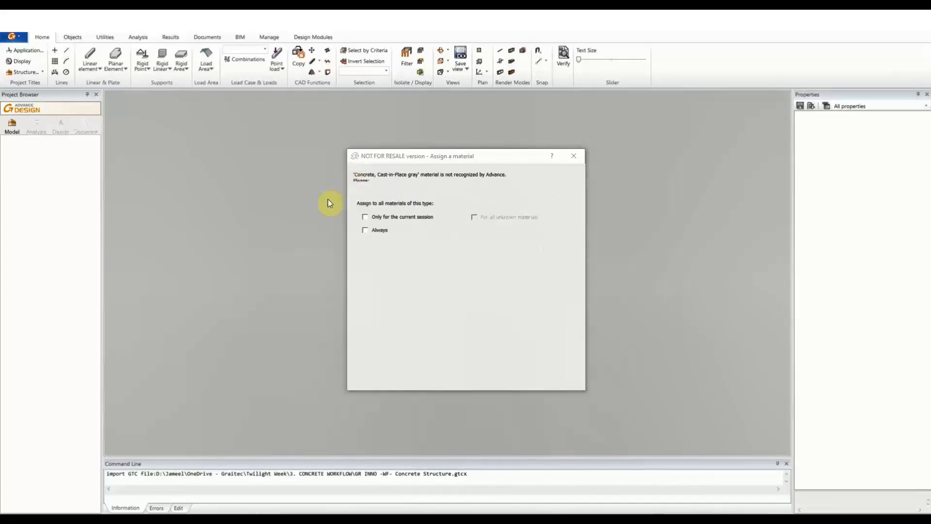
left_click(360, 190)
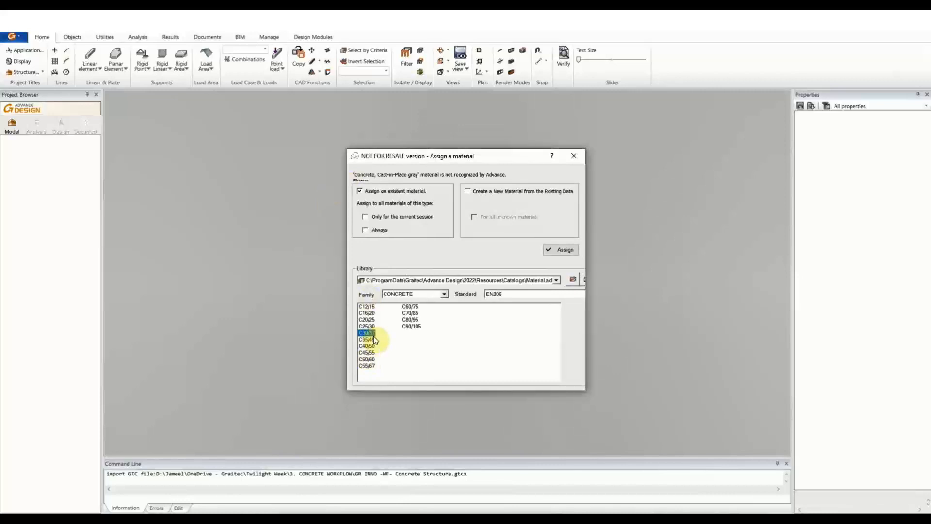
left_click(367, 339)
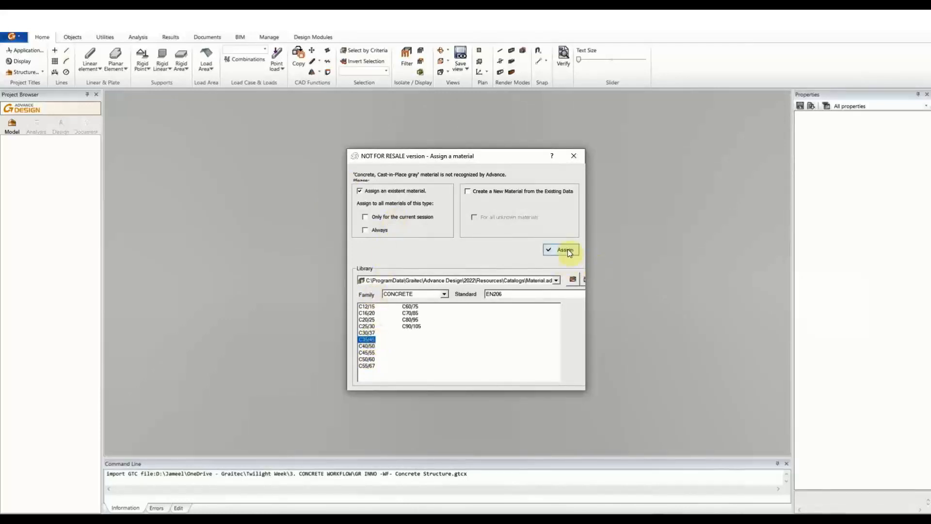
left_click(561, 250)
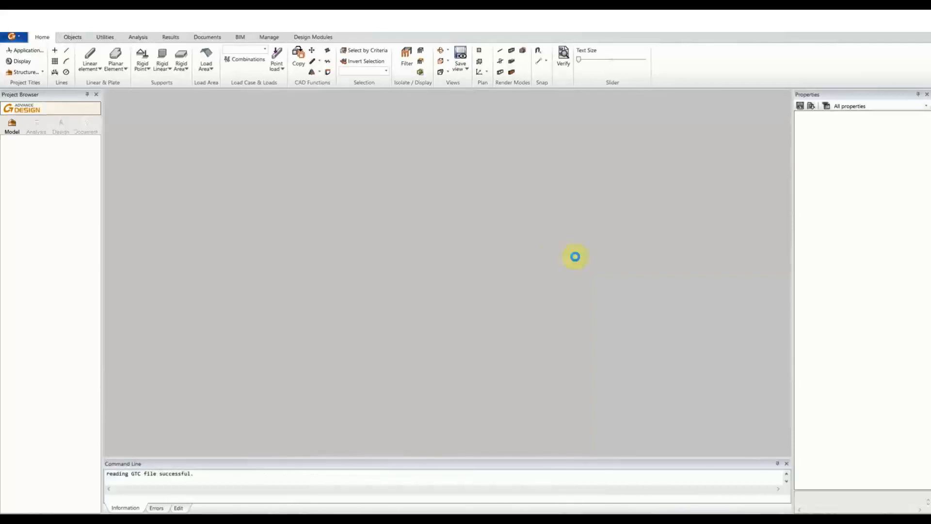
mouse_move(421, 277)
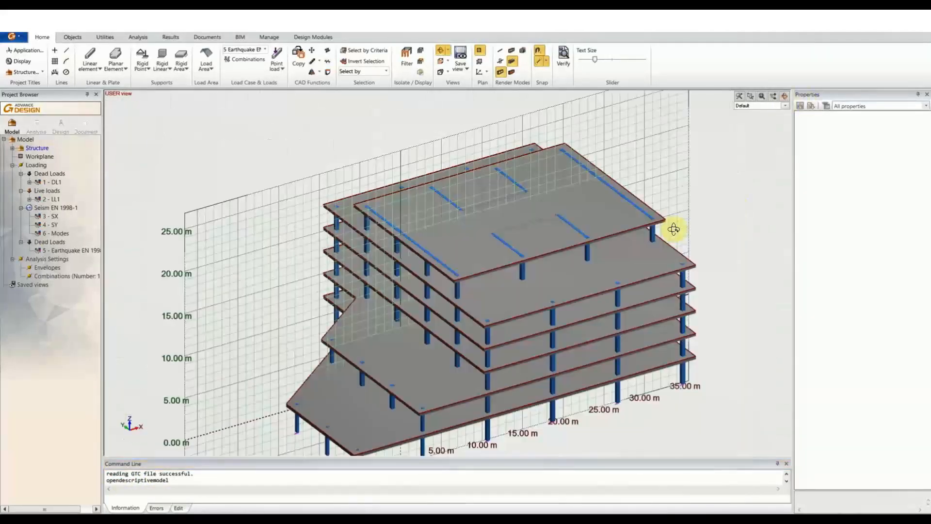
Expand the Structure tree to inspect Floor 1 and Floor 2 elements, then collapse it.
left_click_drag(674, 229, 872, 230)
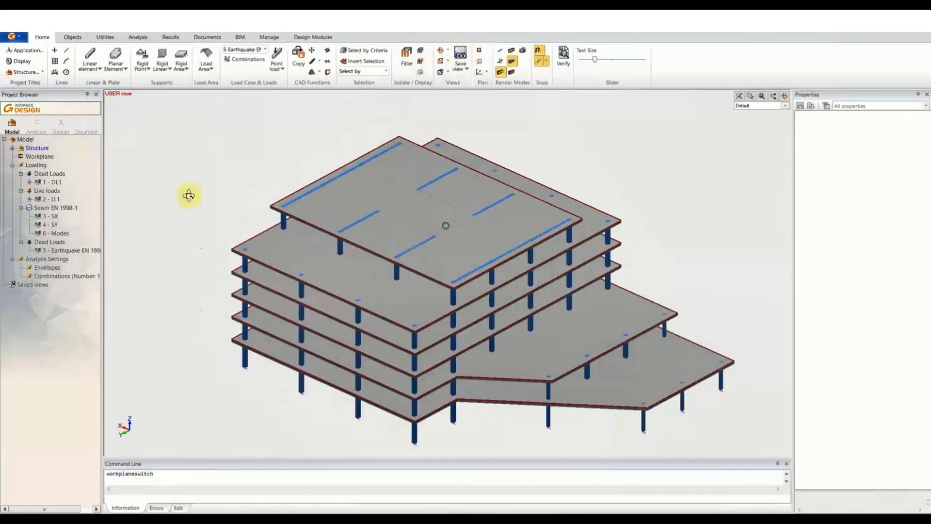
left_click(37, 148)
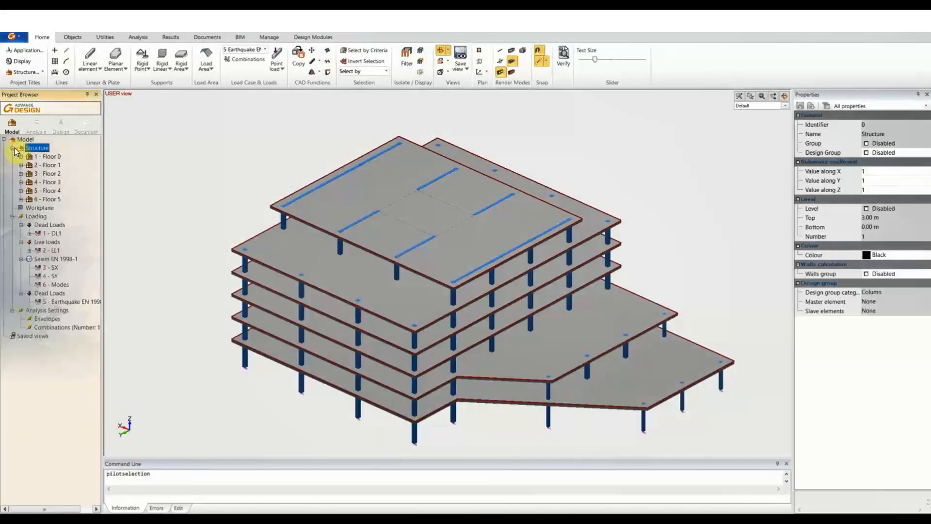
left_click(48, 164)
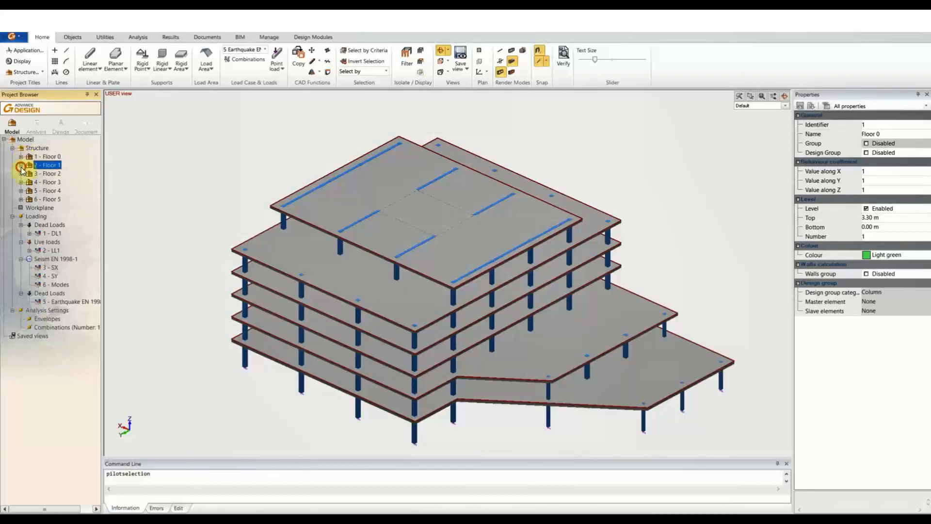
left_click(21, 172)
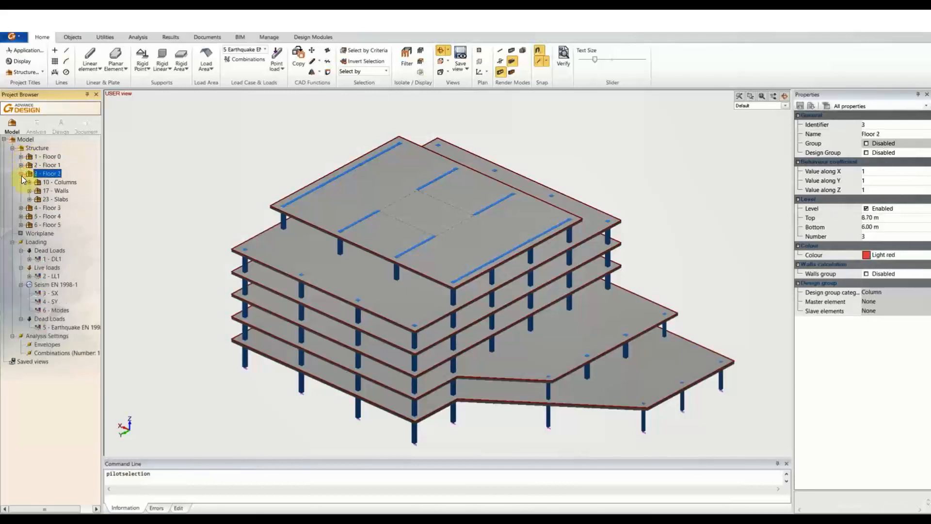
left_click(60, 181)
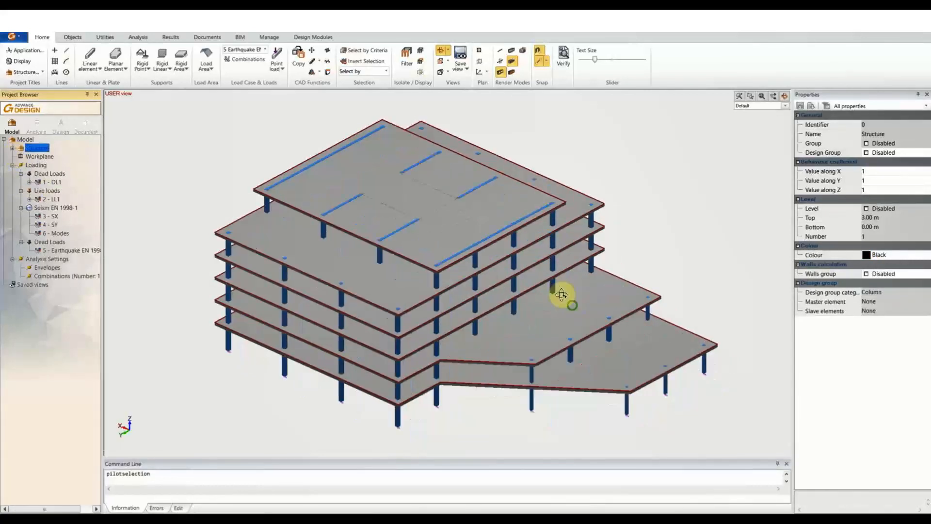
Auto-scale the loads, then review load case DL1 and the -1.50 kN live area load.
right_click(561, 294)
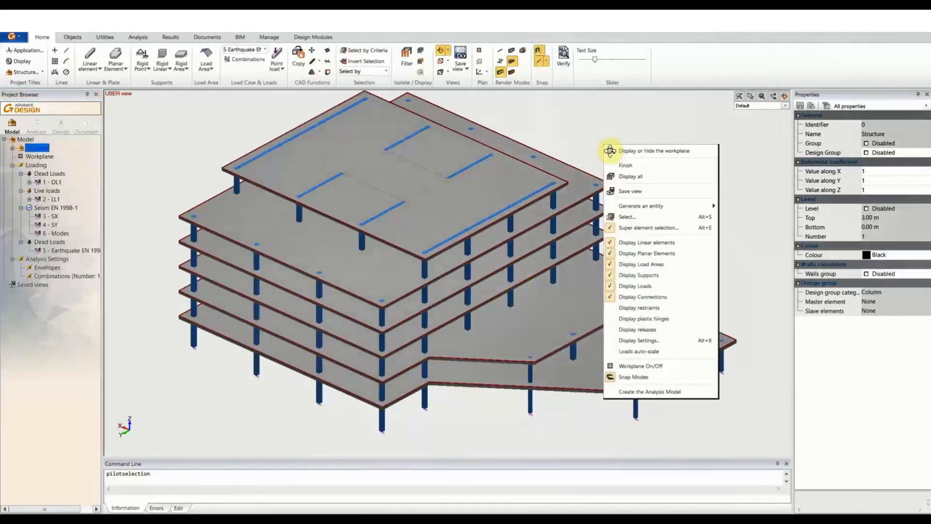
left_click(639, 351)
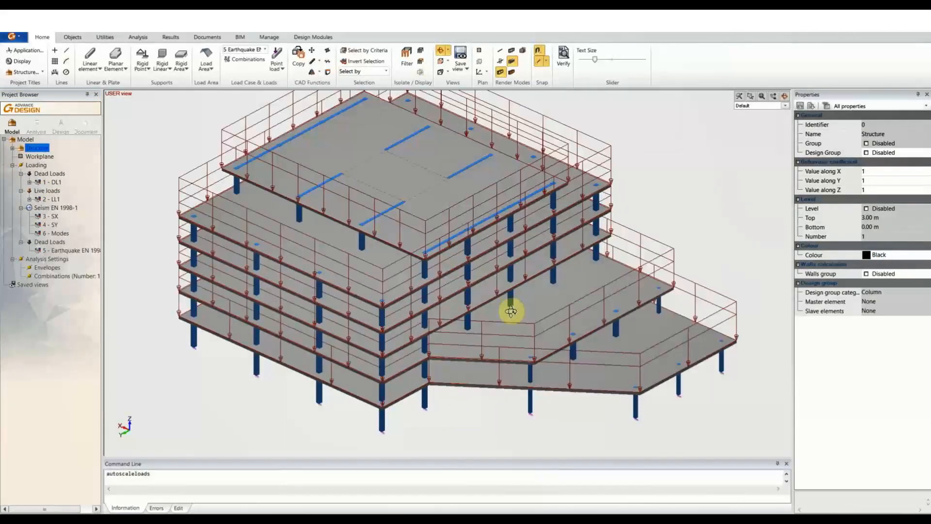
left_click_drag(510, 312, 204, 156)
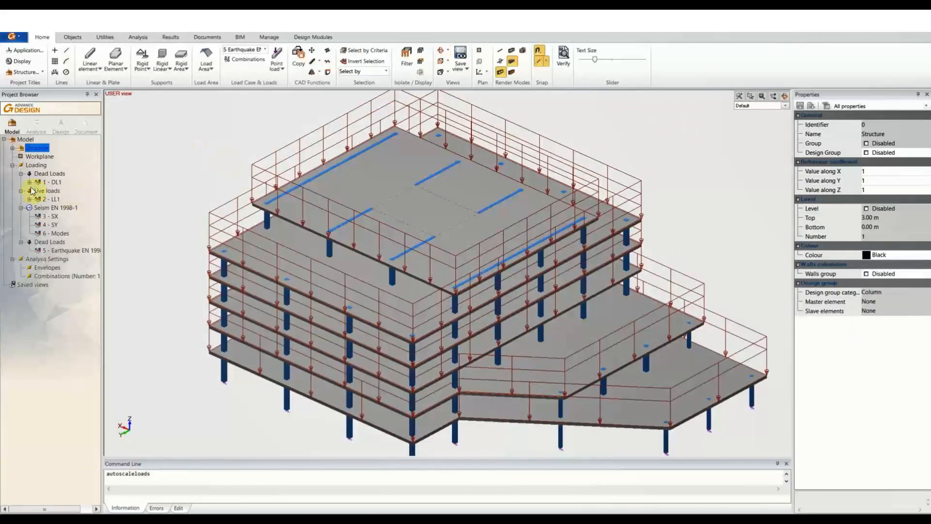
left_click(52, 182)
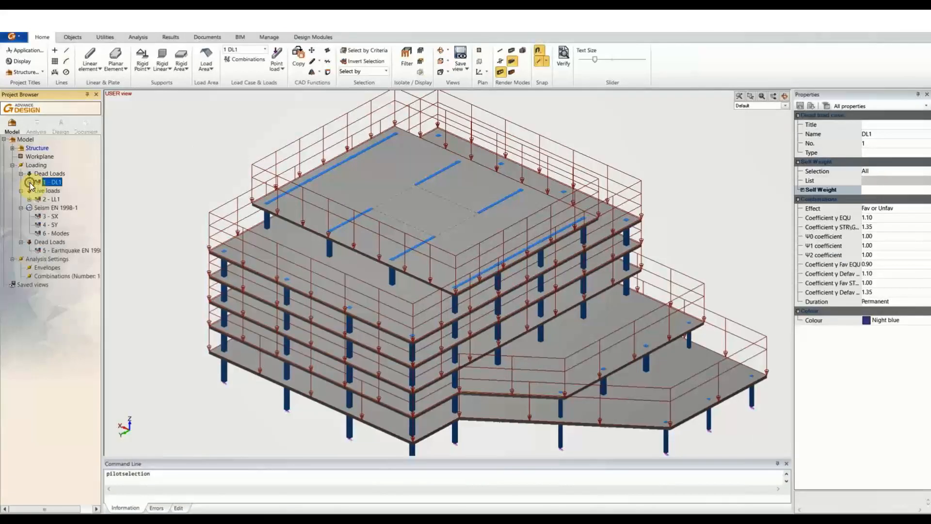
left_click(52, 198)
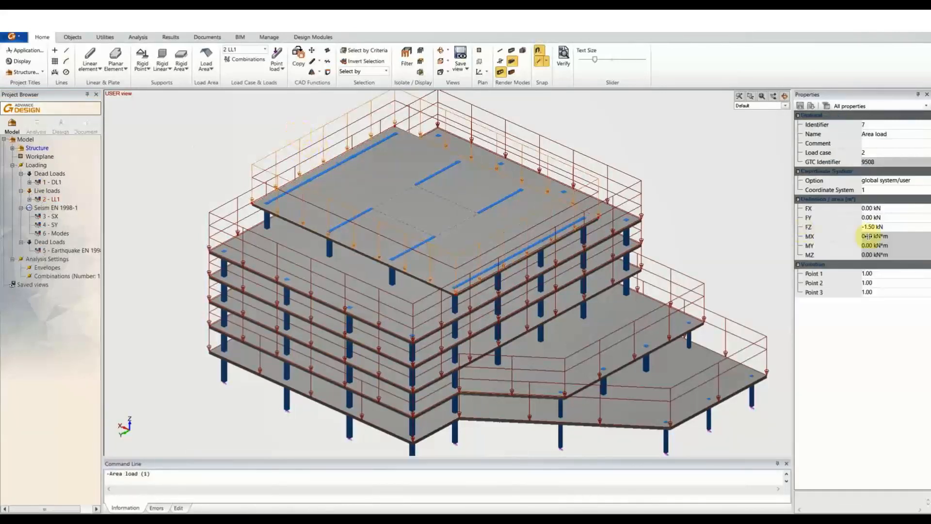
left_click(873, 227)
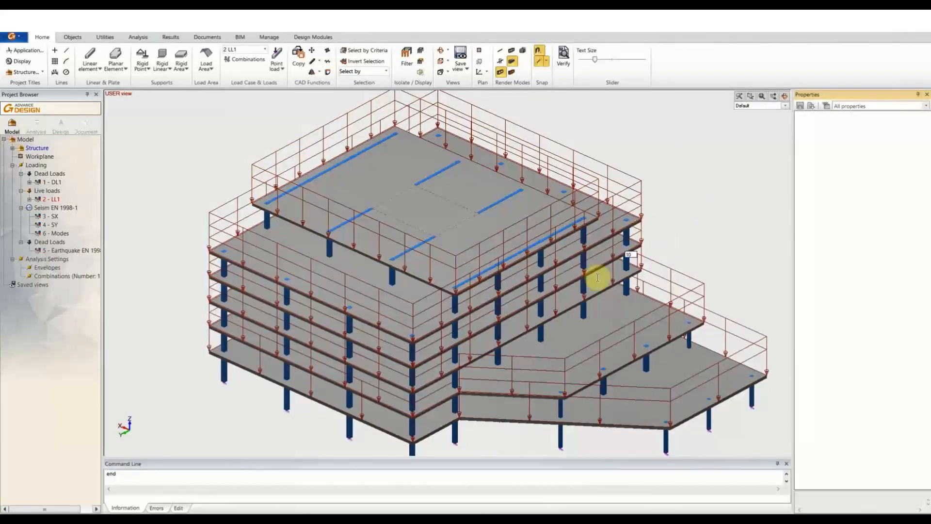
Inspect a column's fixed support with its 1.60 m × 1.60 m, 0.65 m deep footing.
left_click_drag(598, 278, 406, 448)
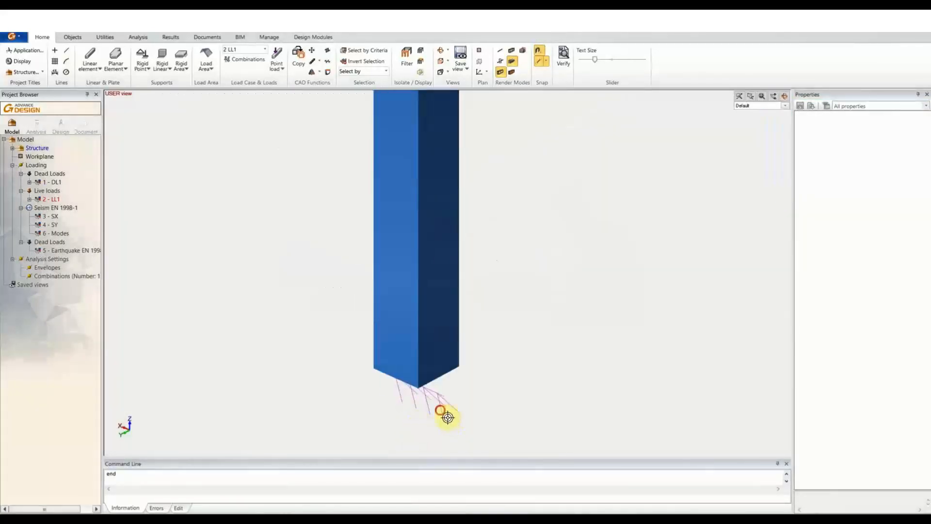
left_click(442, 416)
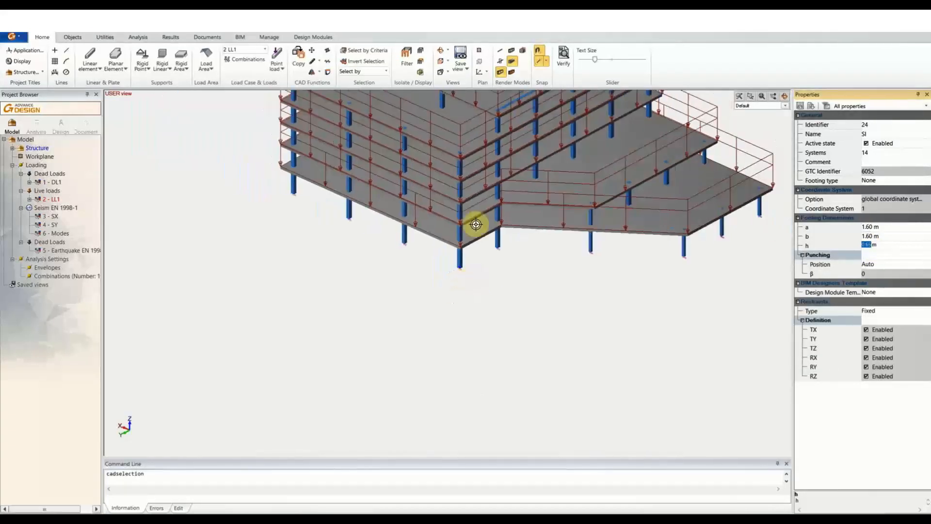
left_click_drag(475, 224, 436, 390)
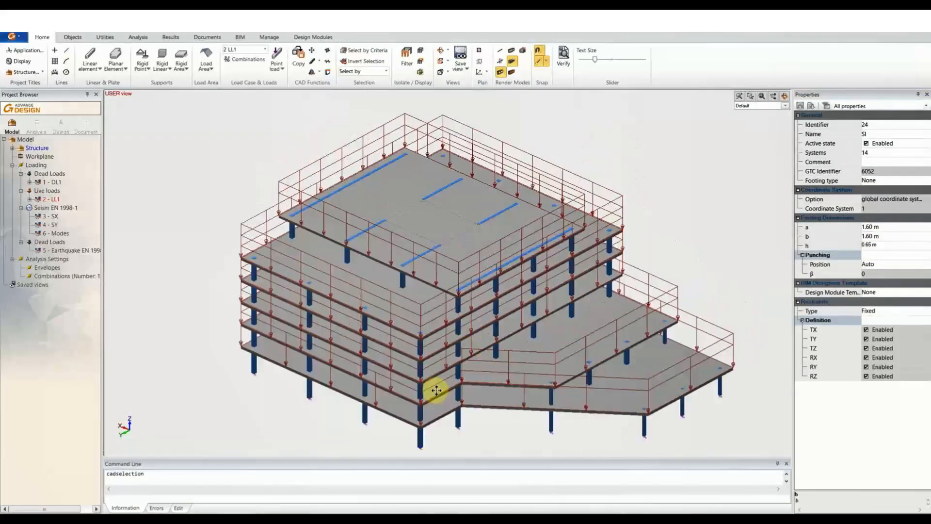
left_click(65, 275)
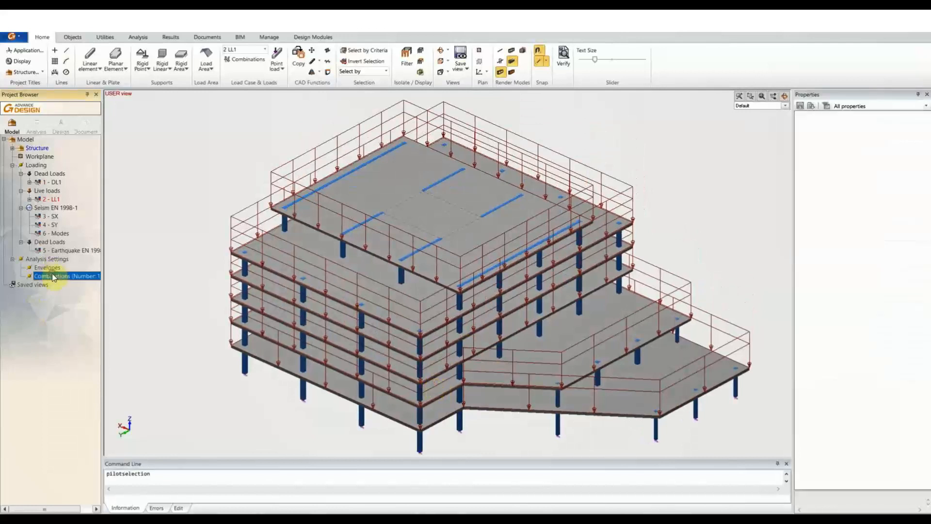
right_click(66, 276)
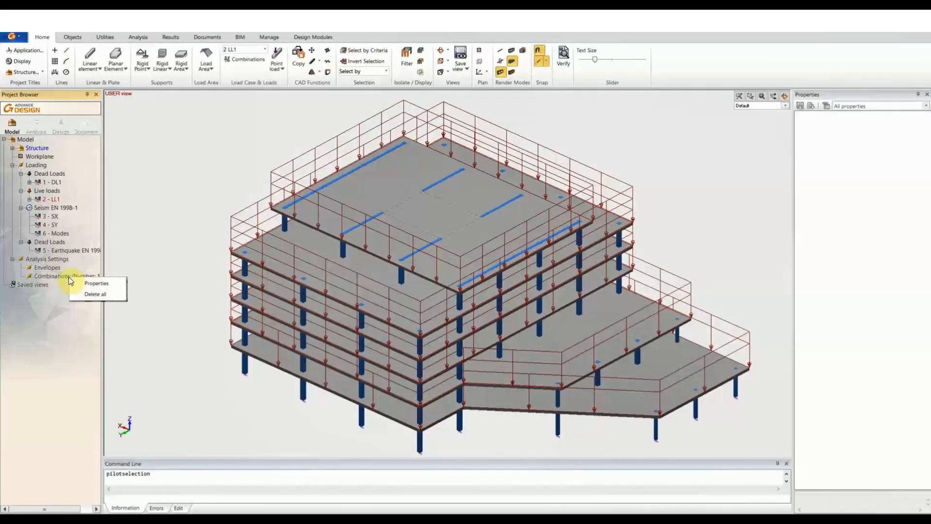
left_click(96, 283)
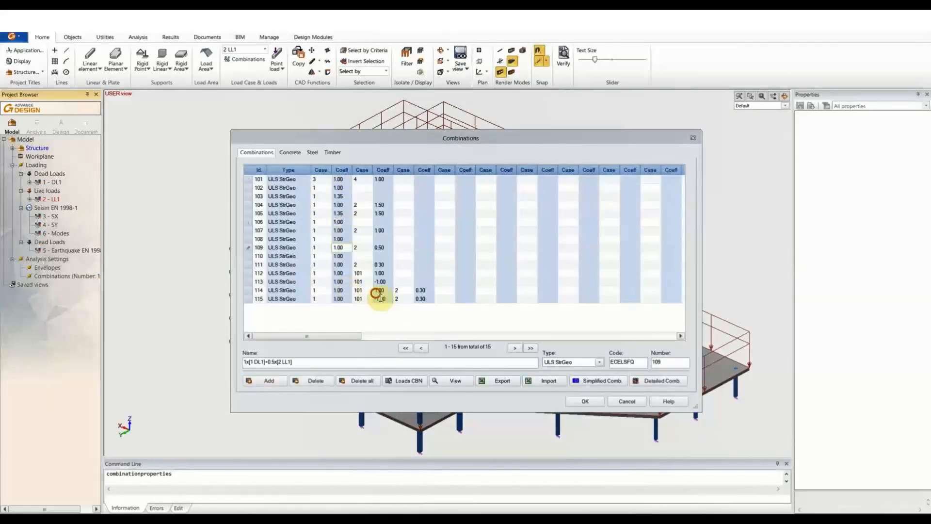
left_click(380, 290)
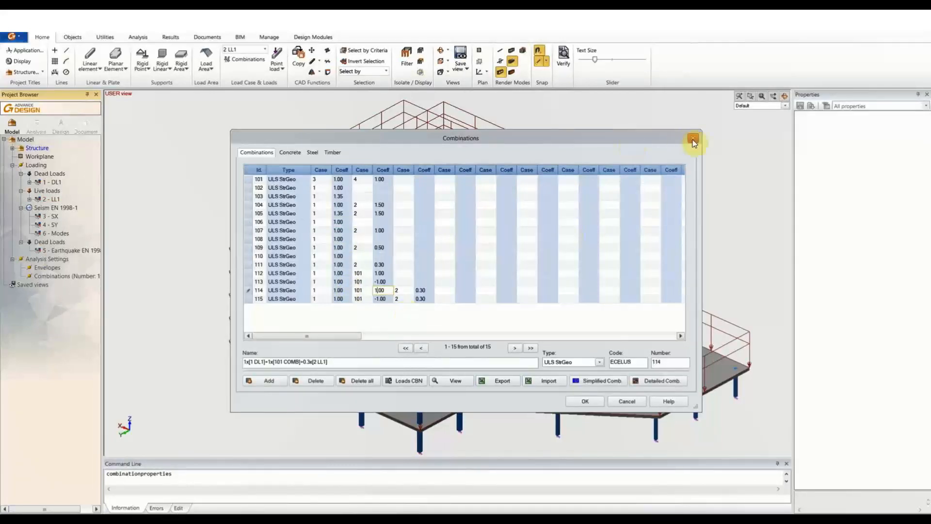
left_click(693, 138)
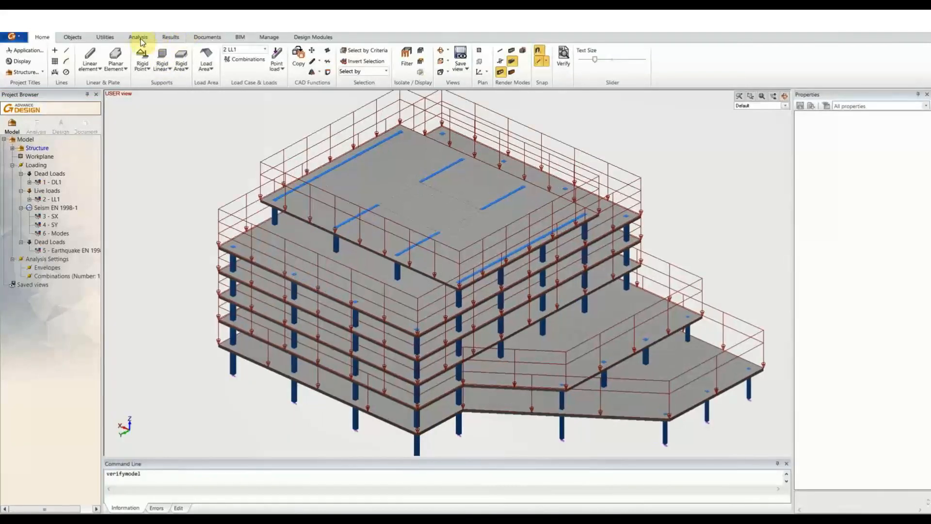
Verify the model from the Analysis tab and accept the no-errors result.
left_click(138, 37)
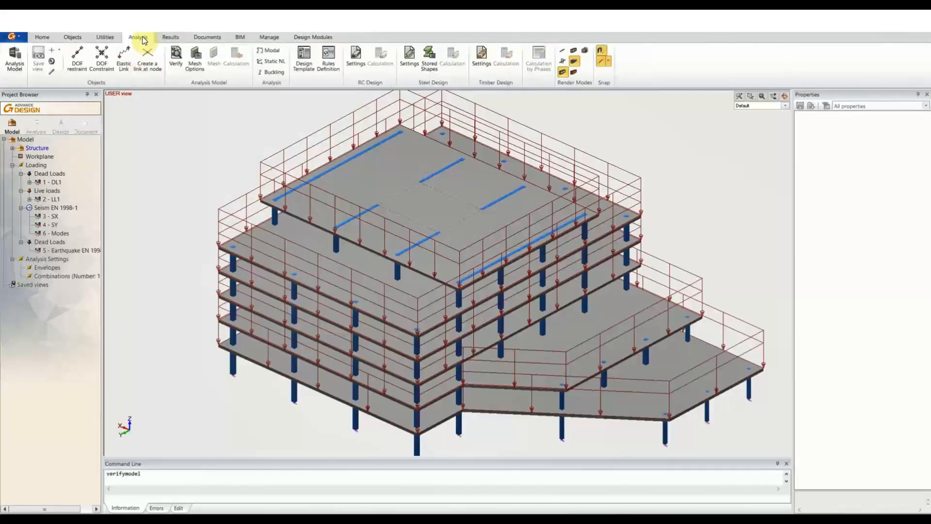
left_click(176, 59)
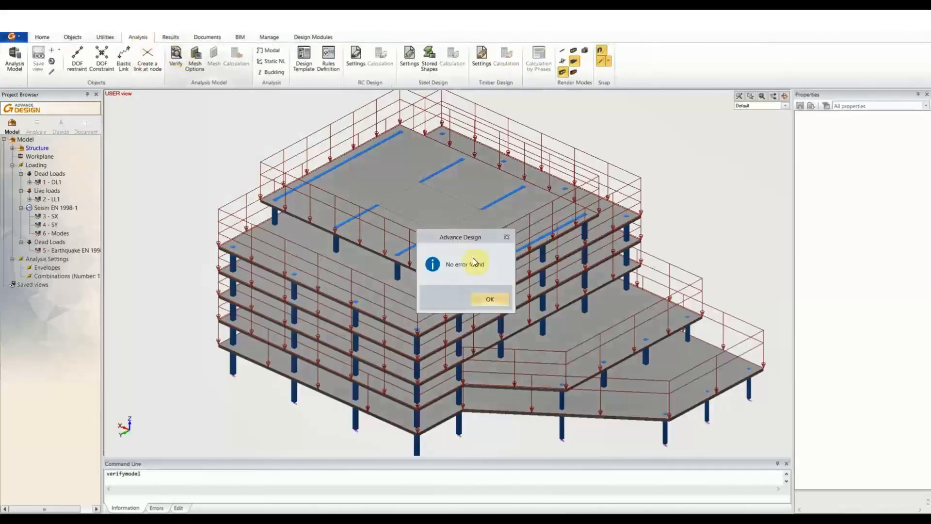
left_click(490, 298)
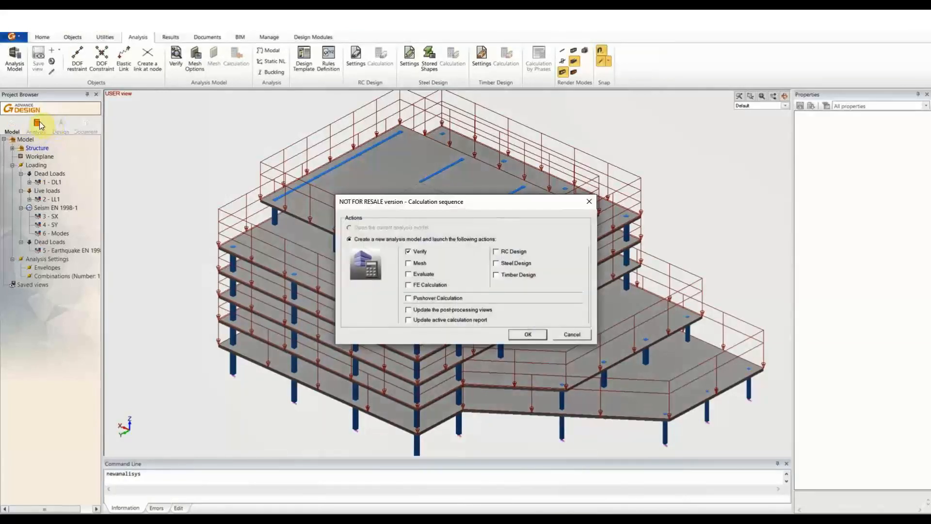
Tick FE Calculation in the calculation sequence and launch it.
left_click(408, 284)
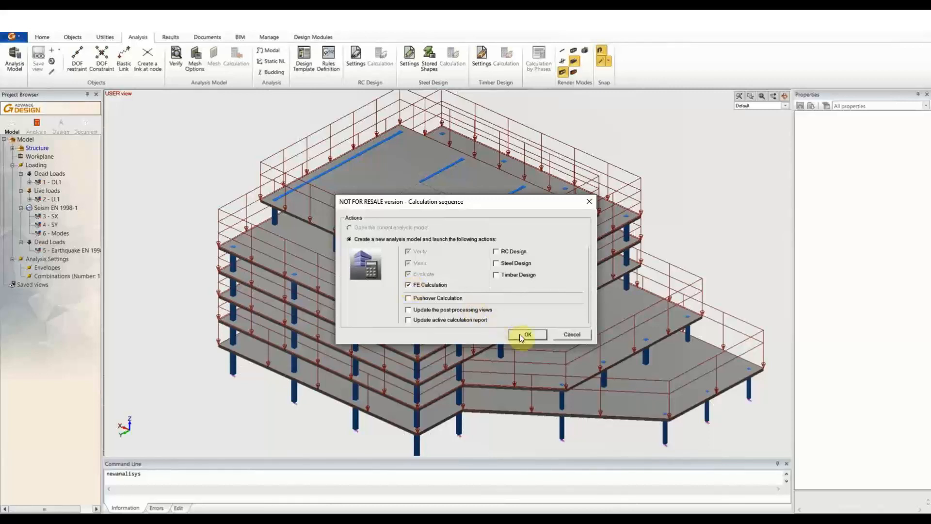
left_click(526, 334)
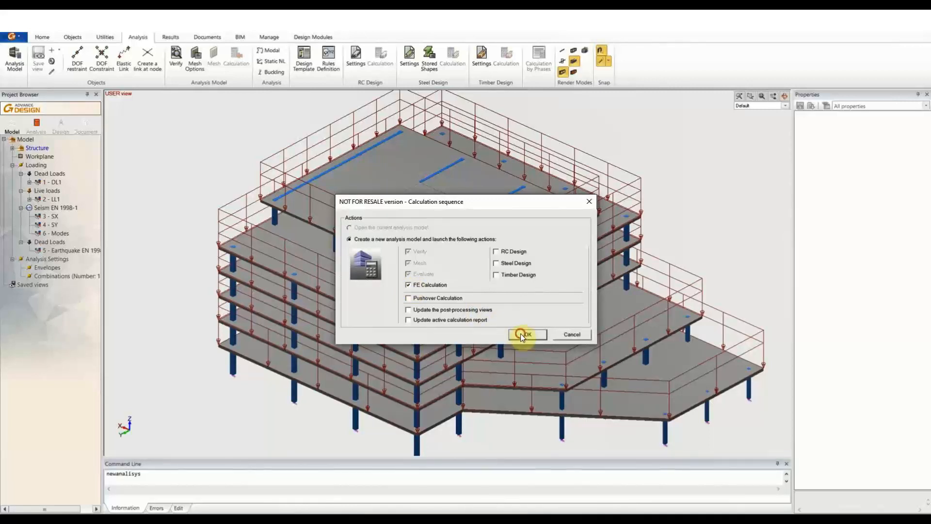
left_click(524, 334)
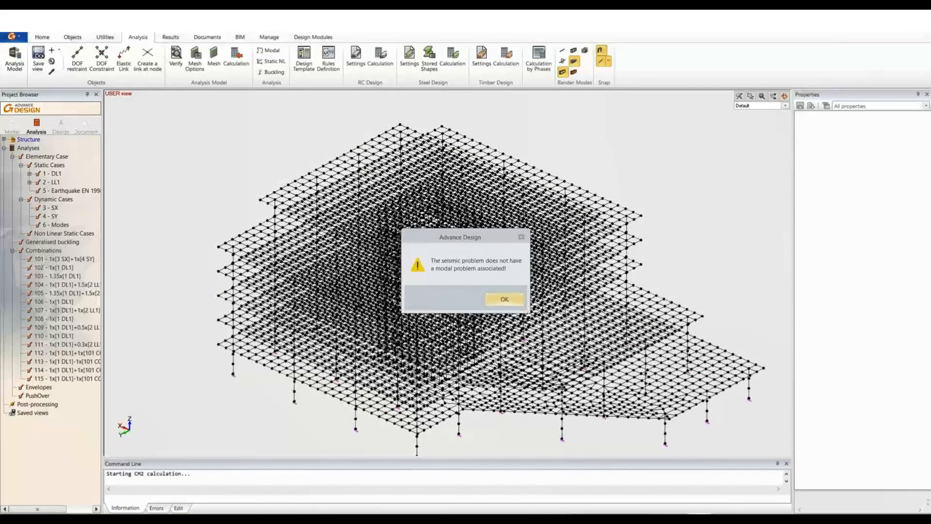
Dismiss the missing modal problem warning, let the calculation finish, and select the whole structure.
left_click(504, 298)
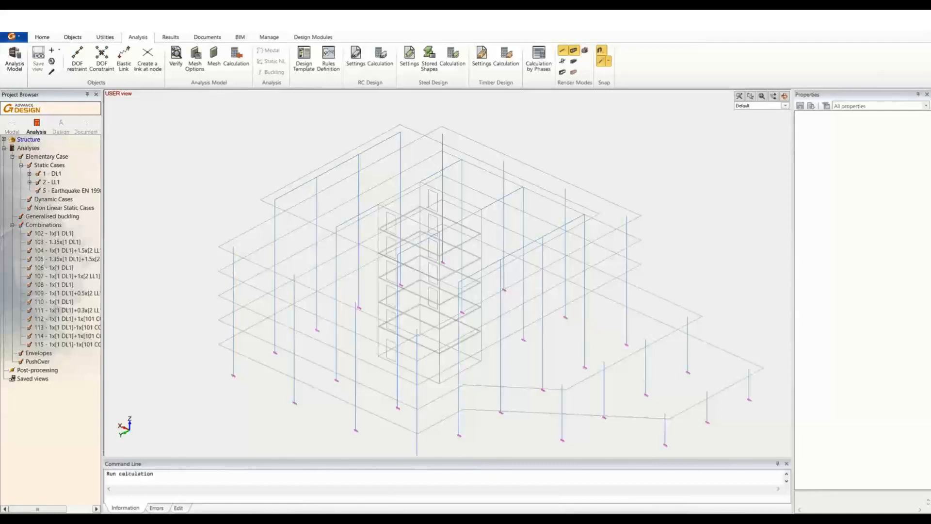
left_click(235, 60)
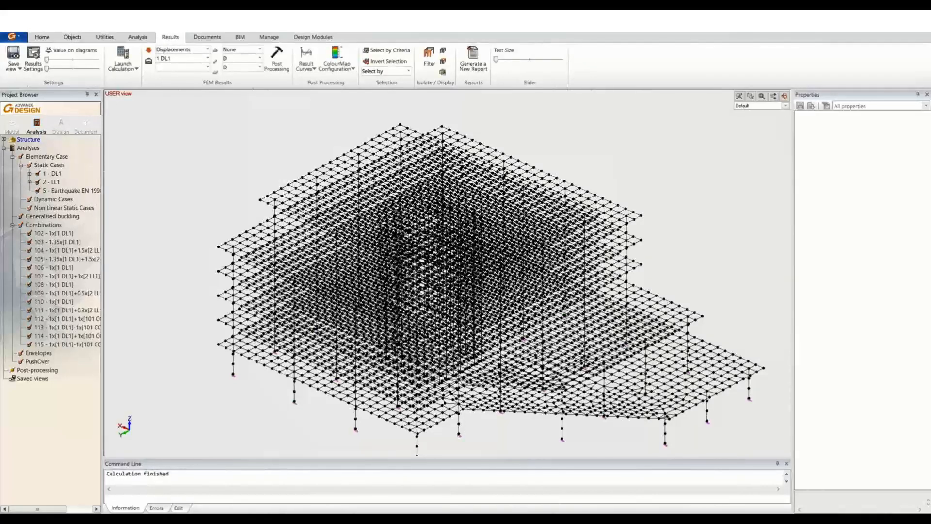
left_click(29, 139)
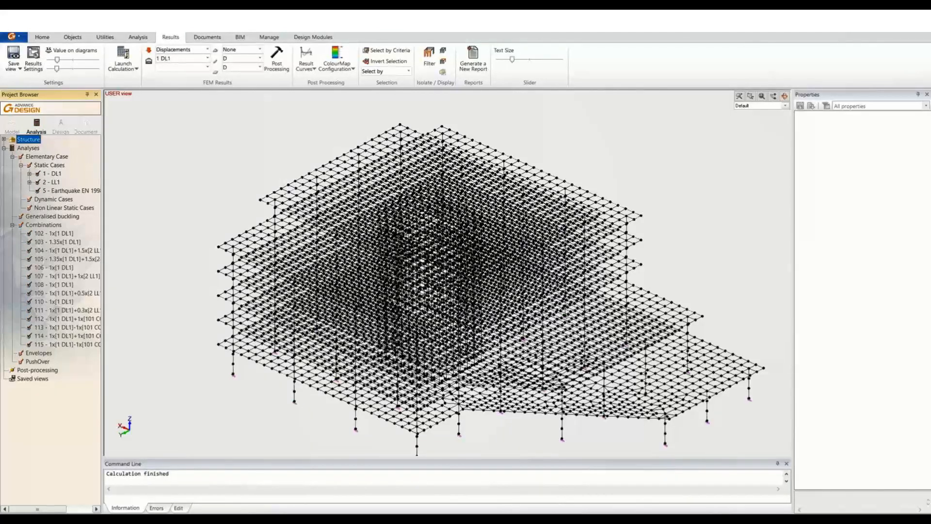
left_click(276, 59)
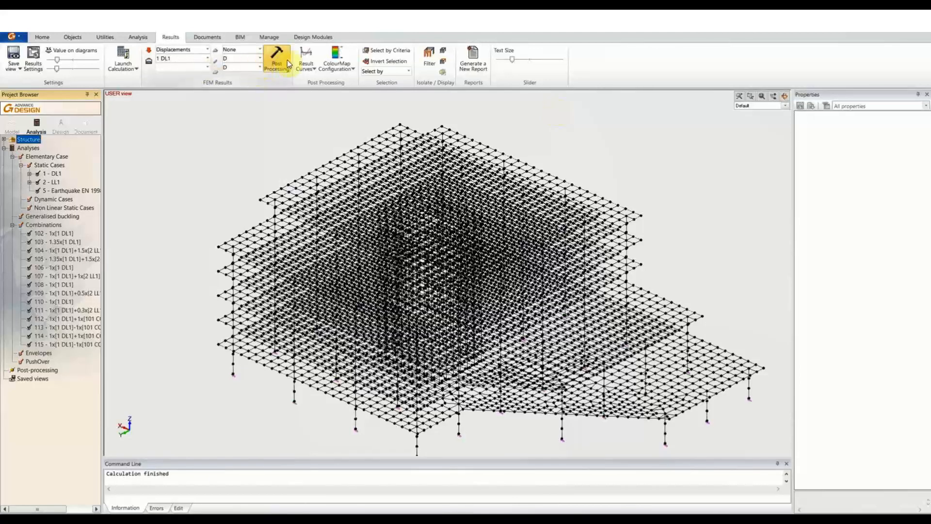
Save the DL1 displacement map (peak 31.84 mm) without animation, then choose Forces.
left_click(276, 60)
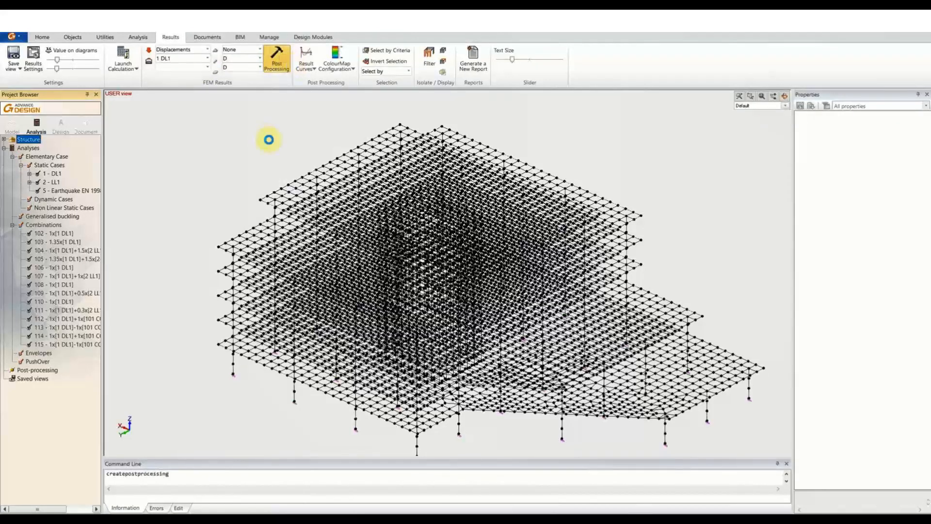
left_click(276, 61)
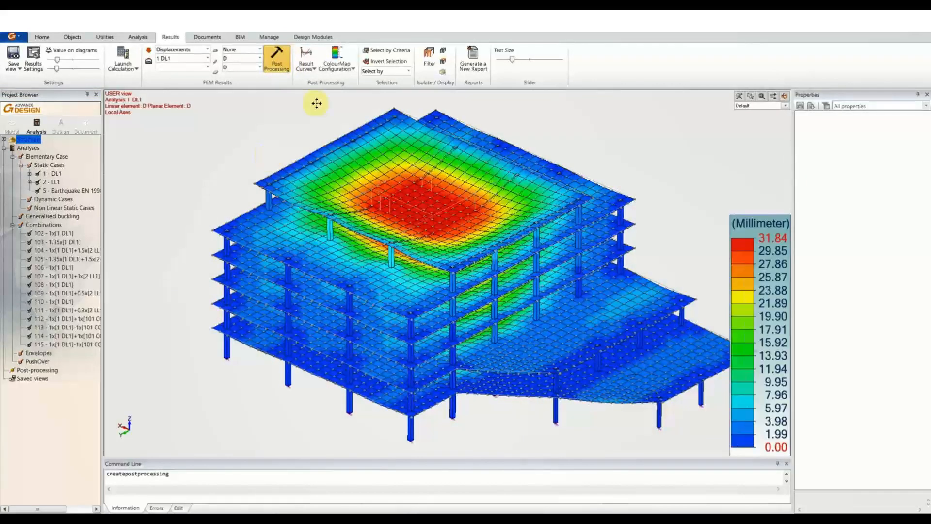
left_click(336, 59)
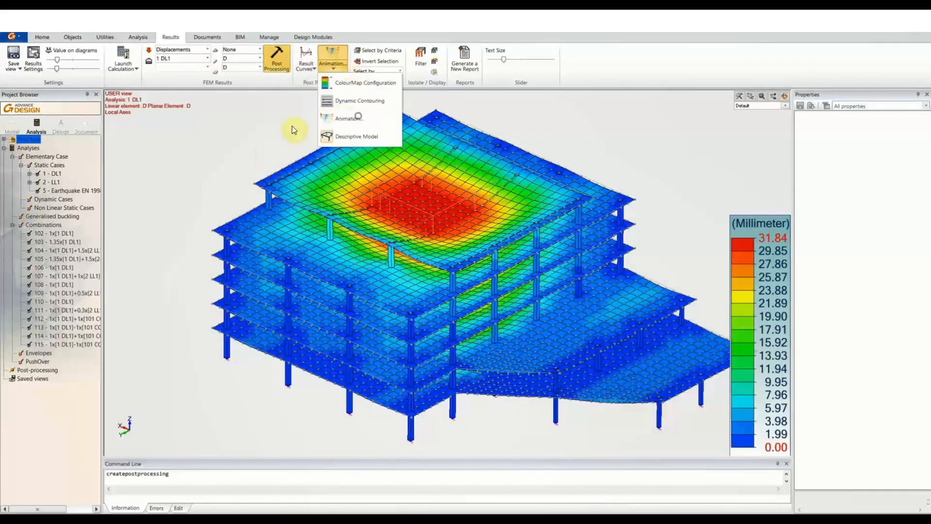
left_click(350, 117)
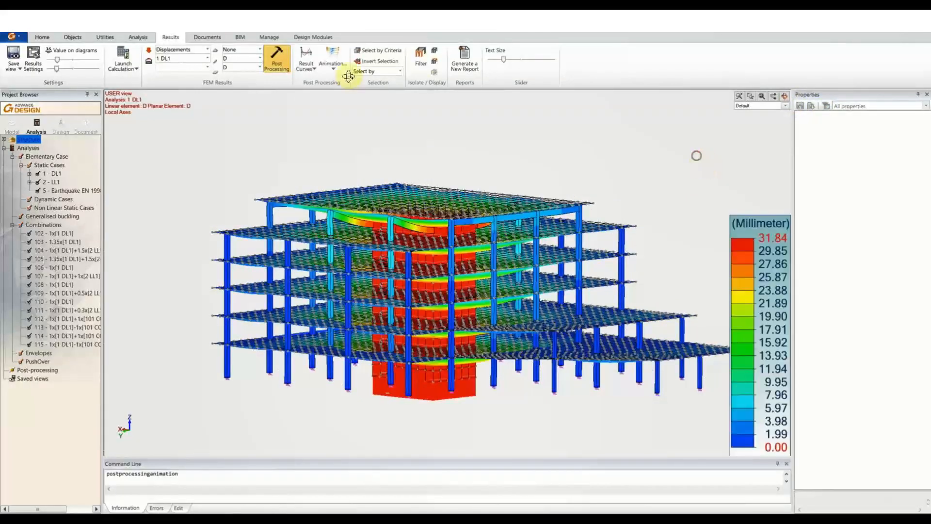
left_click(332, 63)
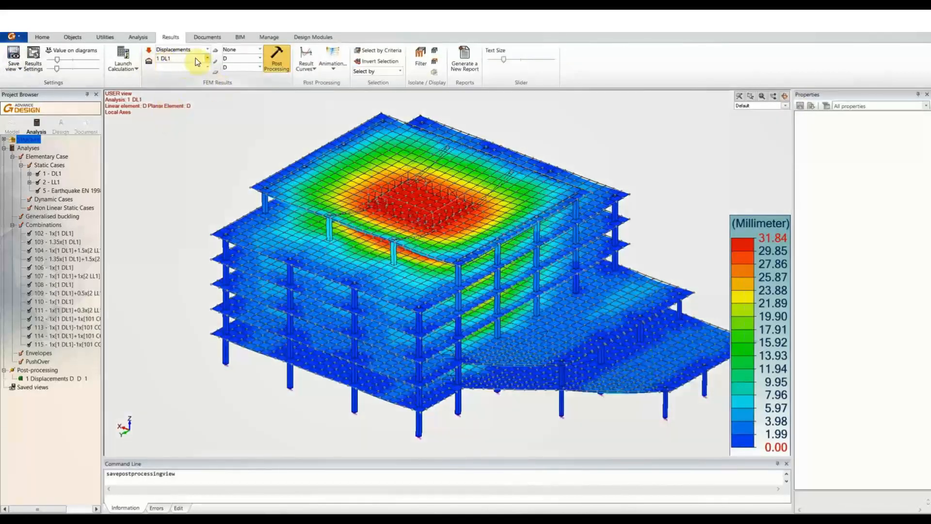
left_click(204, 50)
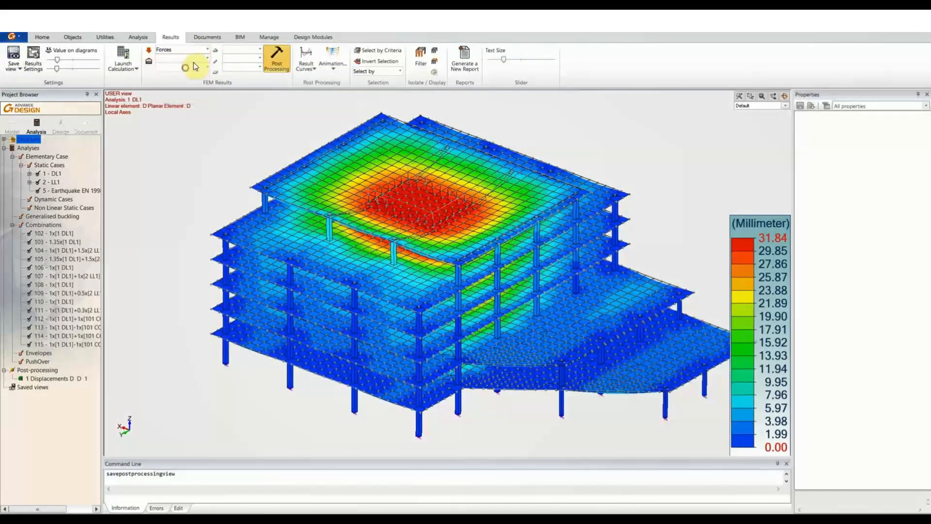
Map Myy slab moments for combination 105 (-435.70 to 377.05 kNm), then expand Floor 0.
left_click(206, 58)
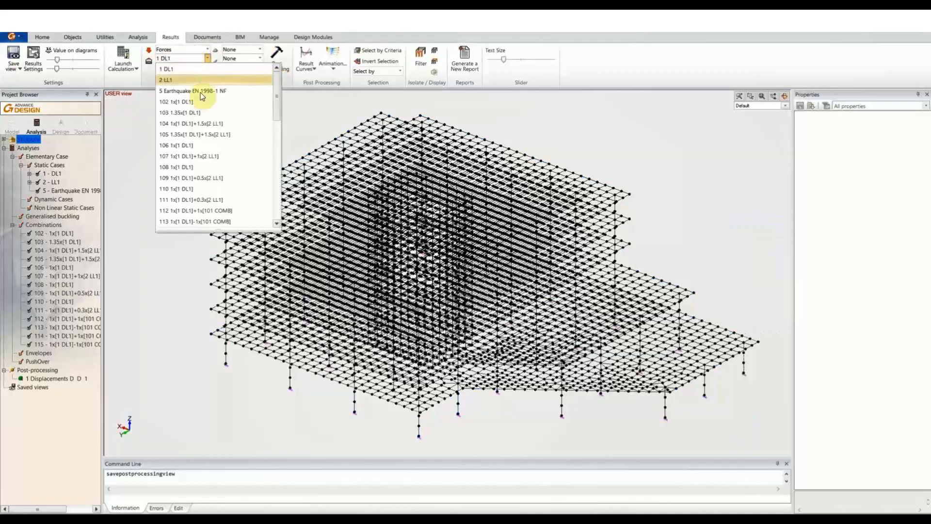
left_click(193, 134)
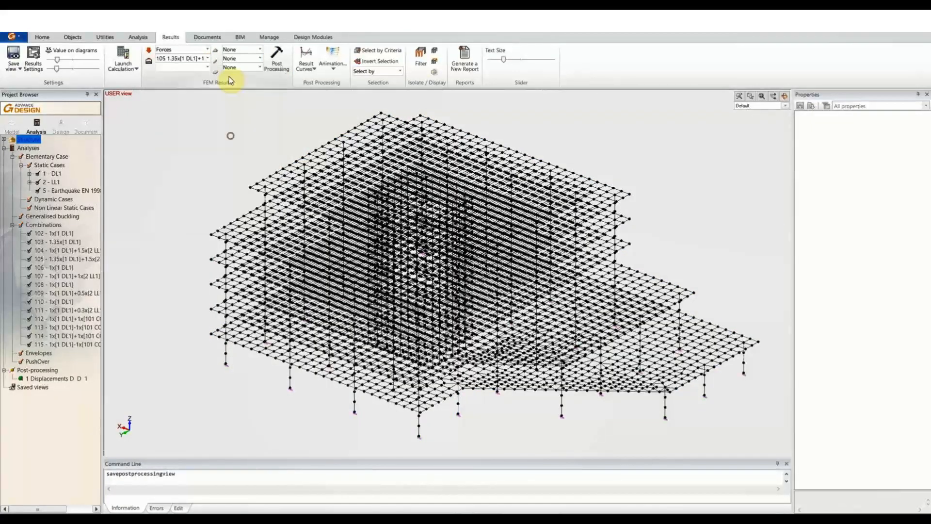
left_click(240, 67)
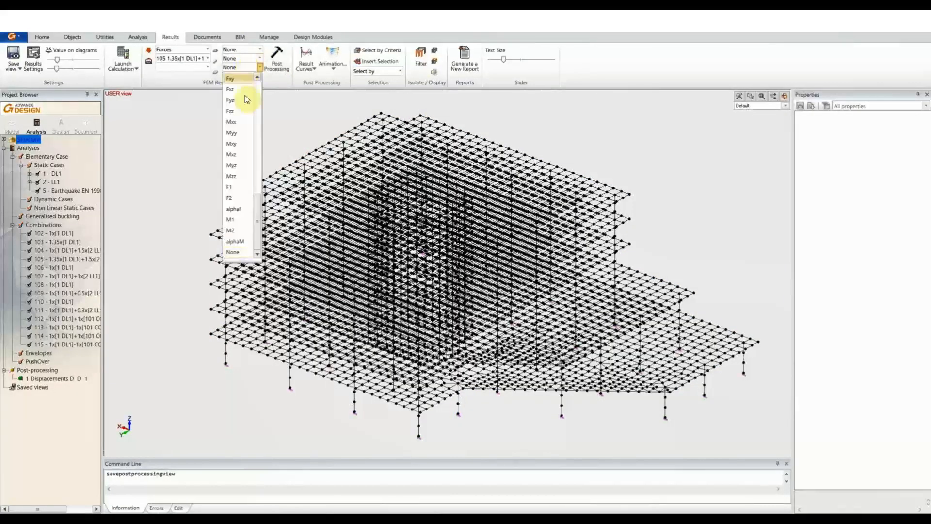
left_click(232, 132)
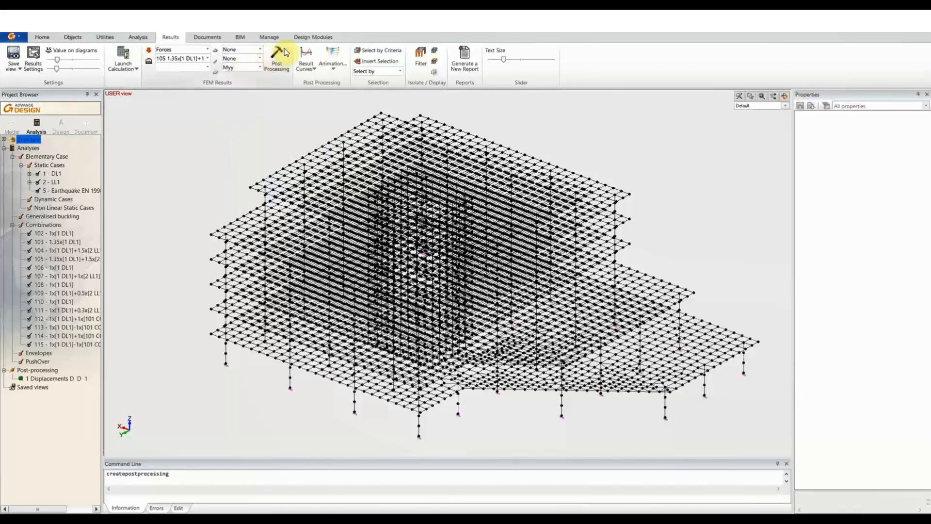
left_click(276, 59)
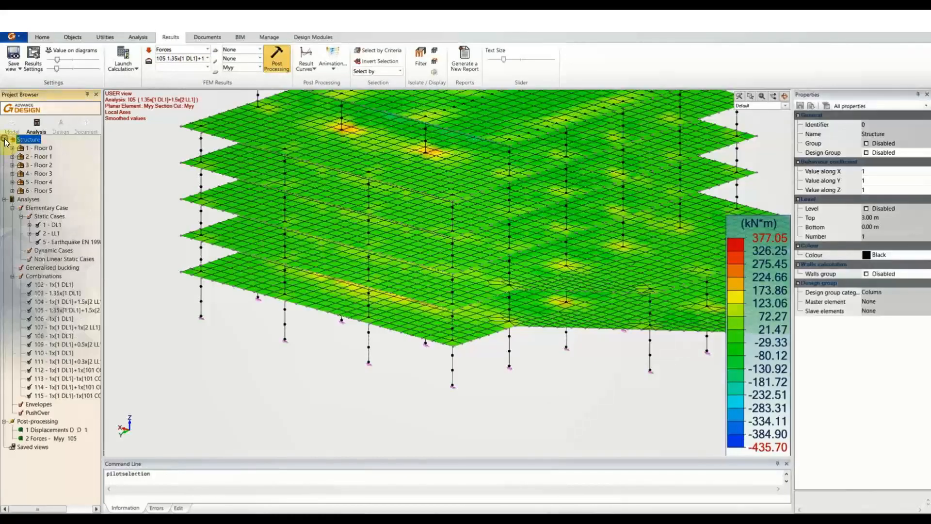
left_click(38, 148)
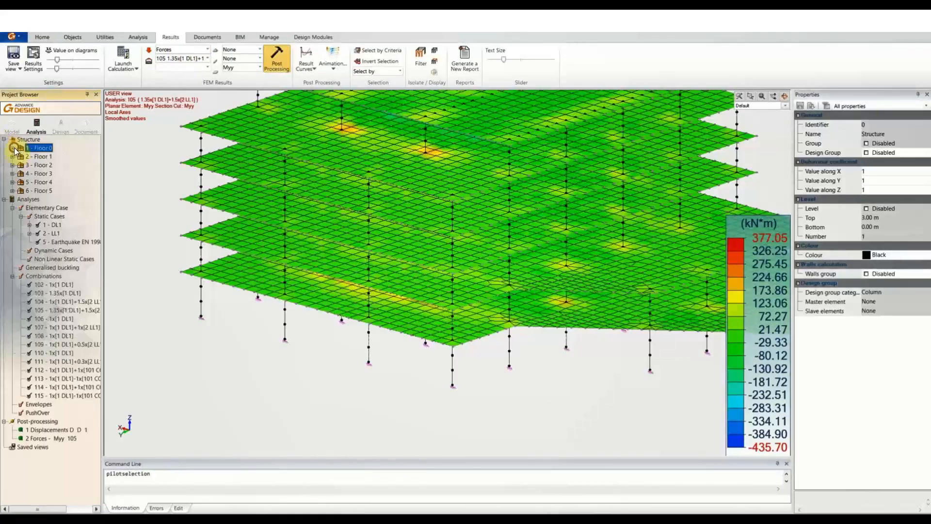
left_click(13, 147)
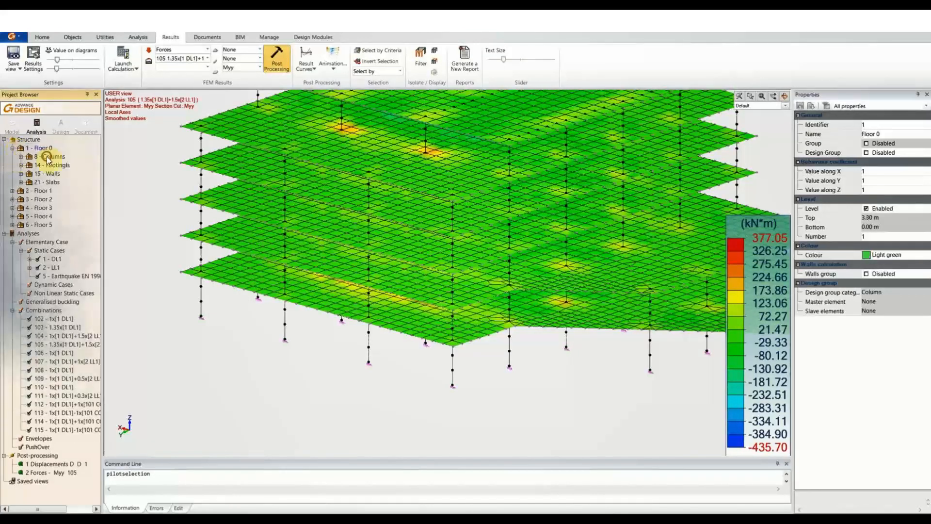
Isolate the Floor 0 footings and set the reaction component to FZ.
right_click(51, 156)
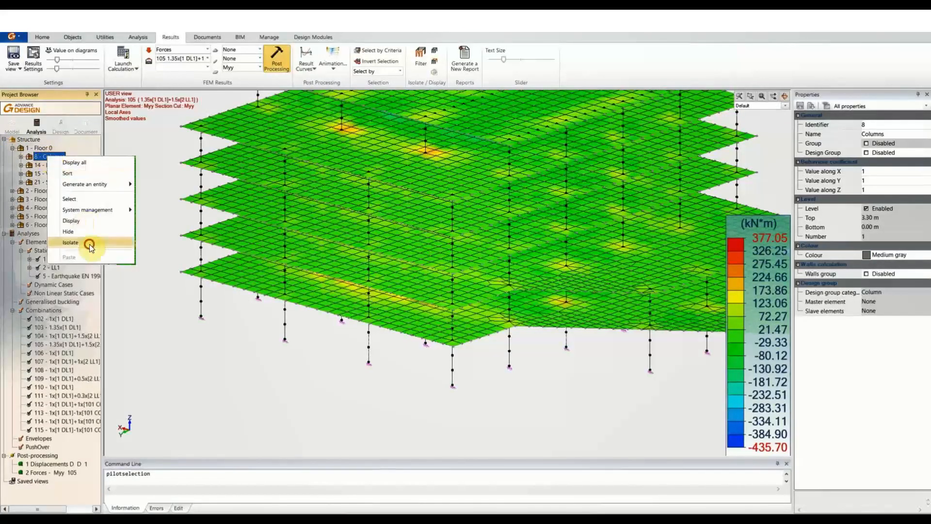
left_click(69, 242)
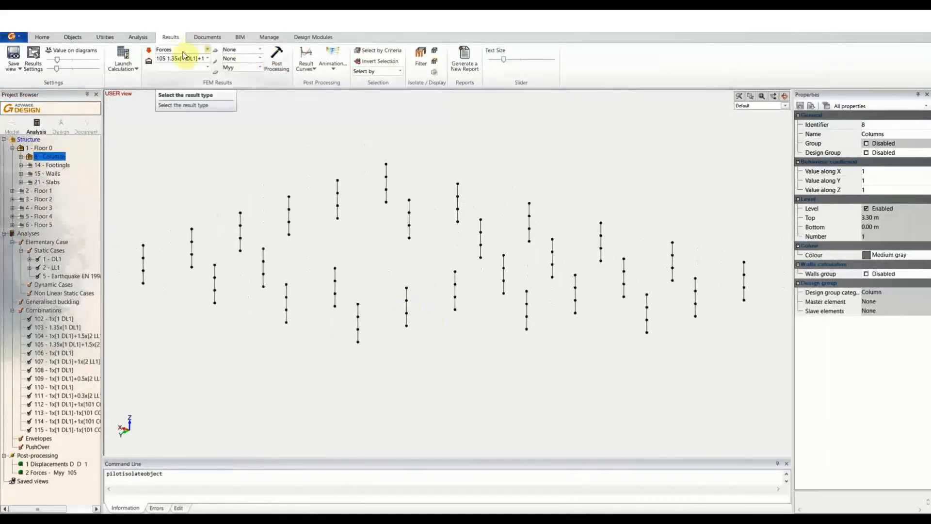
left_click(259, 67)
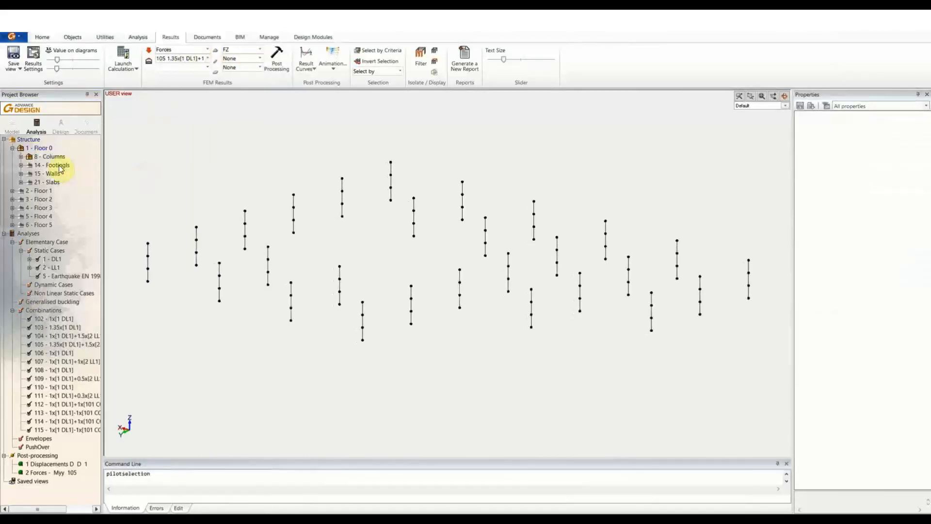
left_click(53, 156)
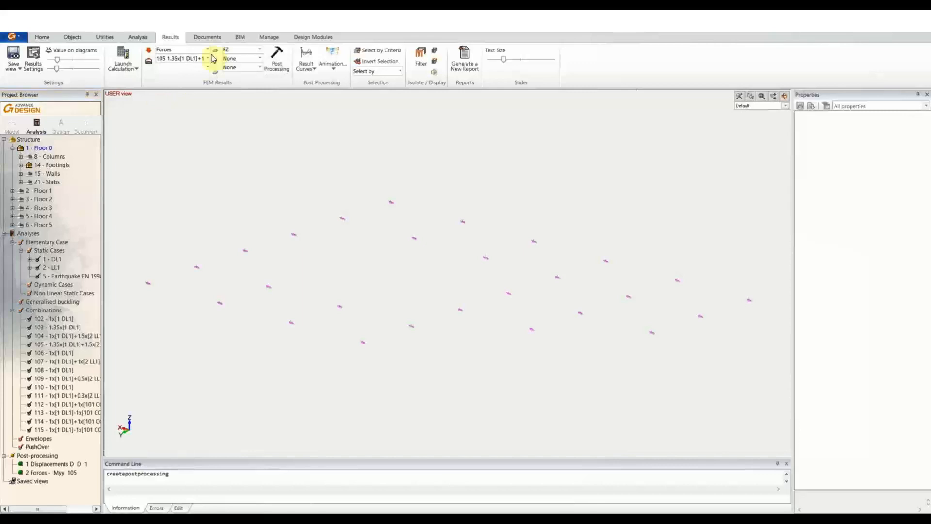
mouse_move(276, 58)
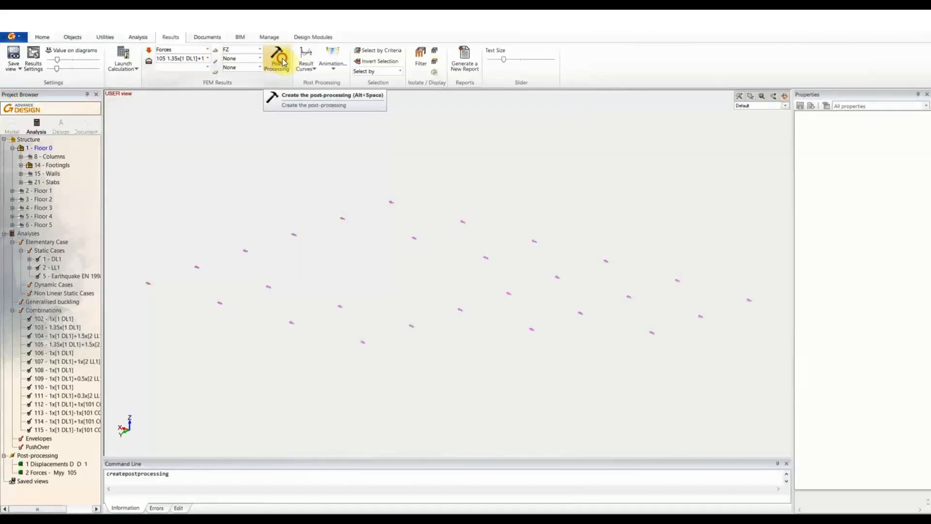
Draw FZ reactions for combination 105 with enlarged kN value labels.
left_click(277, 59)
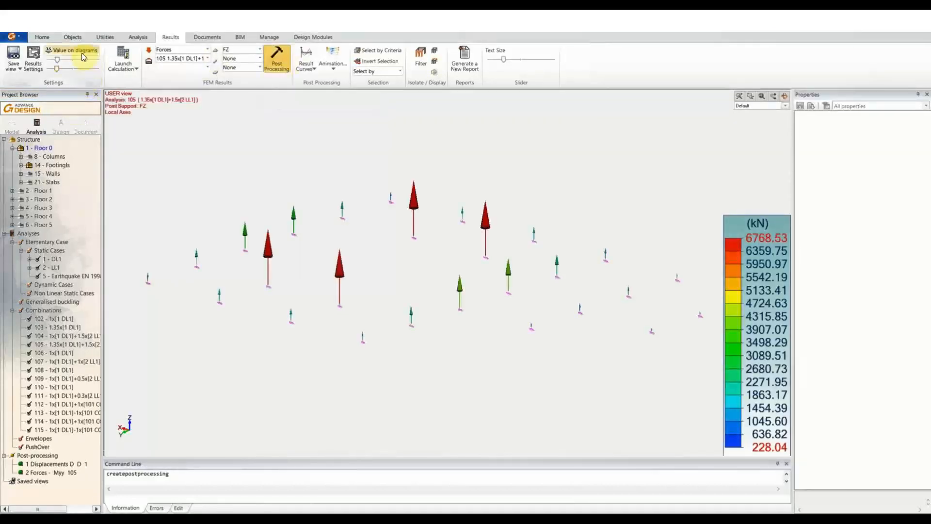
left_click(73, 50)
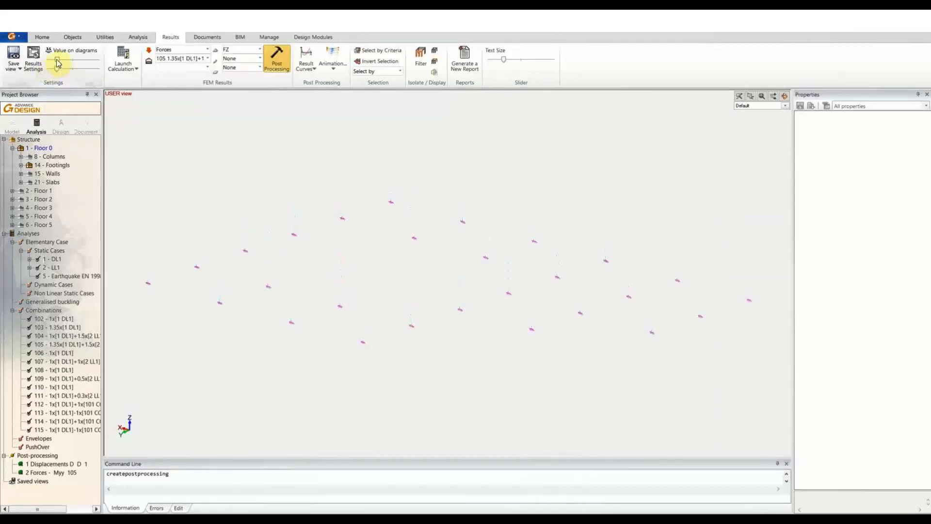
left_click(48, 50)
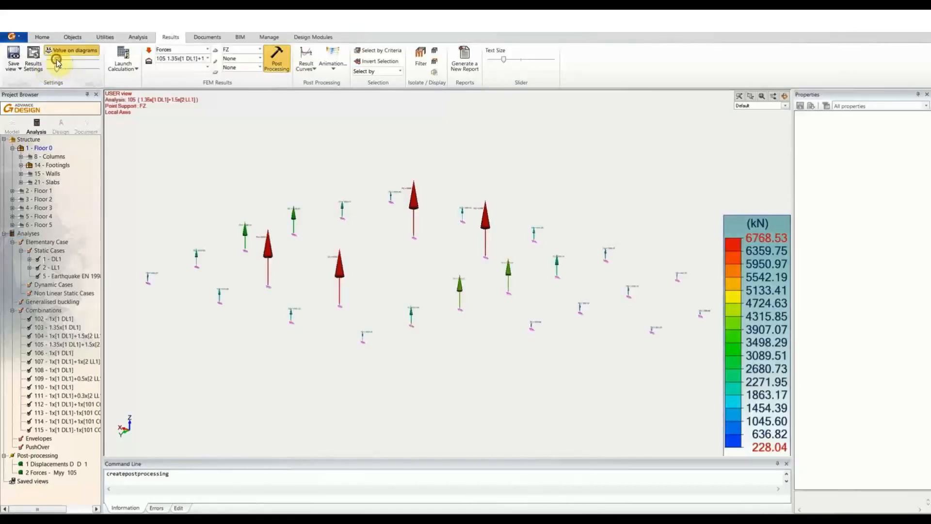
left_click(71, 50)
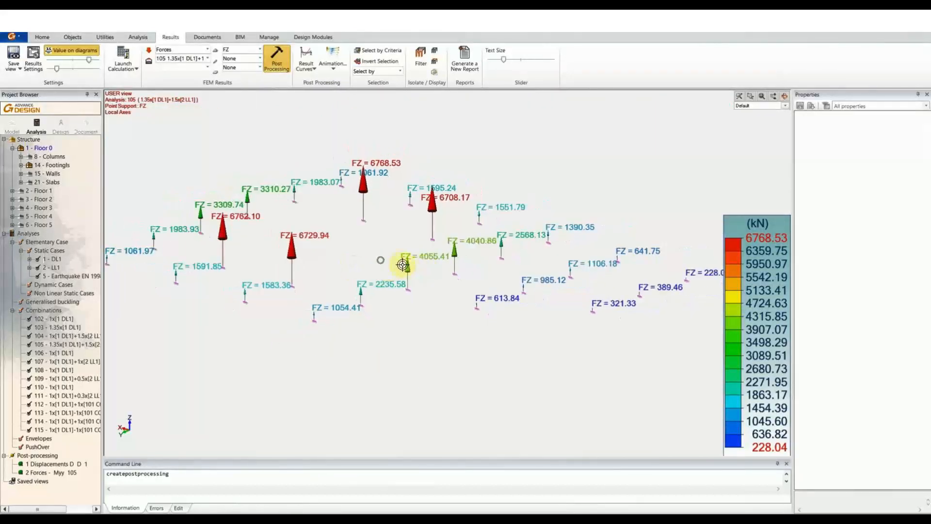
left_click_drag(404, 264, 330, 97)
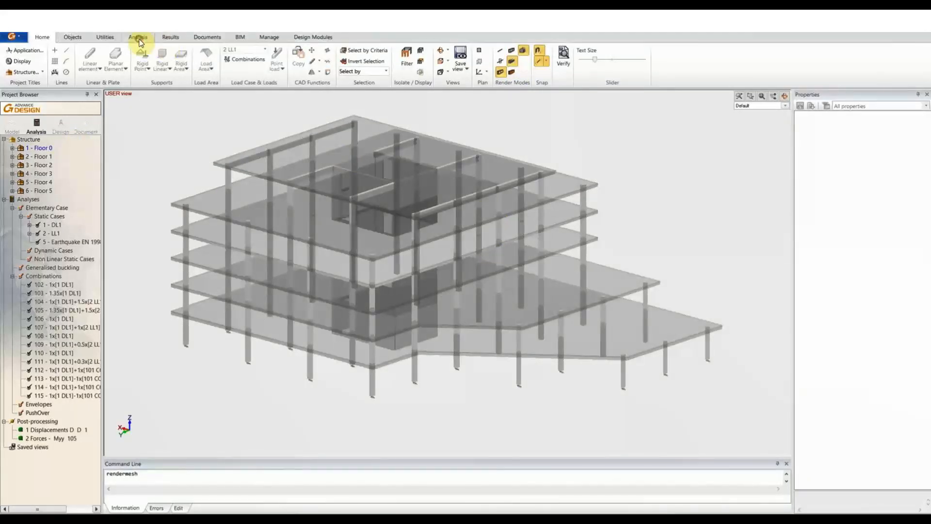
Run the Reinforced Concrete Design calculation, acknowledging the no-case-selected warning.
left_click(138, 37)
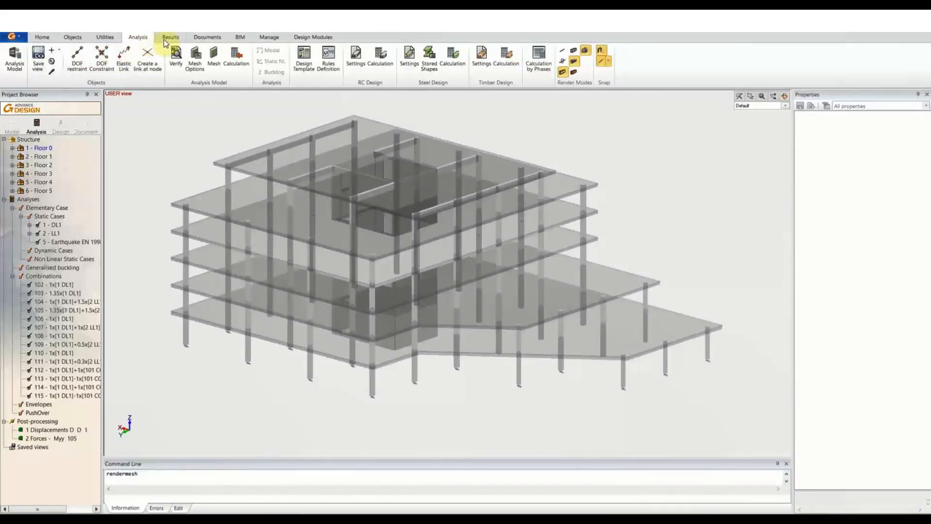
left_click(171, 37)
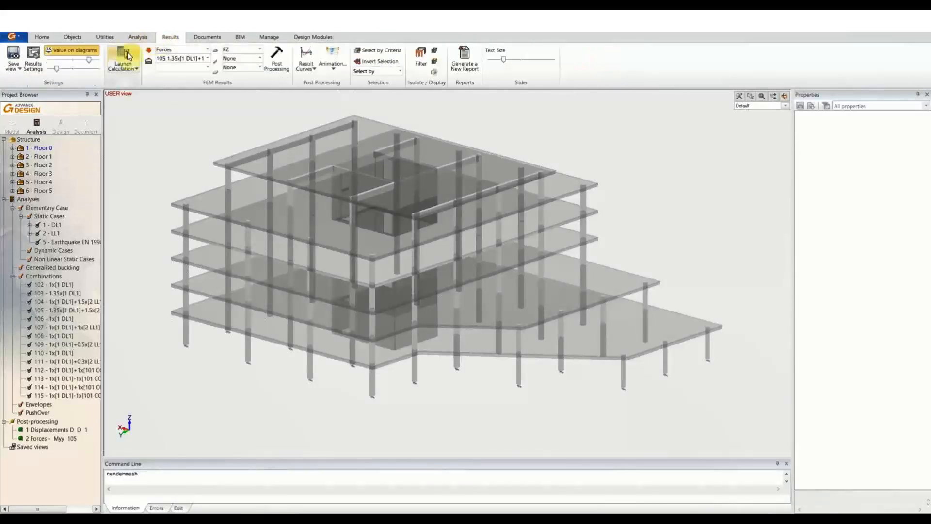
left_click(122, 58)
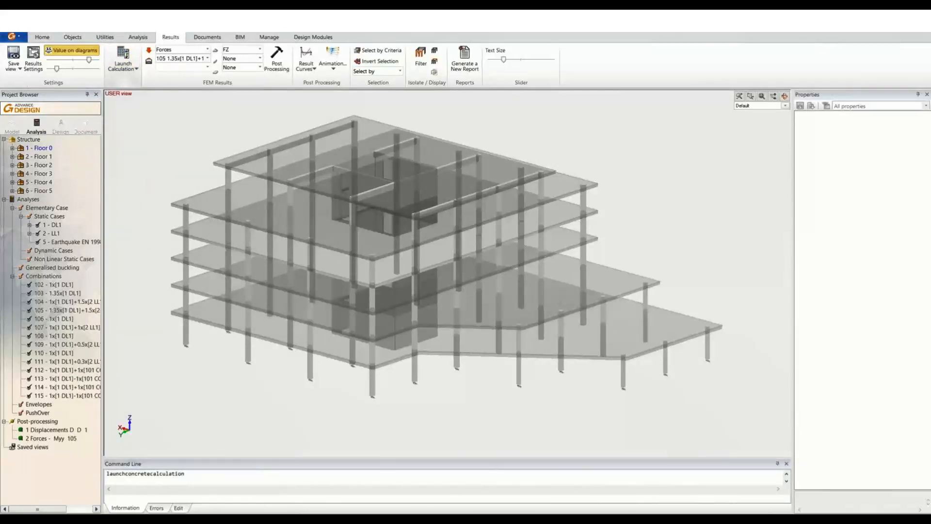
left_click(201, 49)
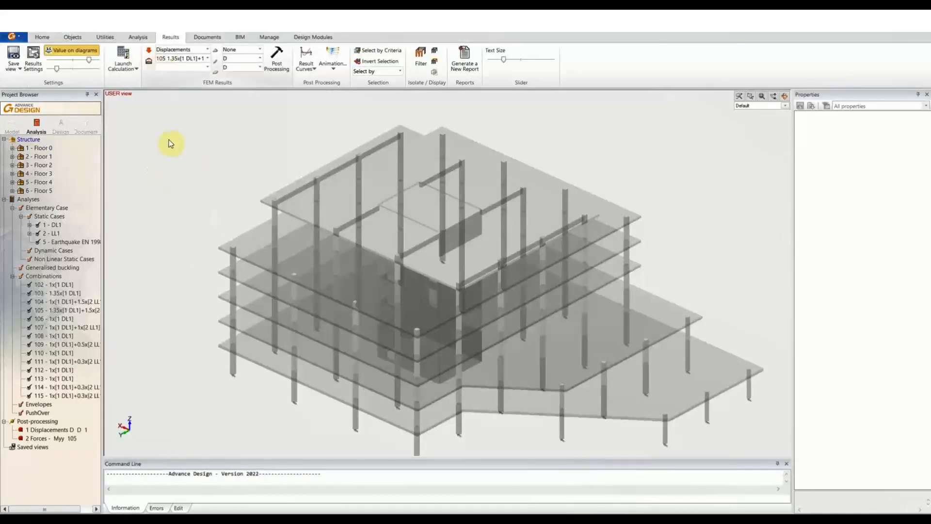
left_click(123, 59)
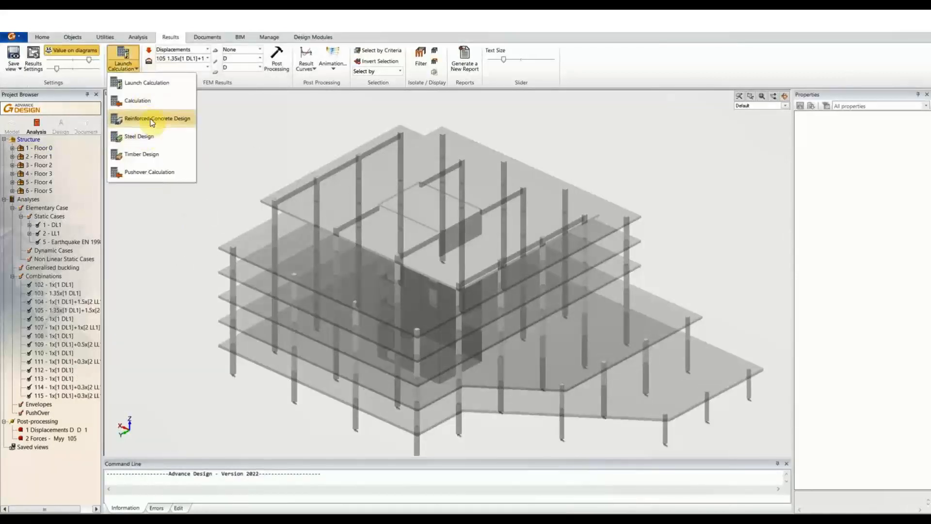
left_click(154, 118)
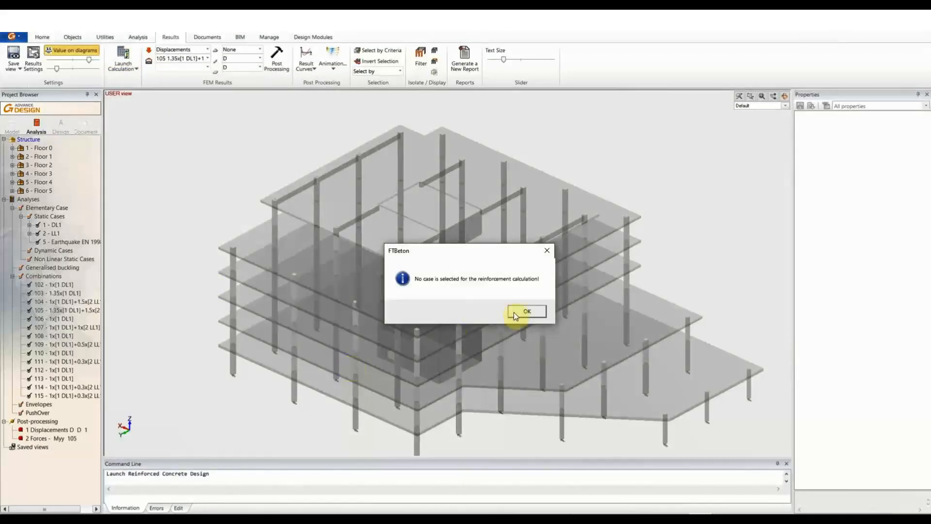
left_click(526, 312)
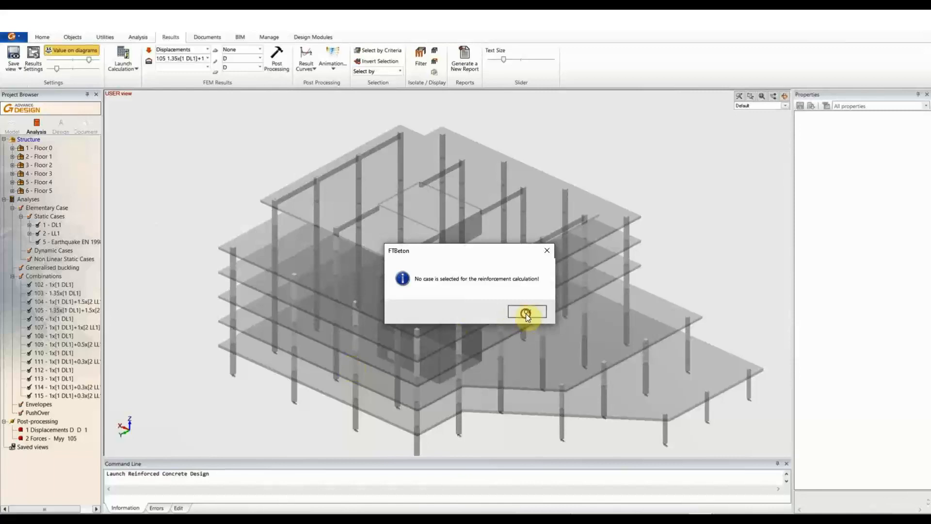
left_click(526, 312)
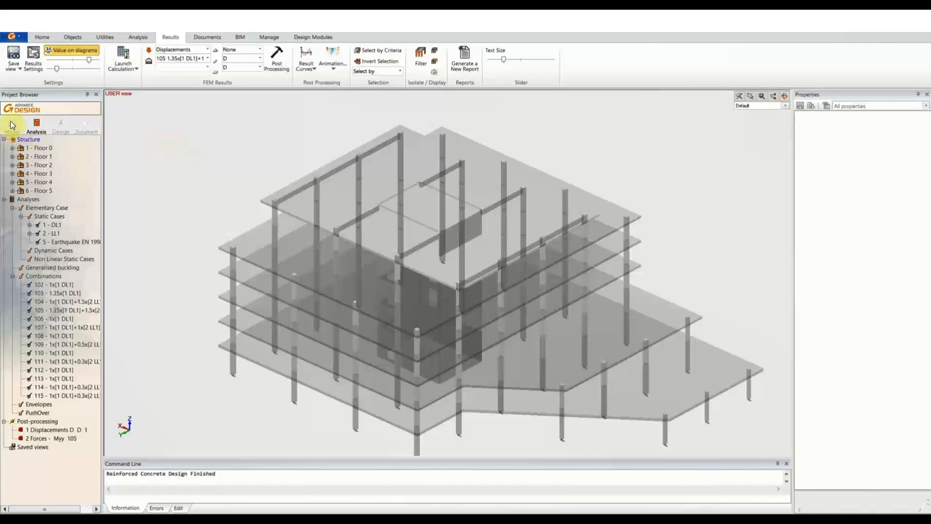
Assign all available combinations (102–115) to the concrete design combination list.
left_click(11, 125)
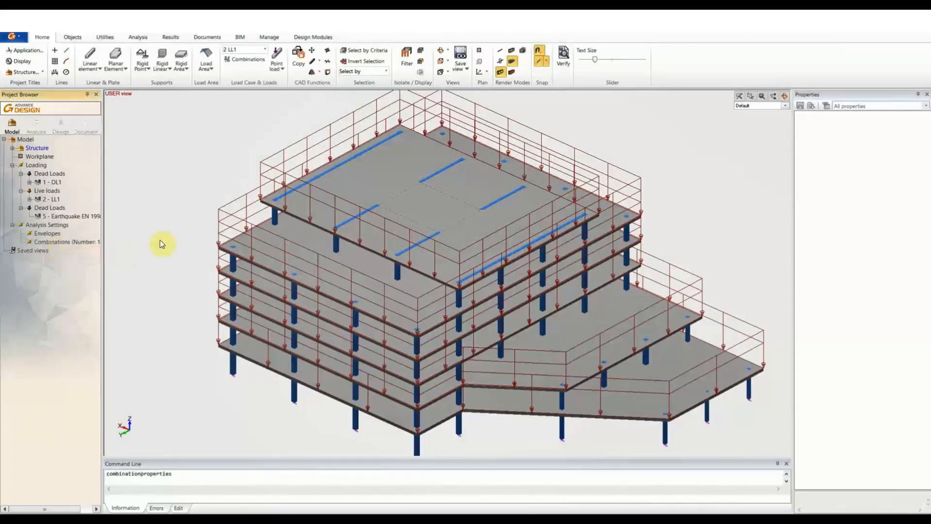
left_click(244, 59)
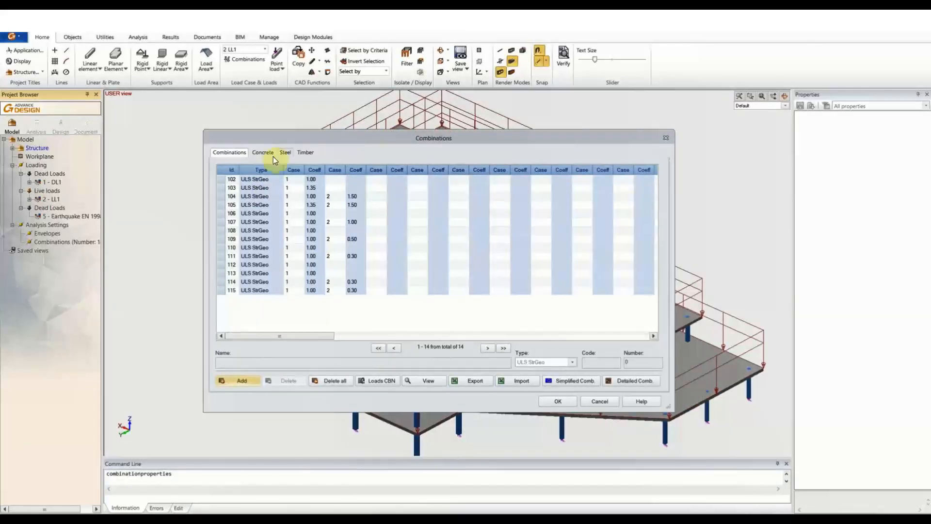
left_click(262, 153)
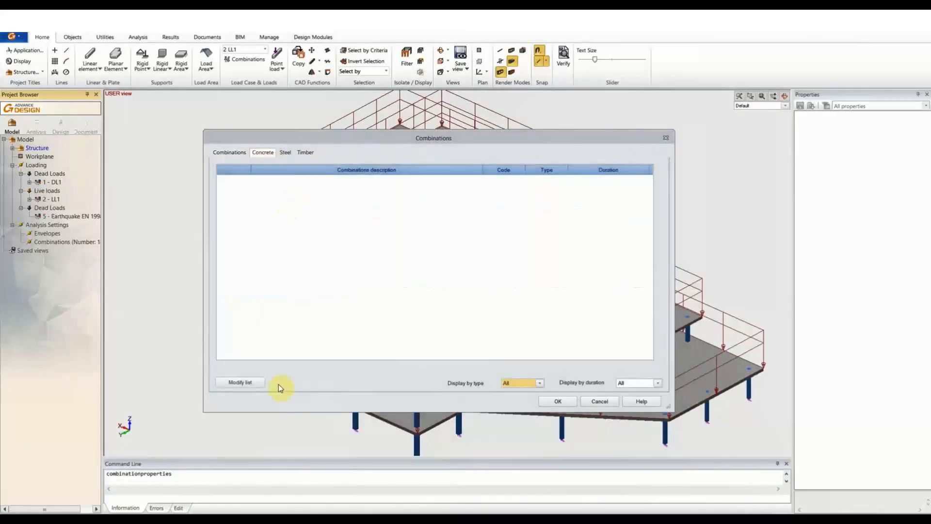
left_click(240, 381)
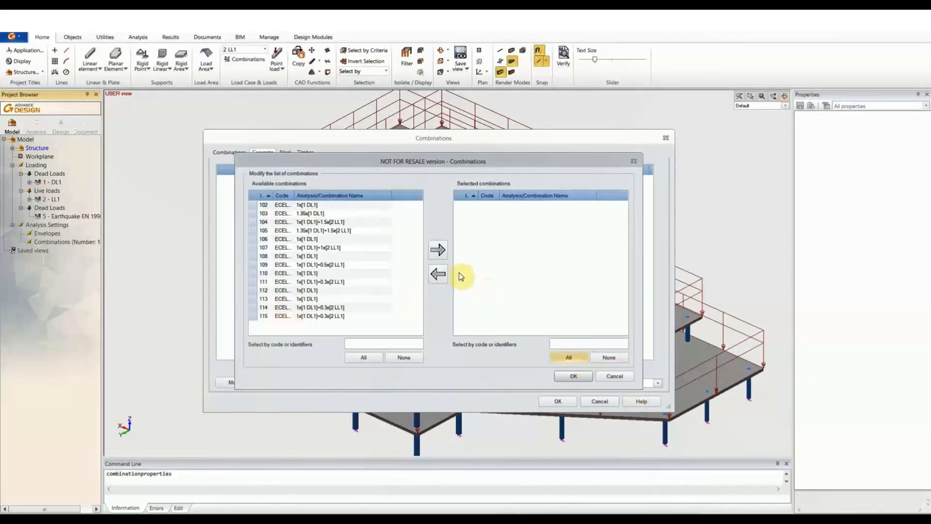
left_click(363, 357)
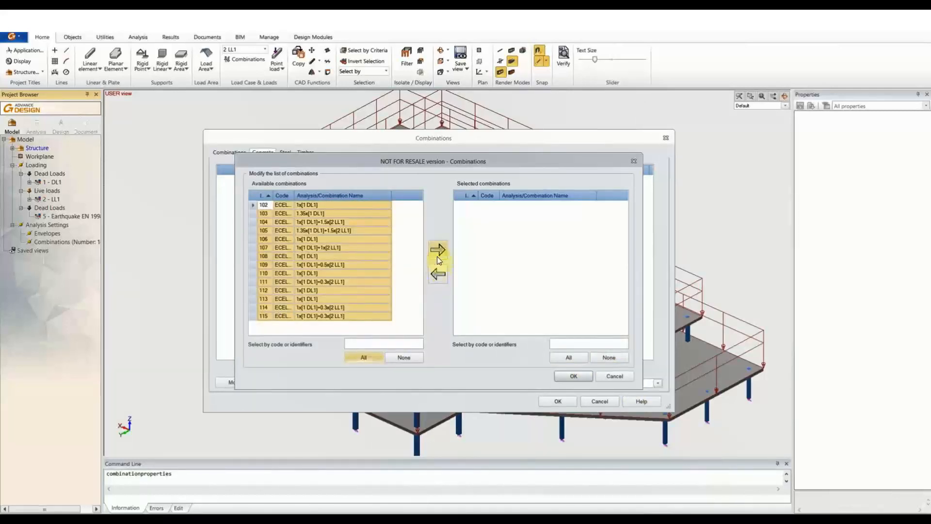
left_click(572, 376)
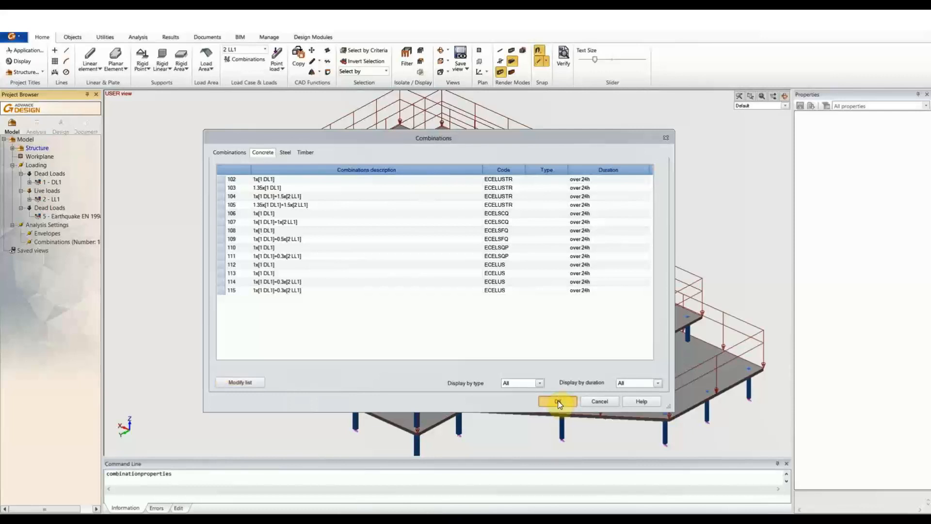
left_click(556, 401)
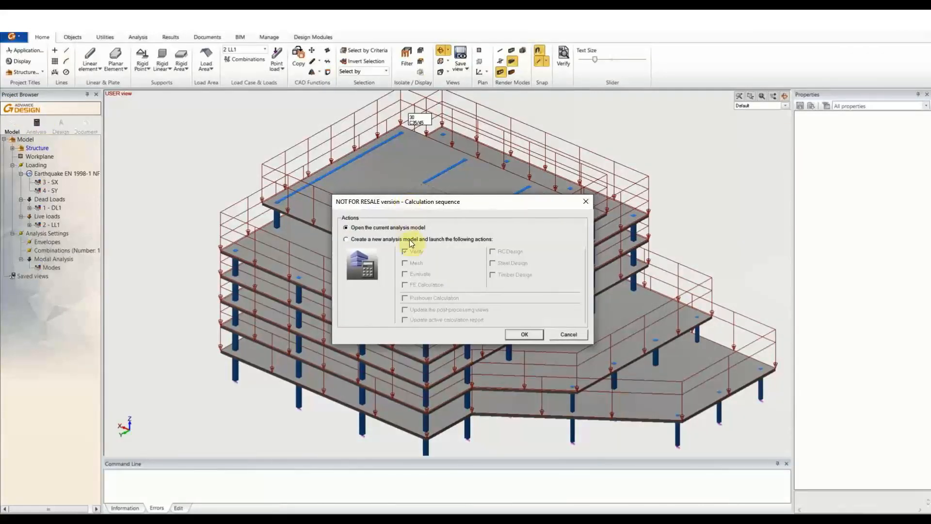
Launch the calculation sequence with a new analysis model and RC Design enabled.
left_click(345, 239)
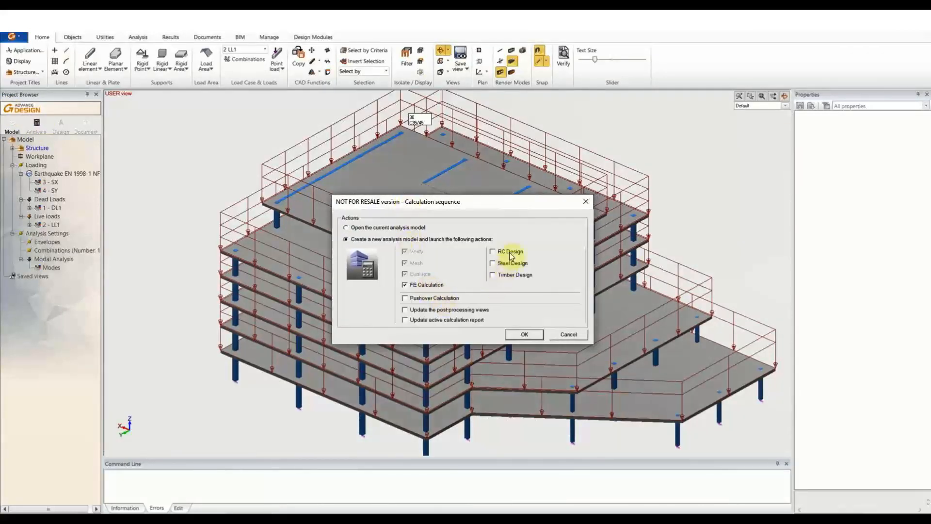
left_click(492, 252)
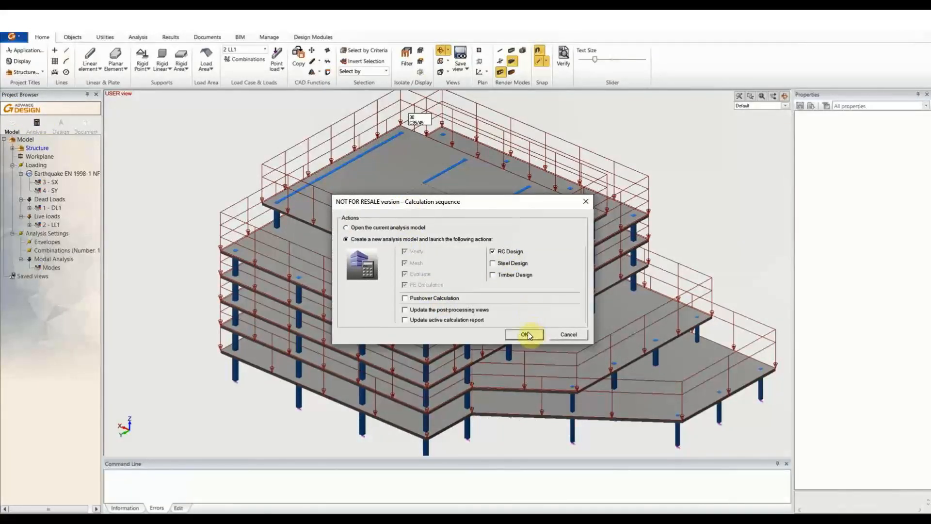
left_click(523, 334)
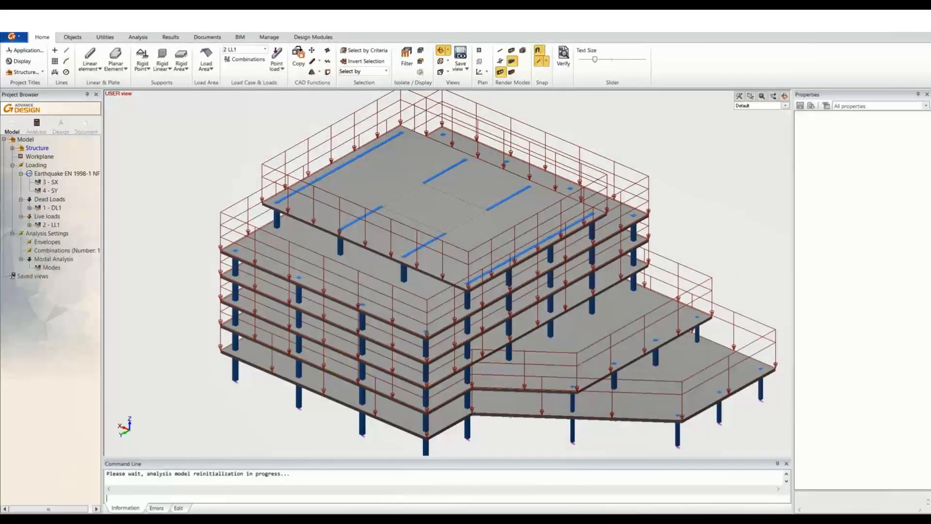
left_click(138, 37)
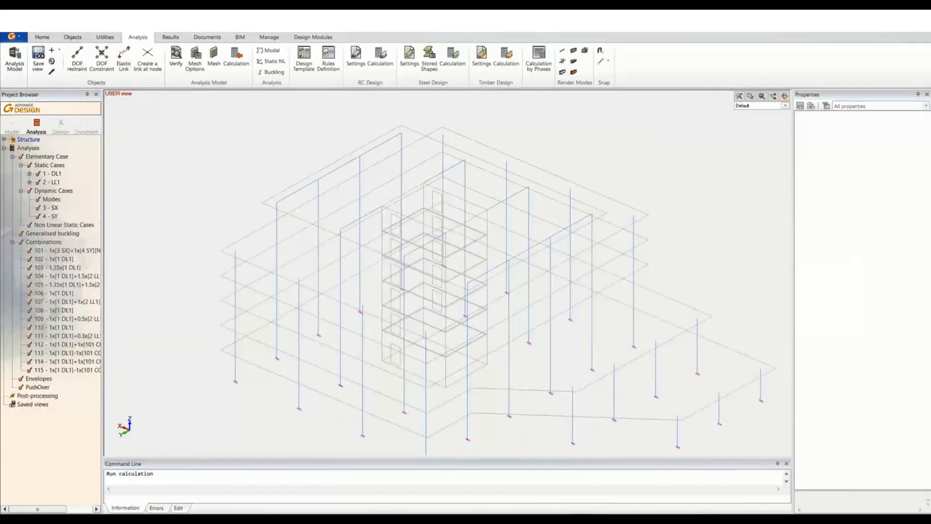
Delete all reported calculation errors and set RC design results to crack width x.
left_click(213, 56)
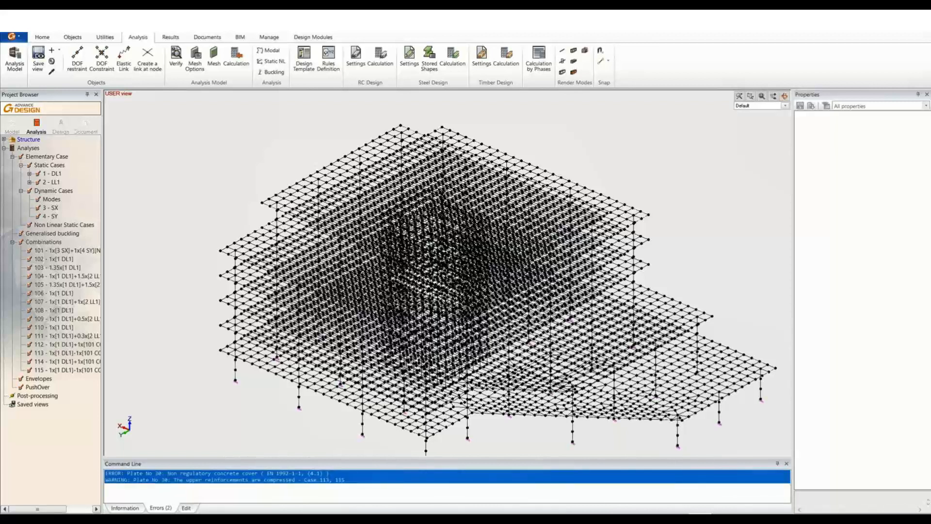
left_click(170, 37)
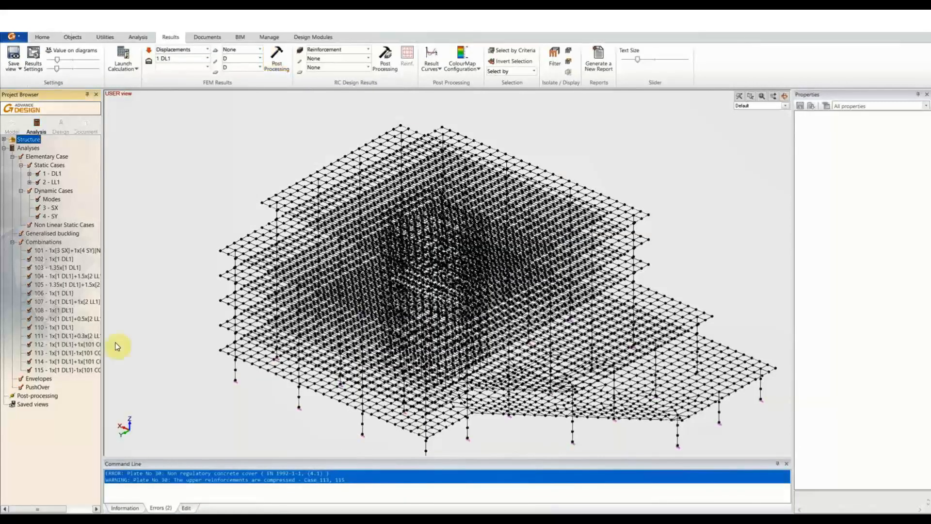
right_click(214, 475)
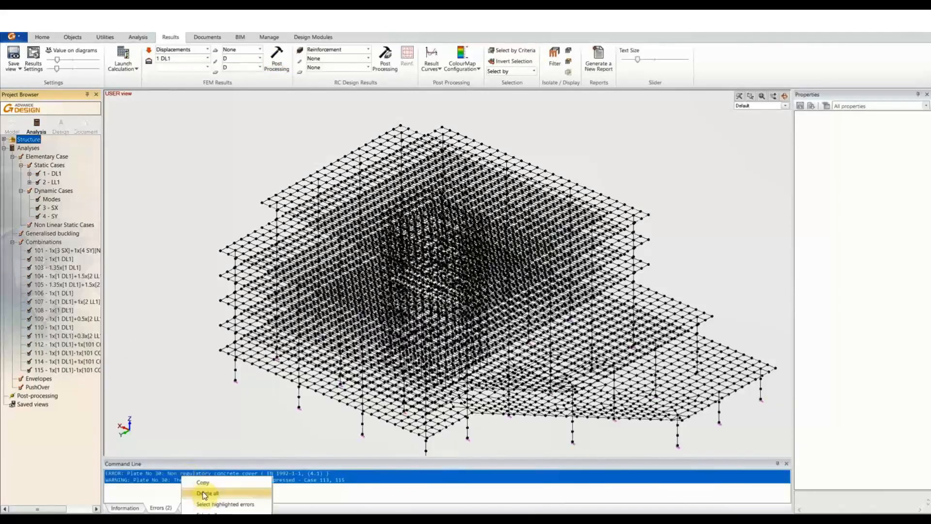
left_click(207, 492)
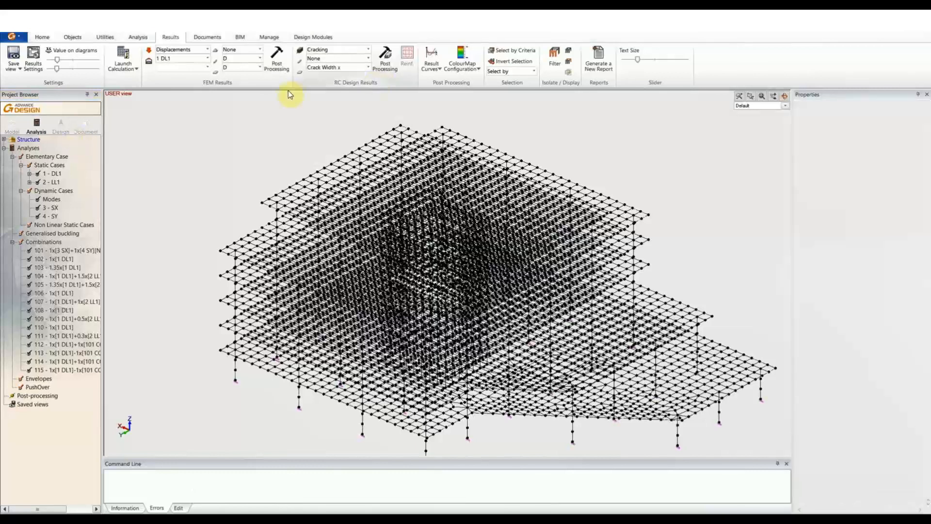
left_click(343, 162)
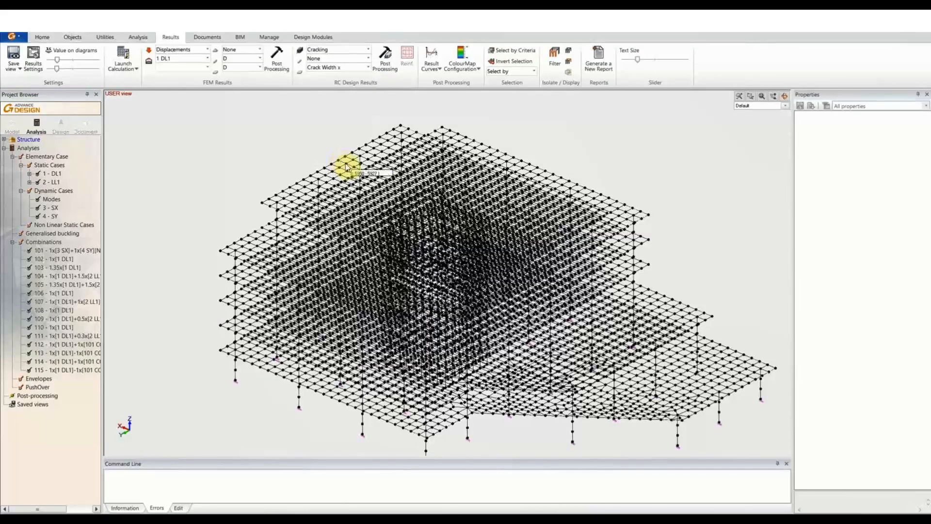
Isolate the top floor slab and view it from the front, then from above.
left_click(348, 163)
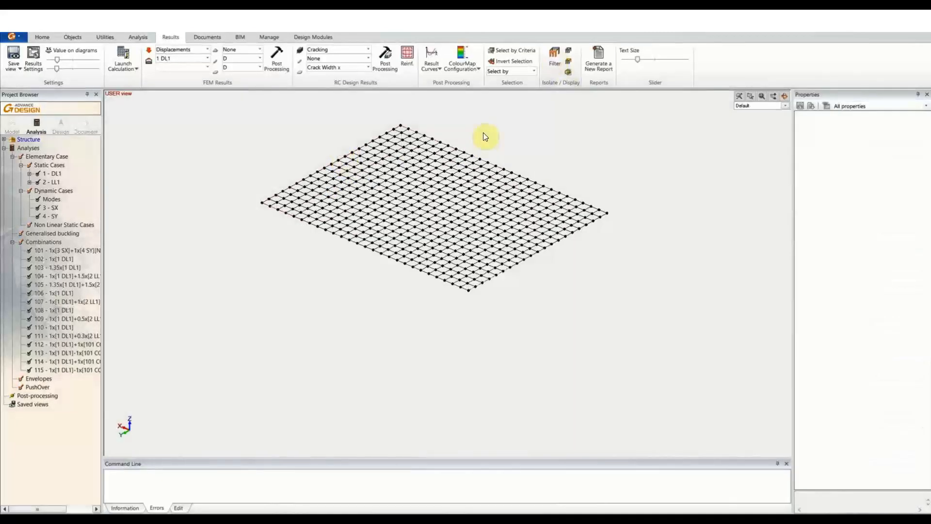
mouse_move(502, 93)
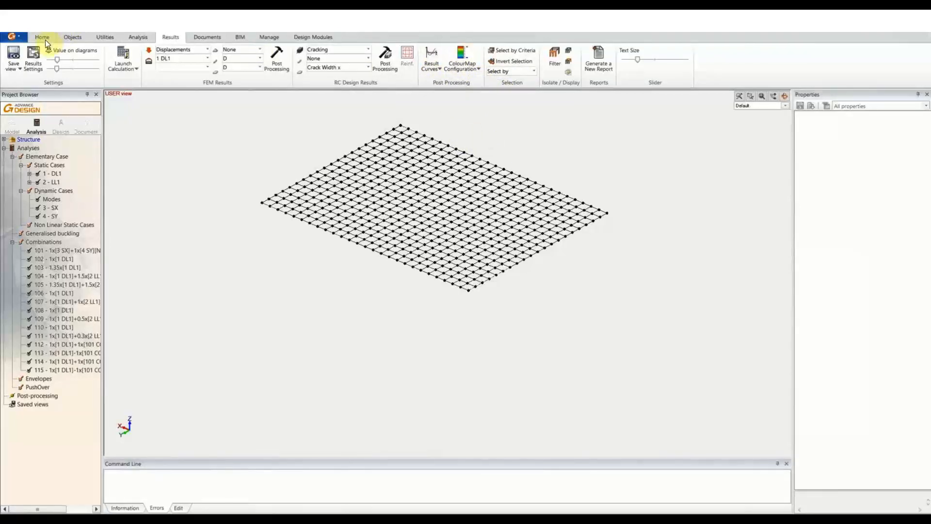
left_click(42, 37)
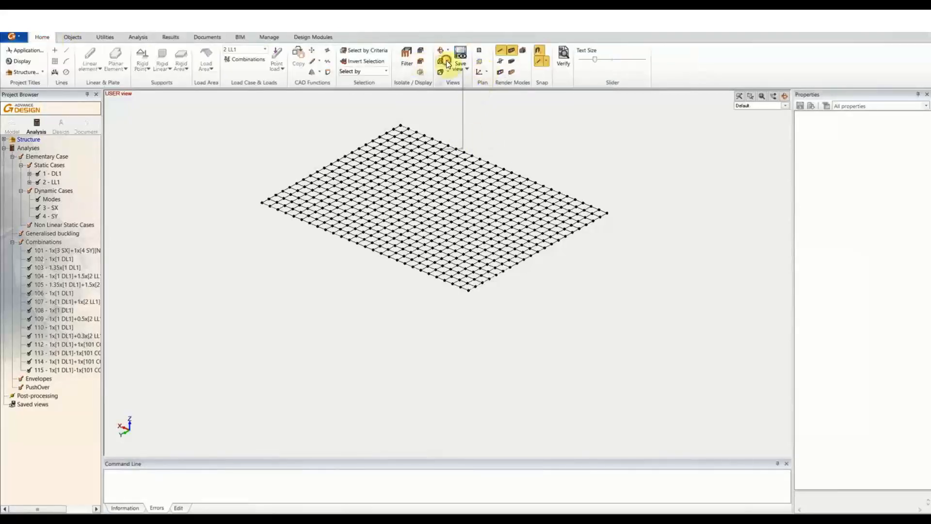
left_click(171, 37)
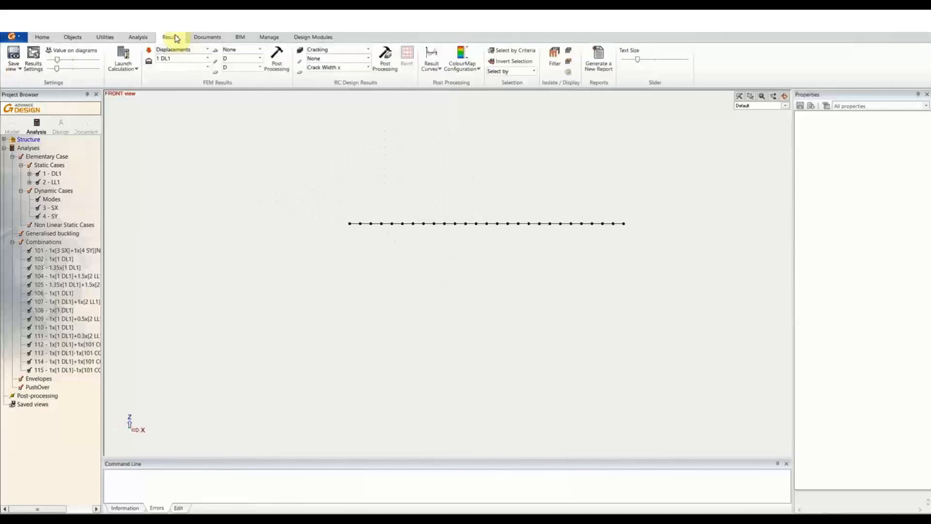
left_click(41, 37)
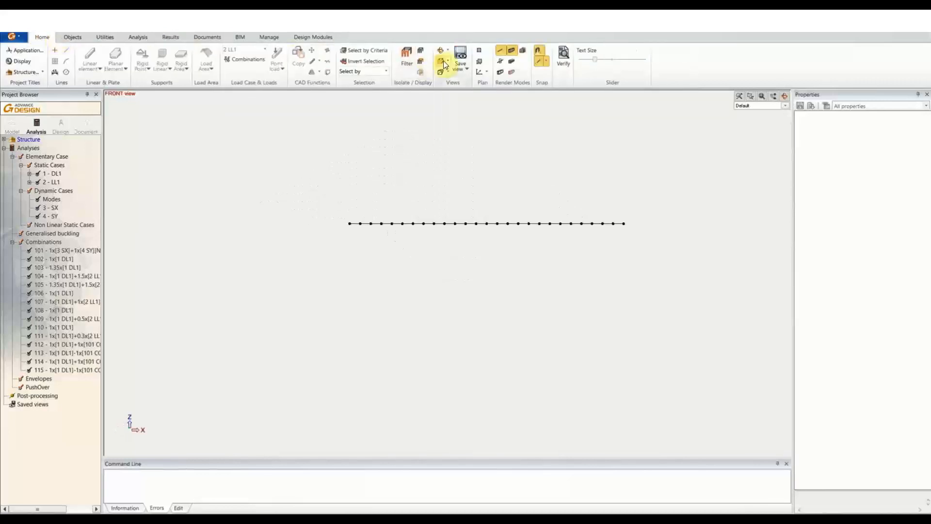
left_click(467, 68)
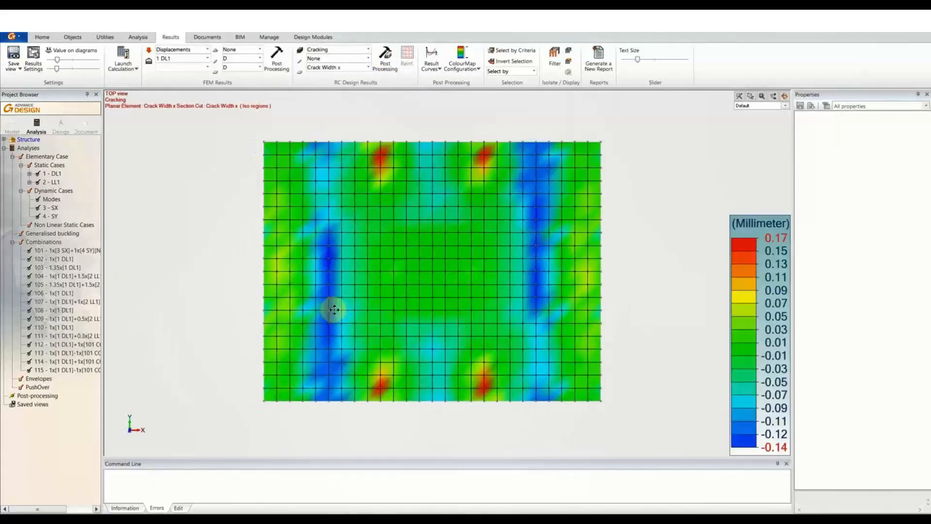
mouse_move(314, 284)
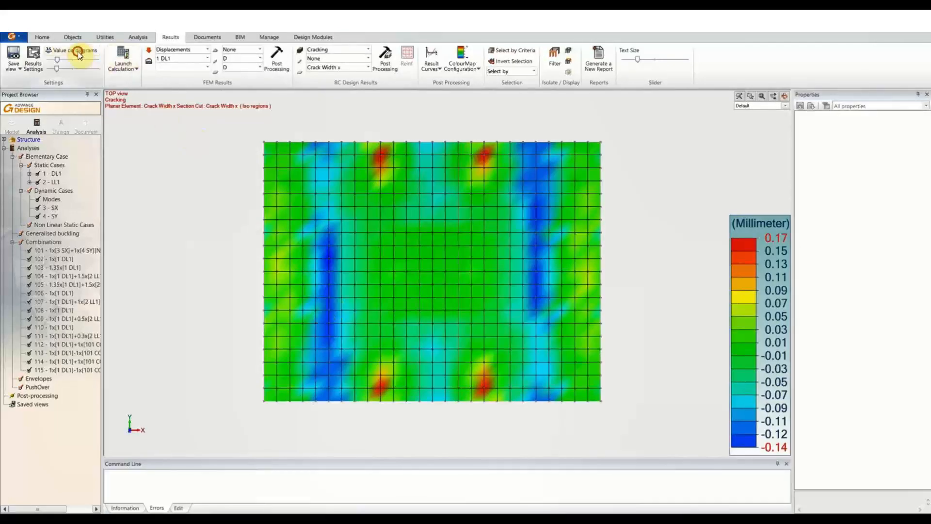
Label the crack width map with values, then choose Reinforcement as the result type.
left_click(74, 50)
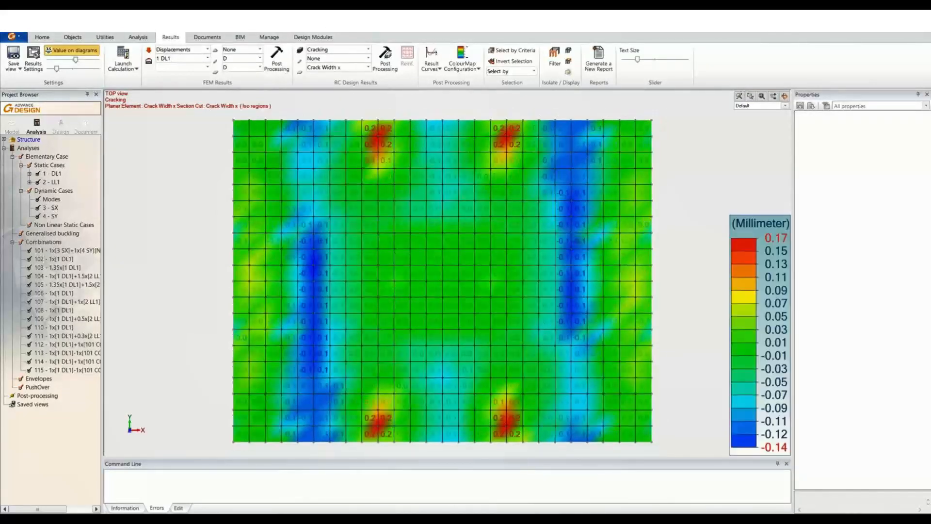
left_click(337, 49)
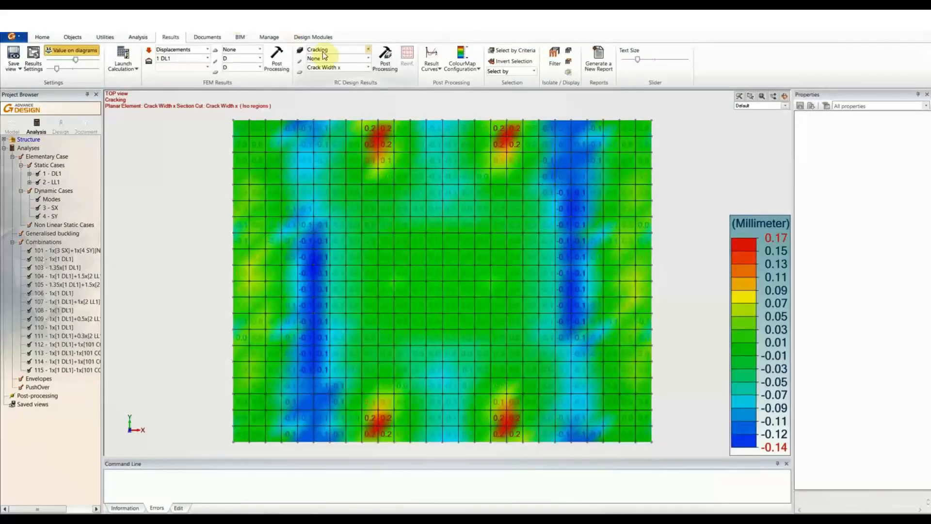
left_click(337, 50)
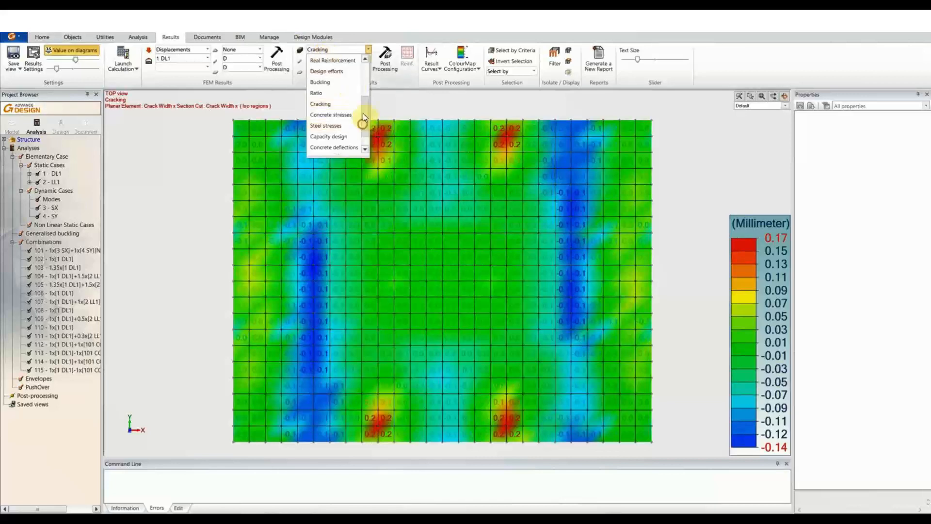
left_click(332, 60)
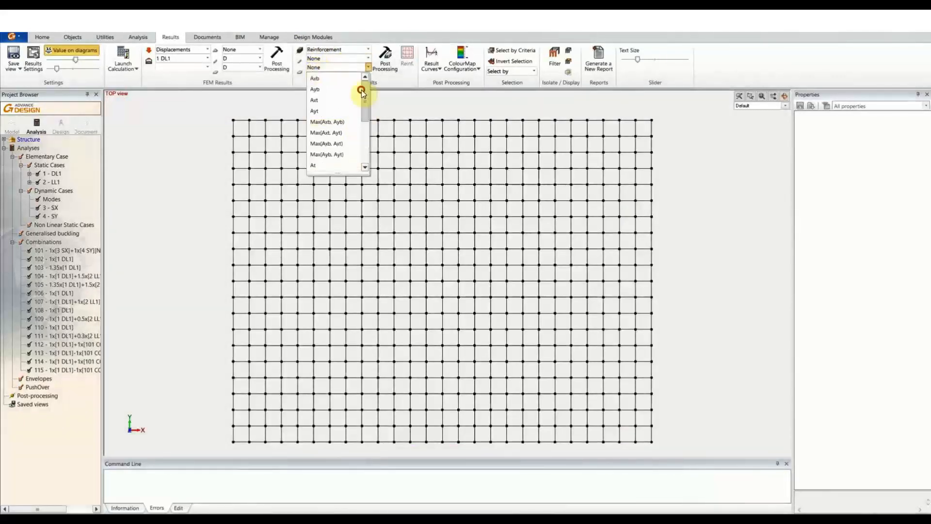
Draw the envelope Ayb reinforcement iso map, 802.49–5922.69 mm²/m, without value labels.
left_click(315, 89)
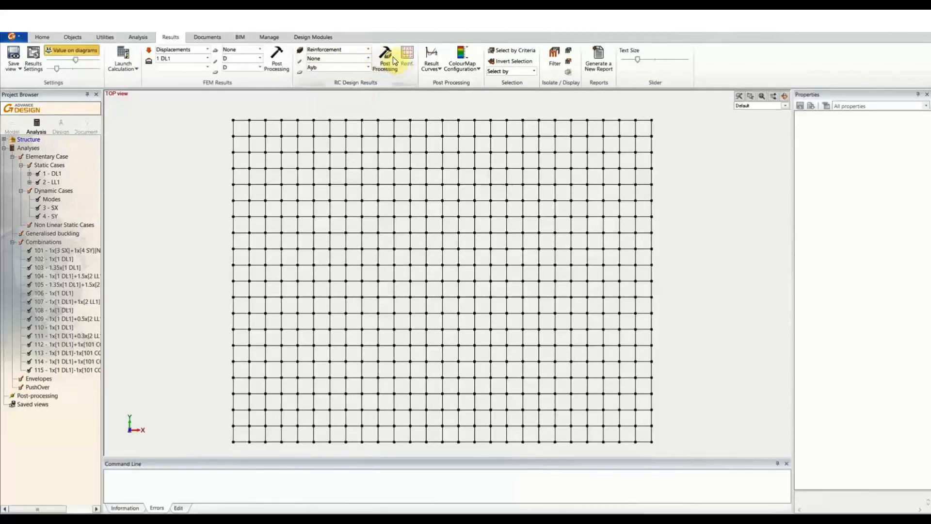
left_click(384, 60)
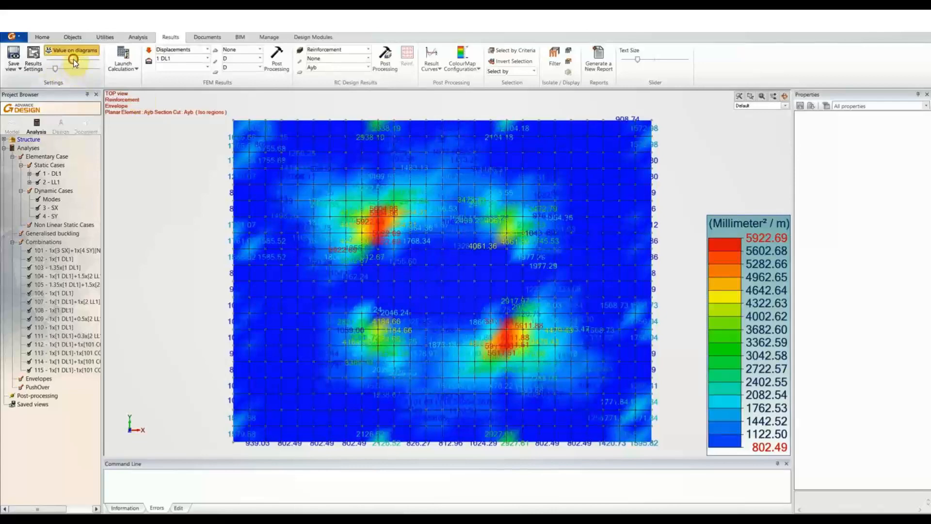
left_click(72, 54)
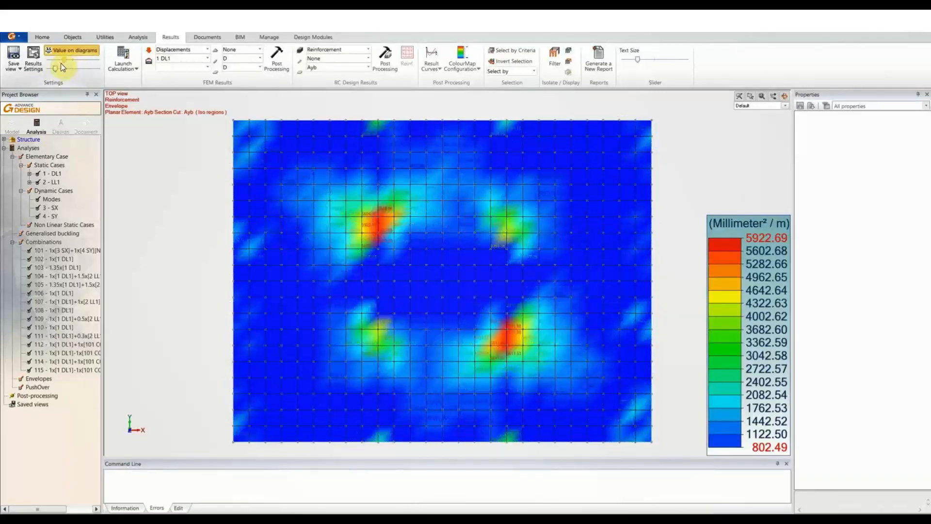
left_click(72, 50)
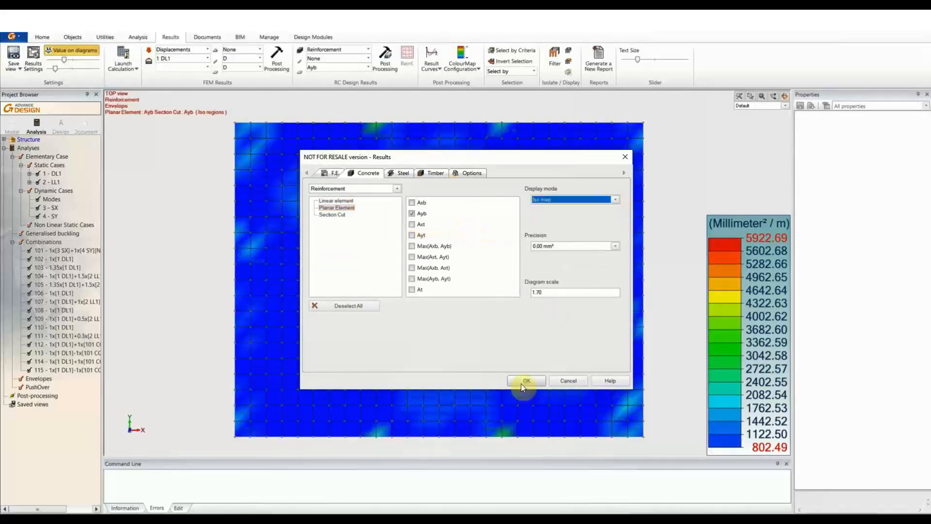
left_click(527, 381)
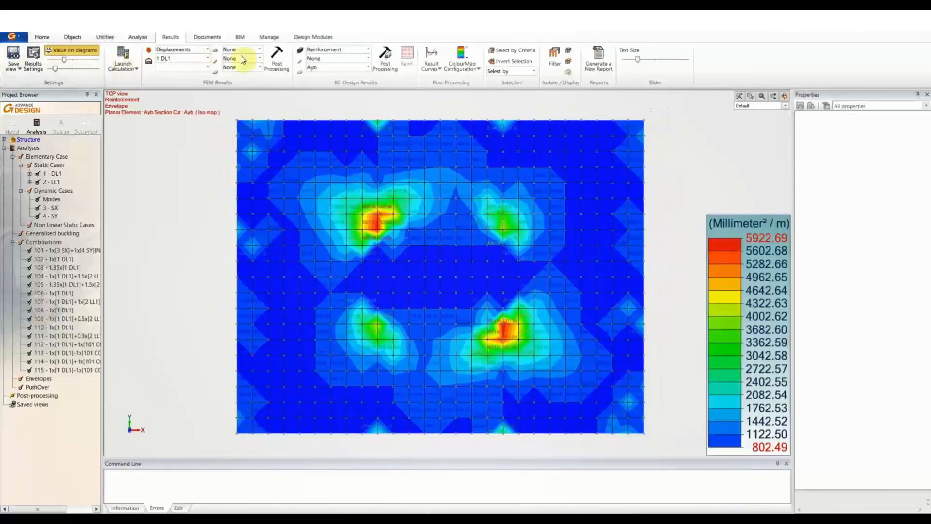
left_click(365, 50)
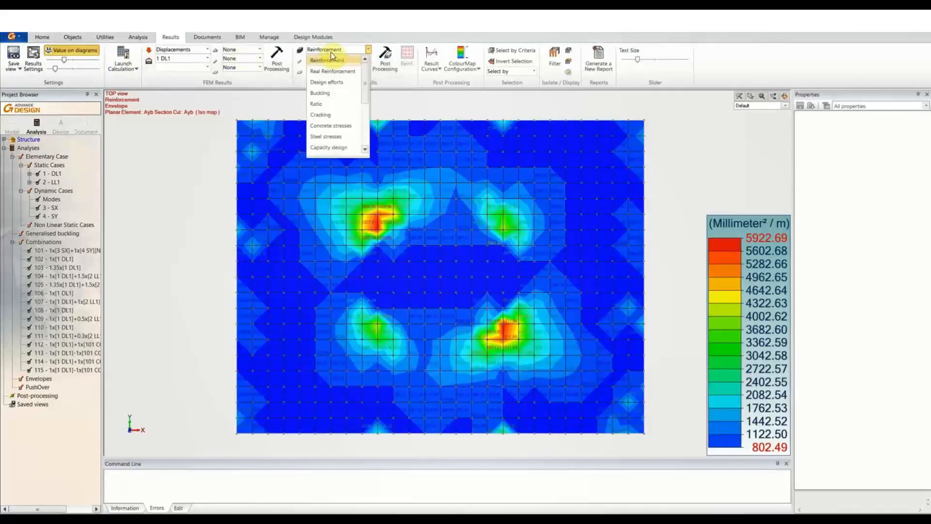
Map Fyb design efforts on the slab (−908.44 to 928.60 kN), then select Ratio.
left_click(332, 60)
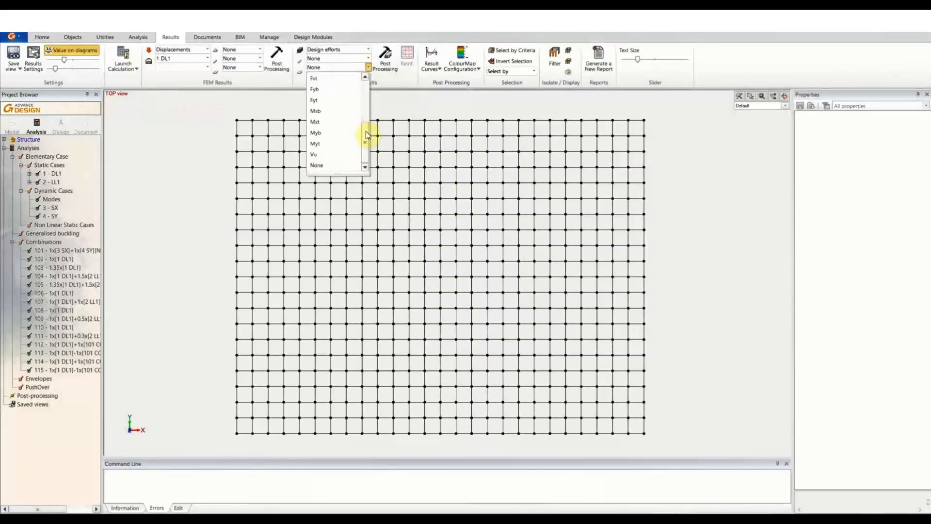
left_click(314, 89)
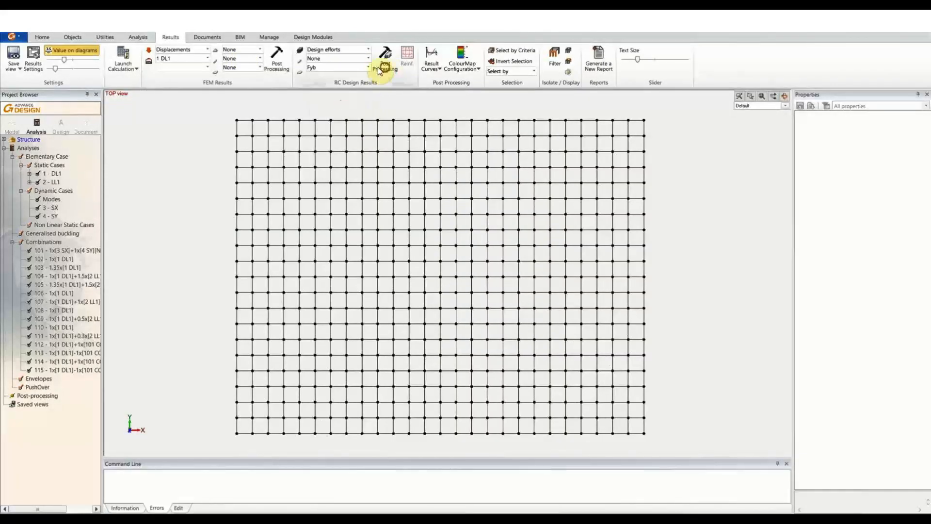
left_click(385, 59)
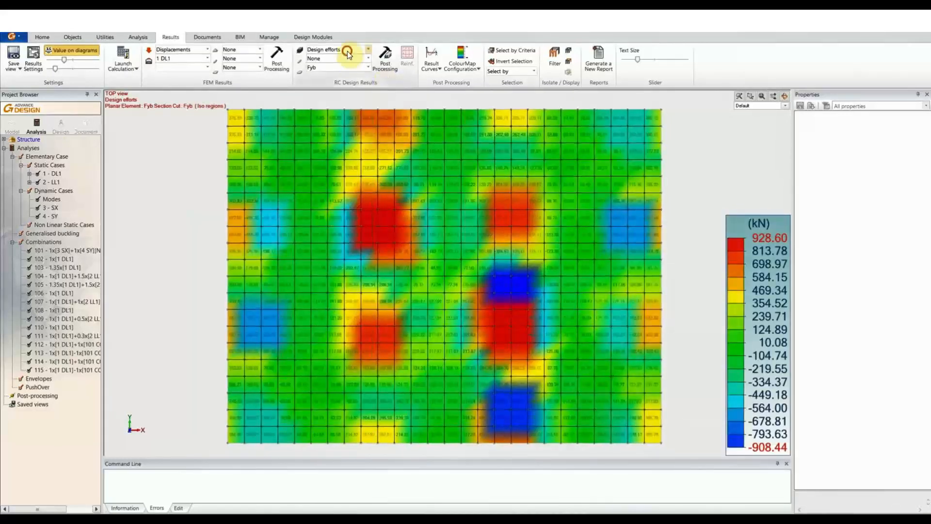
left_click(364, 50)
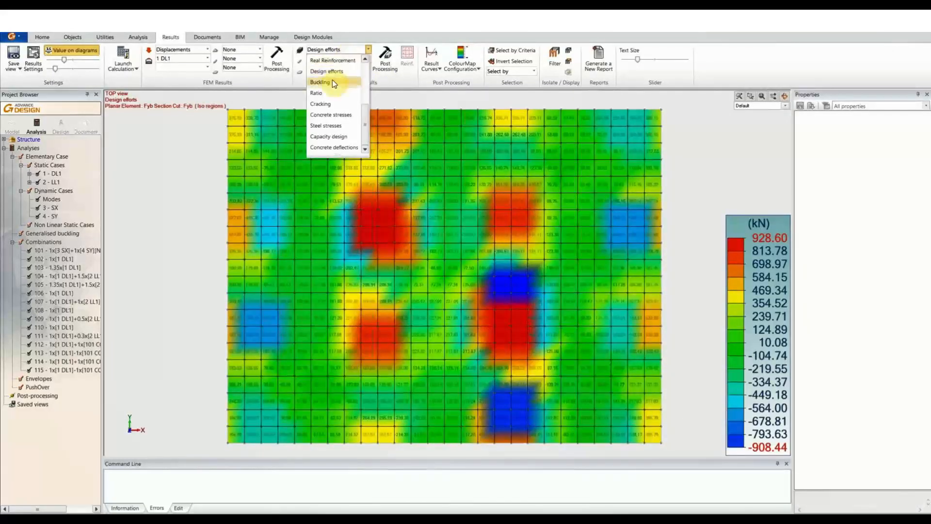
left_click(315, 92)
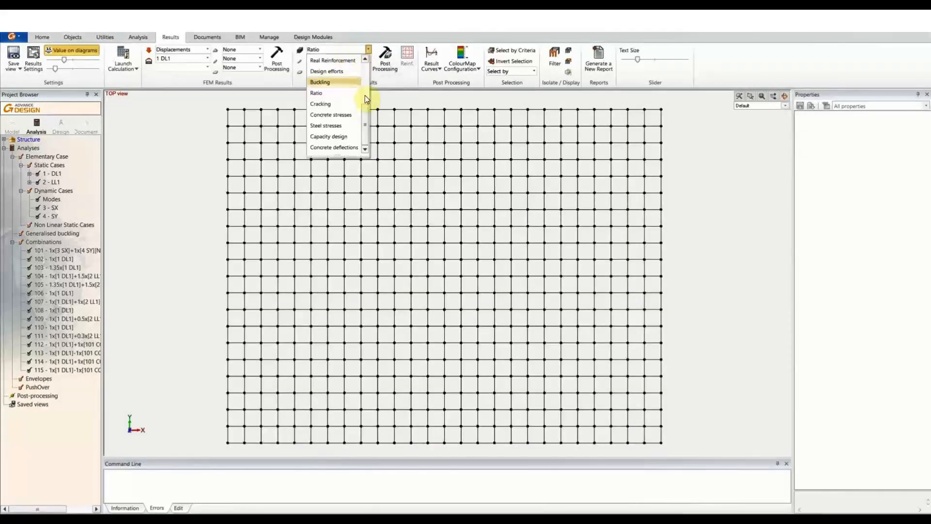
Draw the total deflection map on the slab.
left_click(334, 147)
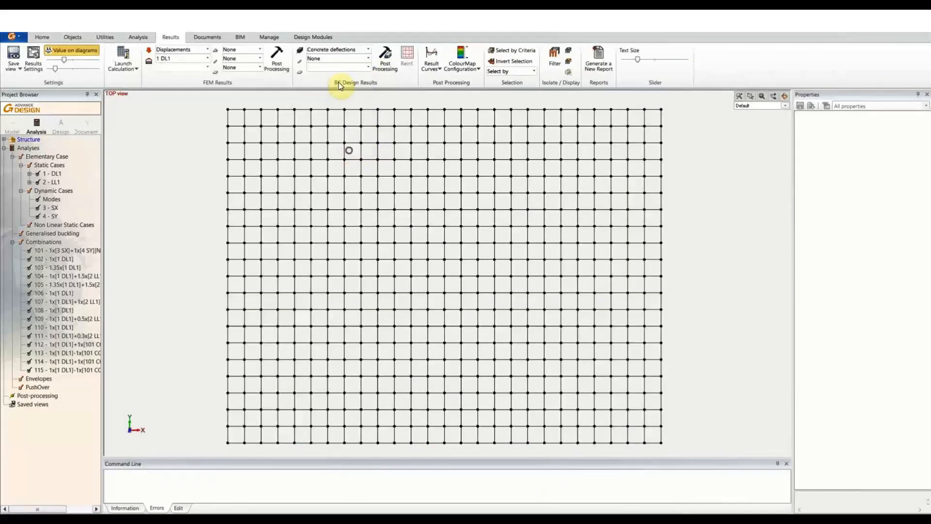
left_click(367, 58)
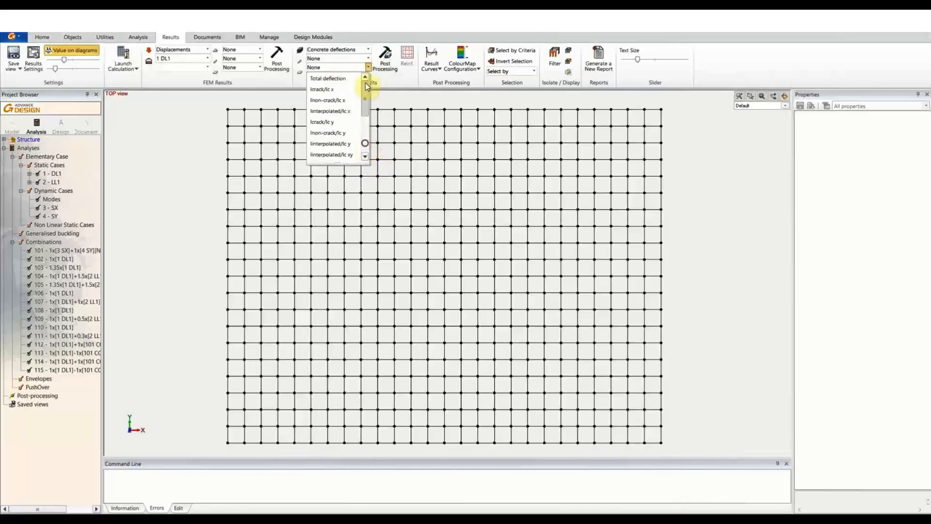
left_click(327, 77)
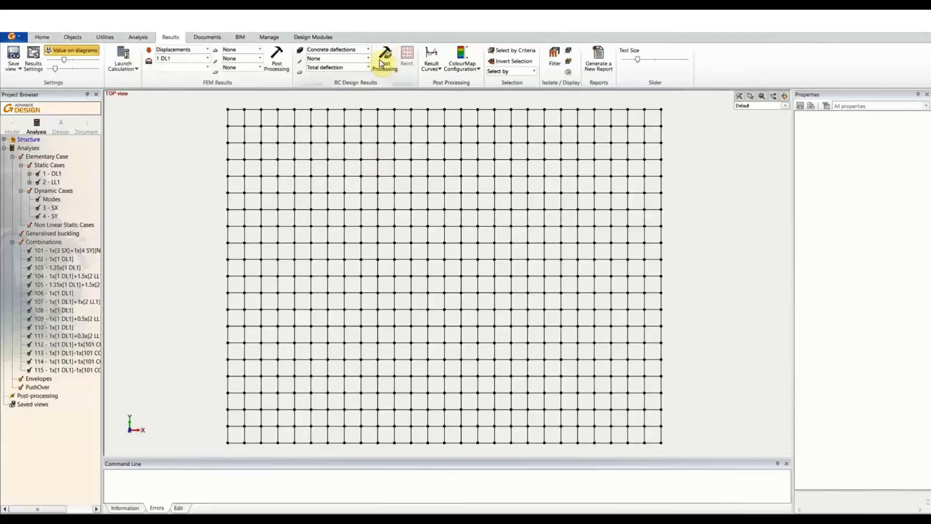
left_click(384, 60)
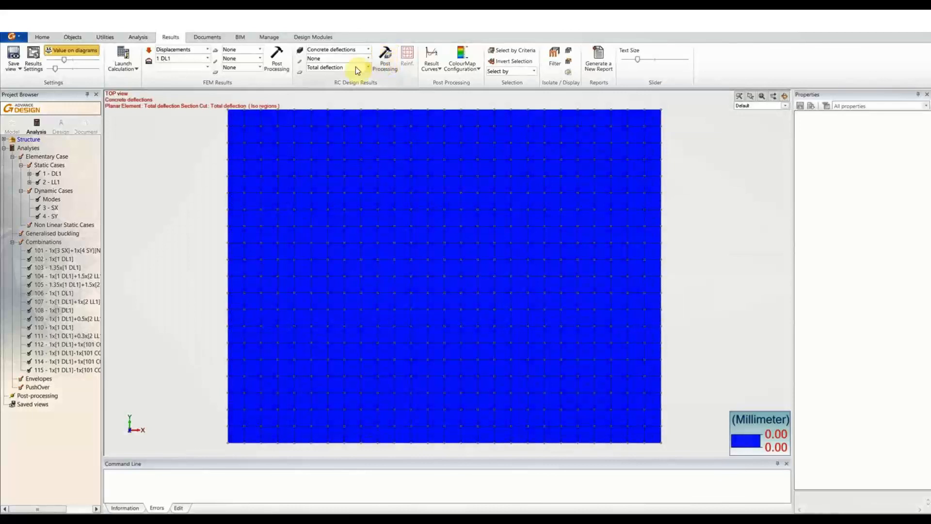
Draw the Sc y CQ concrete stress map, 0–10.94 MPa.
left_click(367, 50)
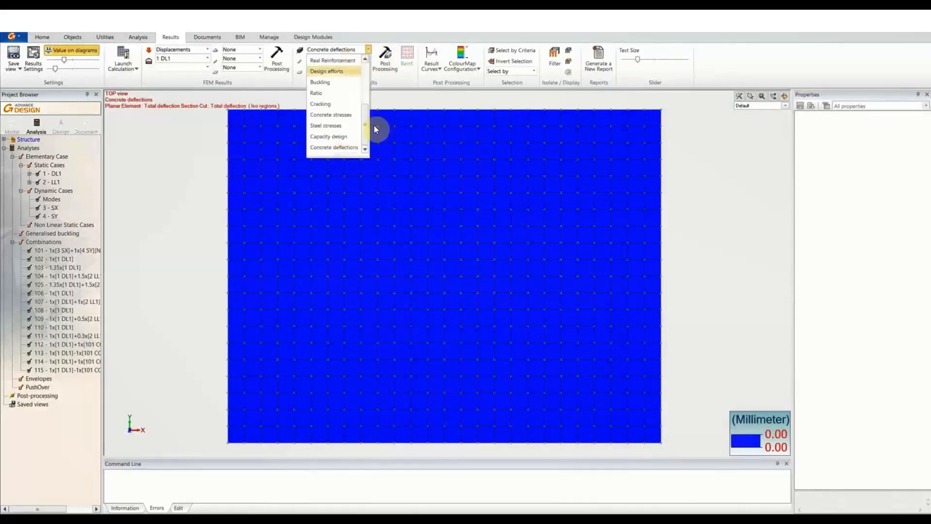
left_click(331, 114)
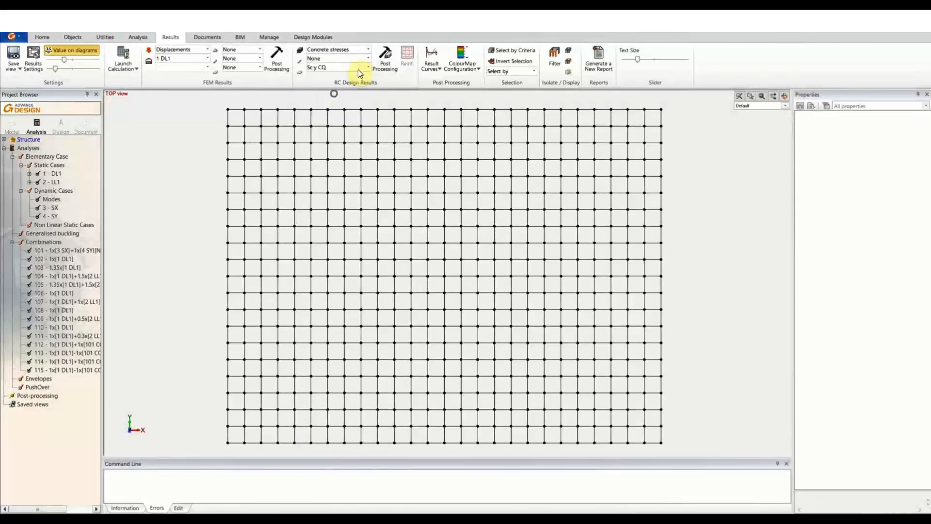
left_click(384, 60)
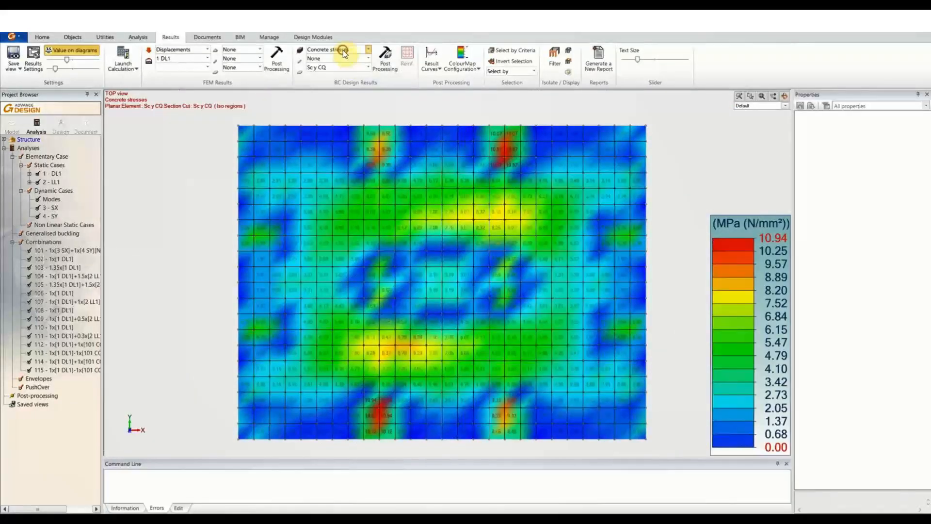
left_click(365, 50)
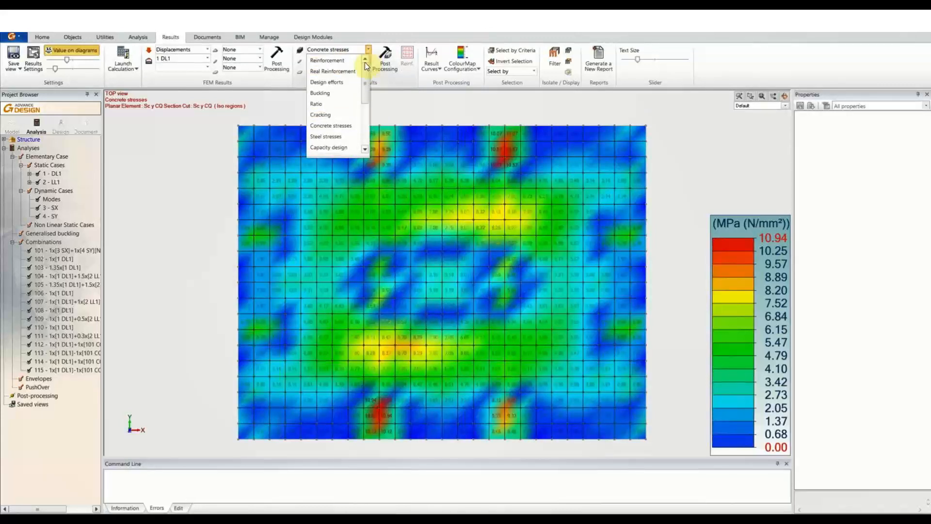
left_click(314, 58)
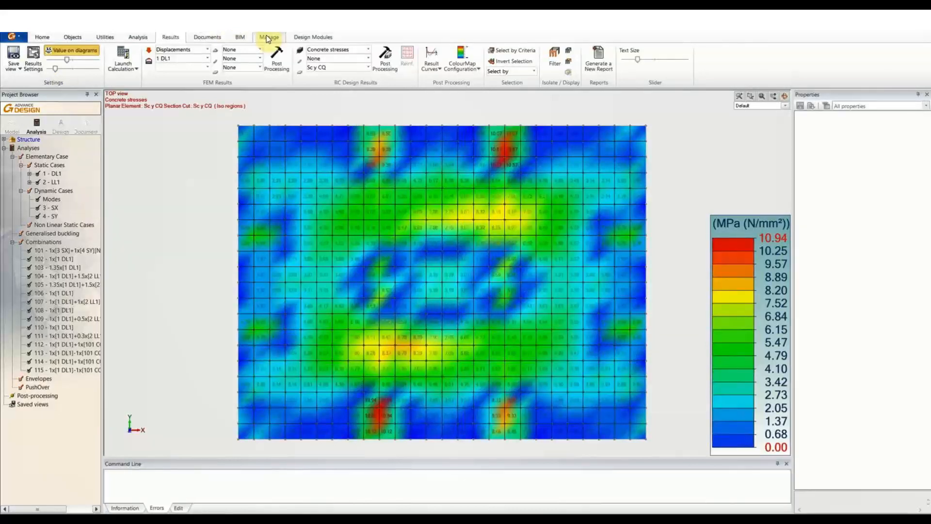
In Graitec BIM options, enable exporting forces at ends and on nodes, plus theoretical reinforcement.
left_click(269, 37)
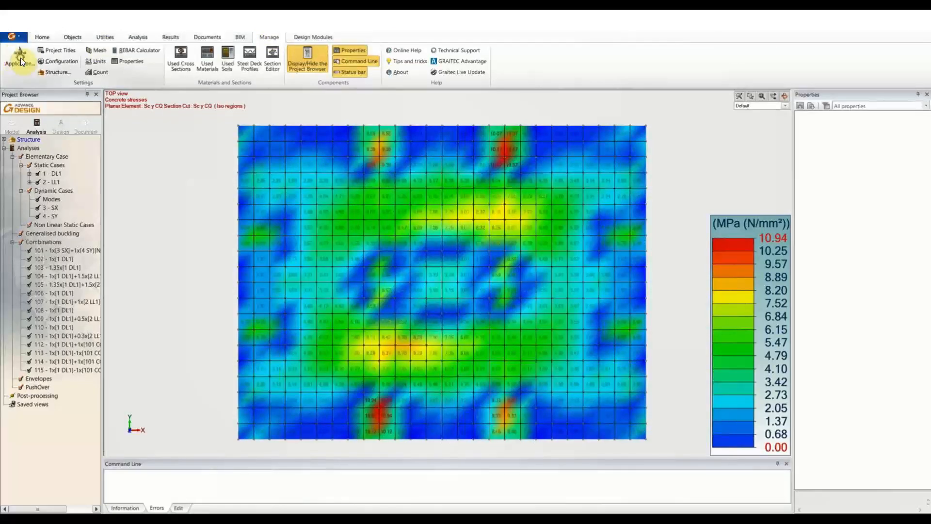
left_click(19, 58)
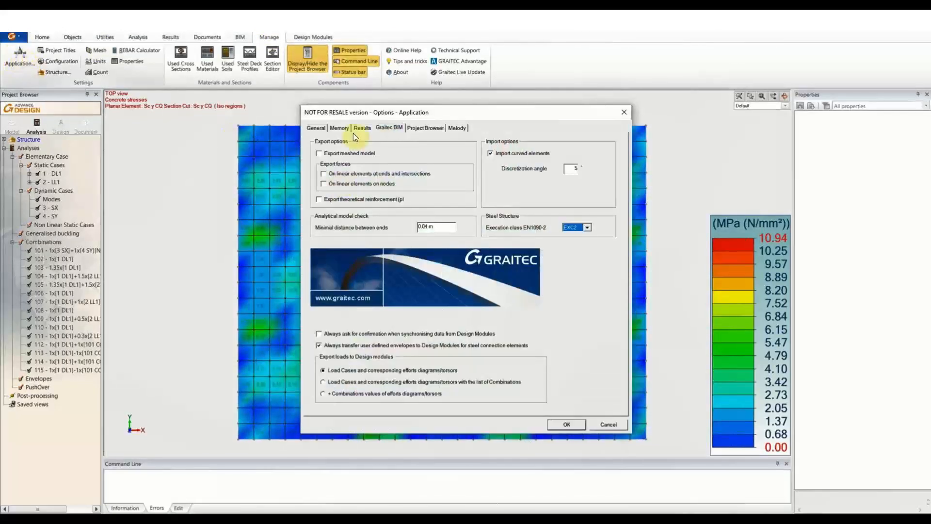
left_click(315, 128)
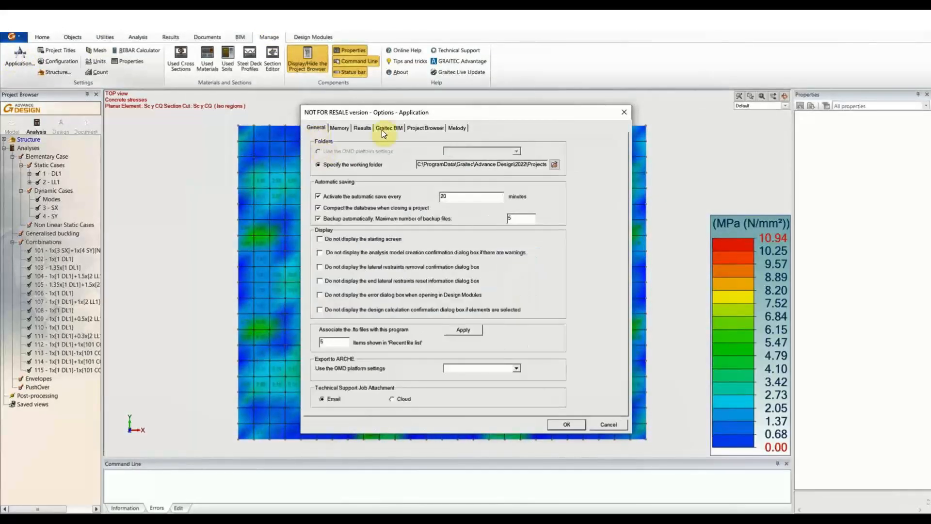
left_click(363, 127)
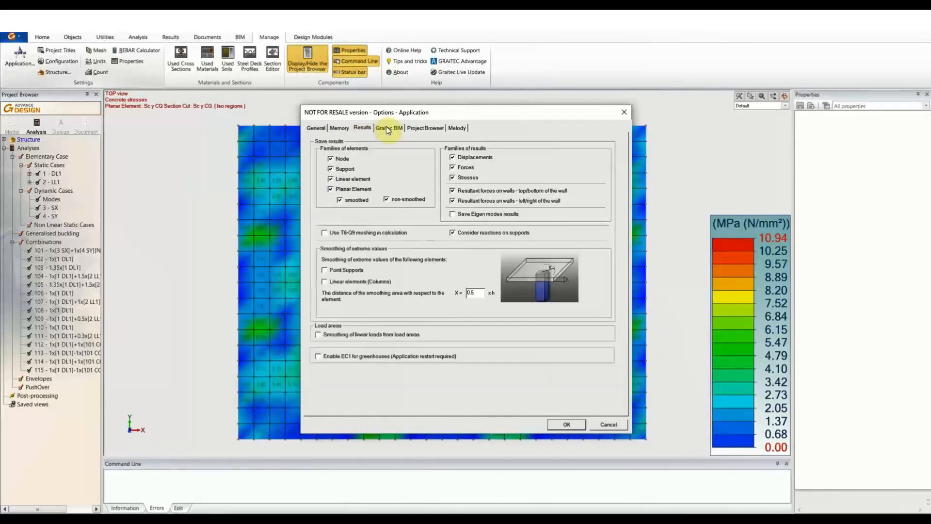
left_click(388, 127)
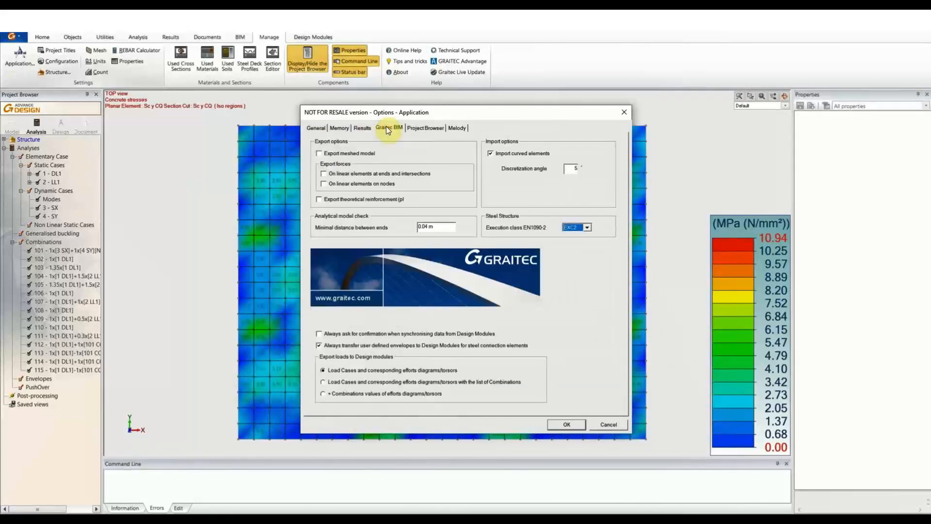
left_click(319, 153)
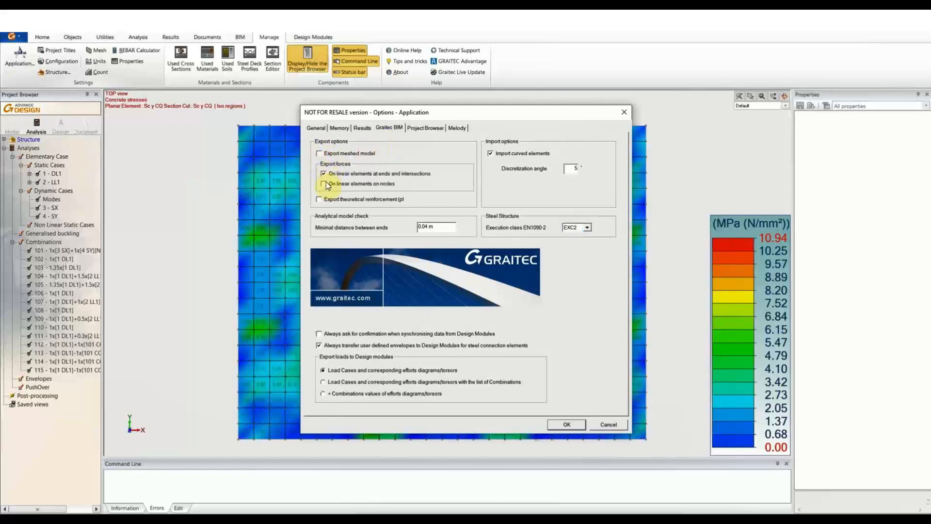
left_click(324, 183)
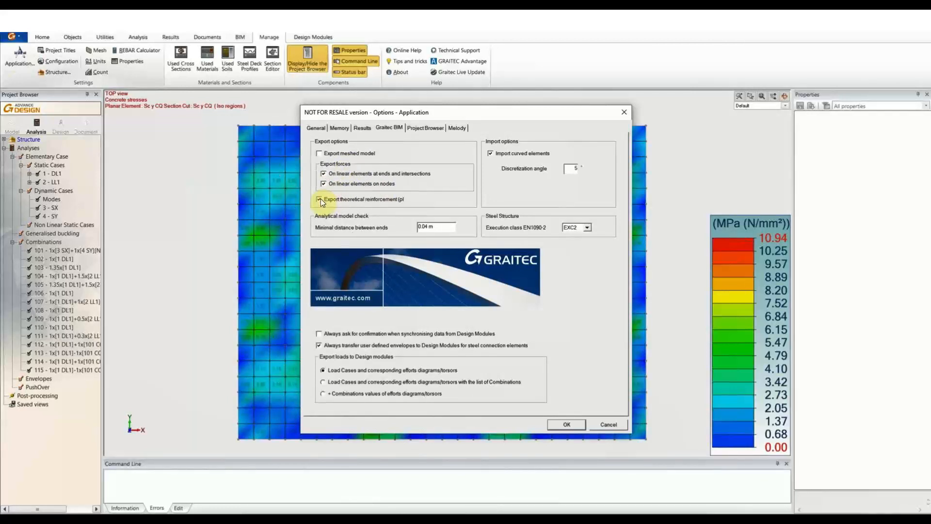
left_click(320, 199)
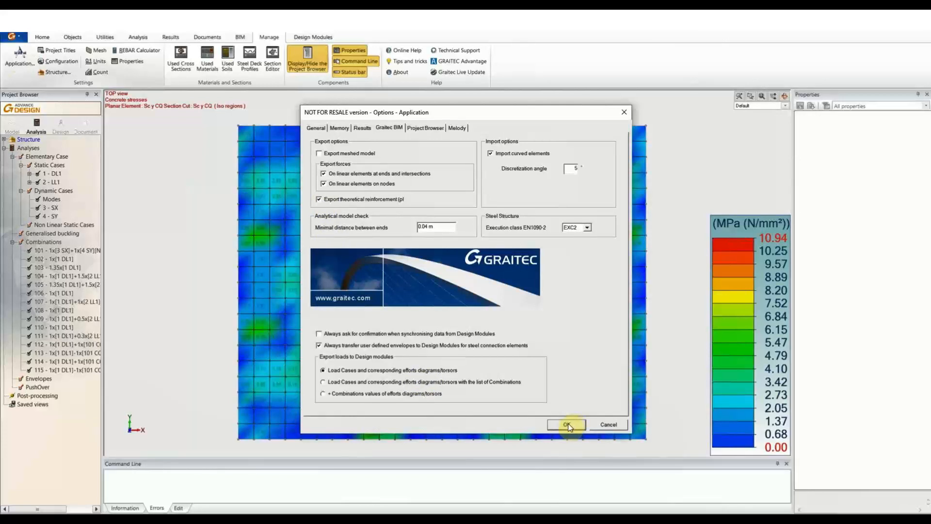
left_click(565, 424)
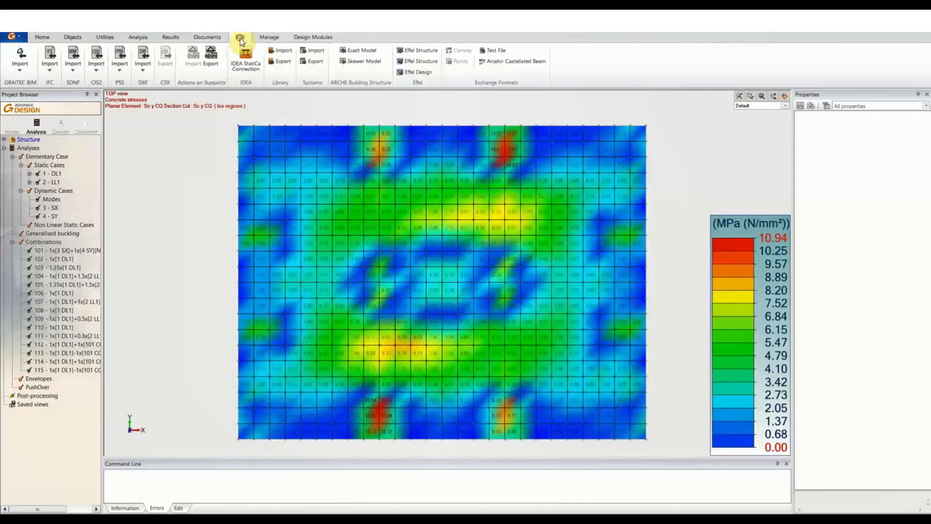
Export the model as the Graitec exchange archive 'Results AD' in the concrete workflow folder.
left_click(19, 59)
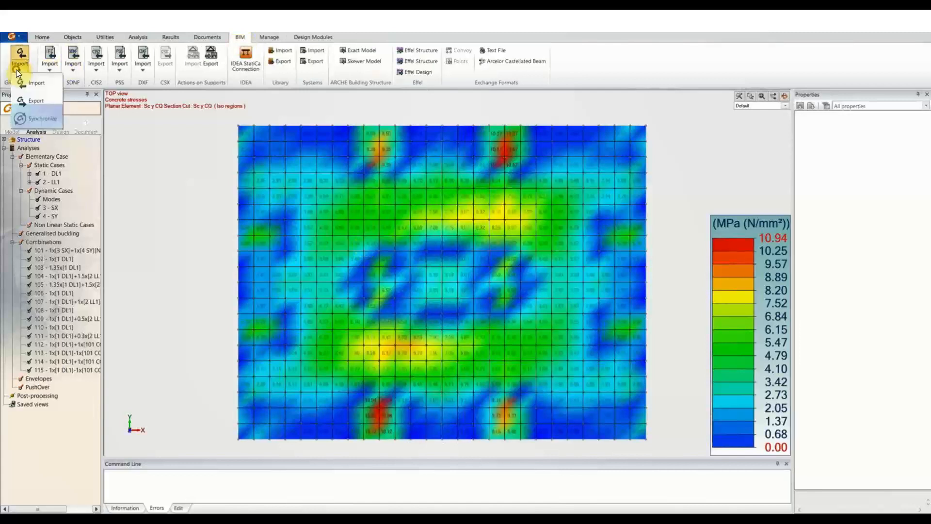
mouse_move(36, 100)
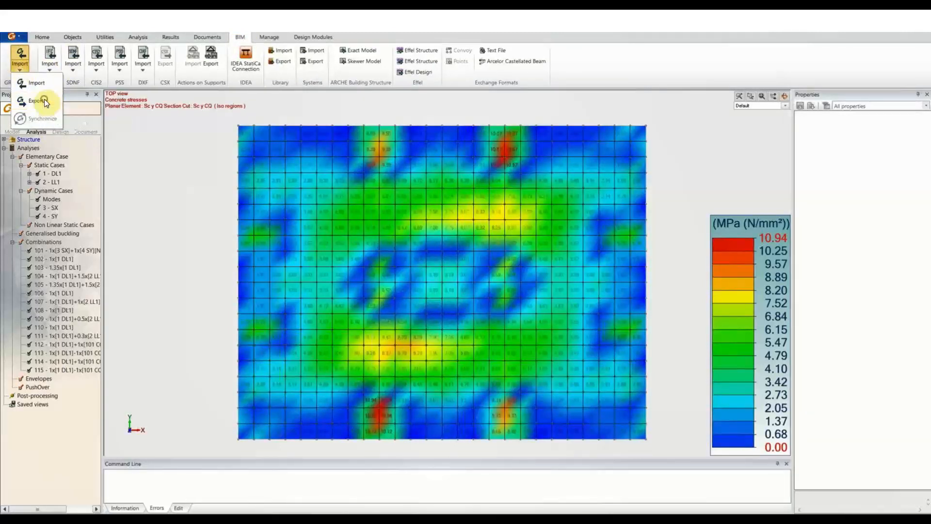
left_click(38, 101)
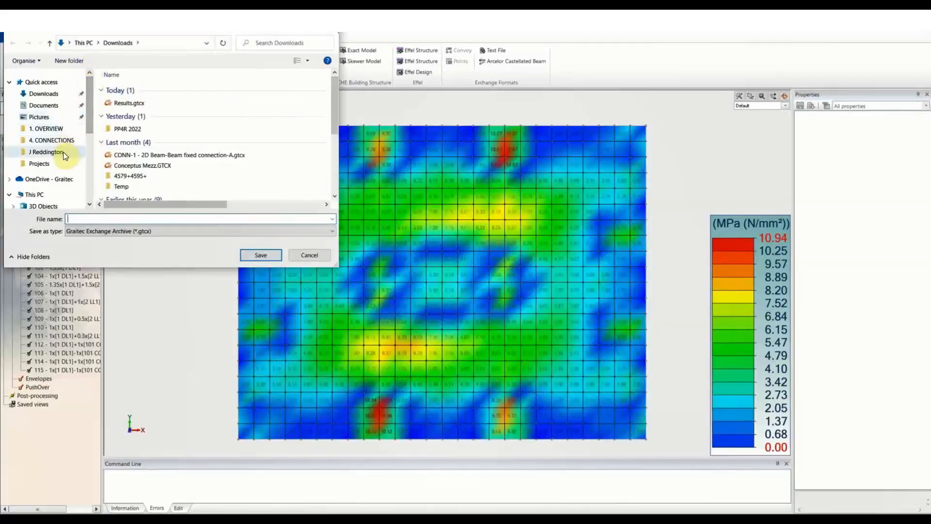
mouse_move(72, 128)
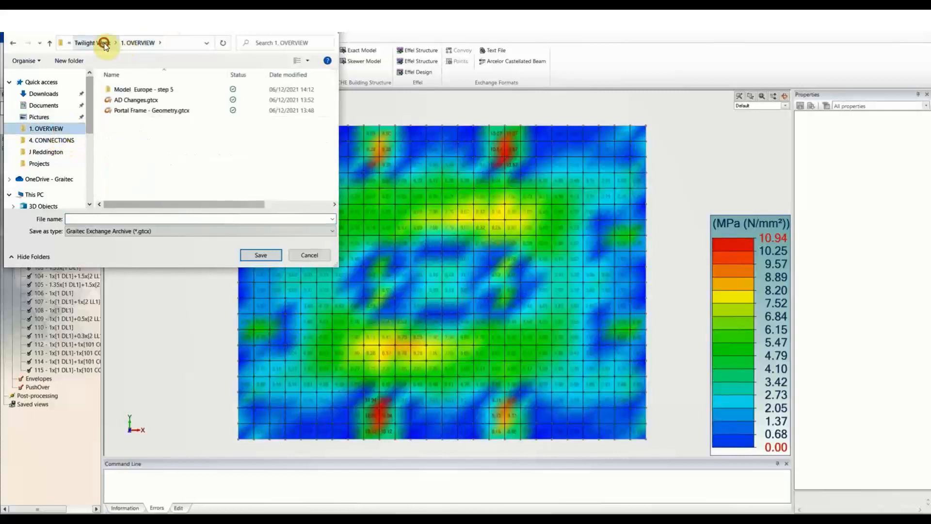
left_click(88, 42)
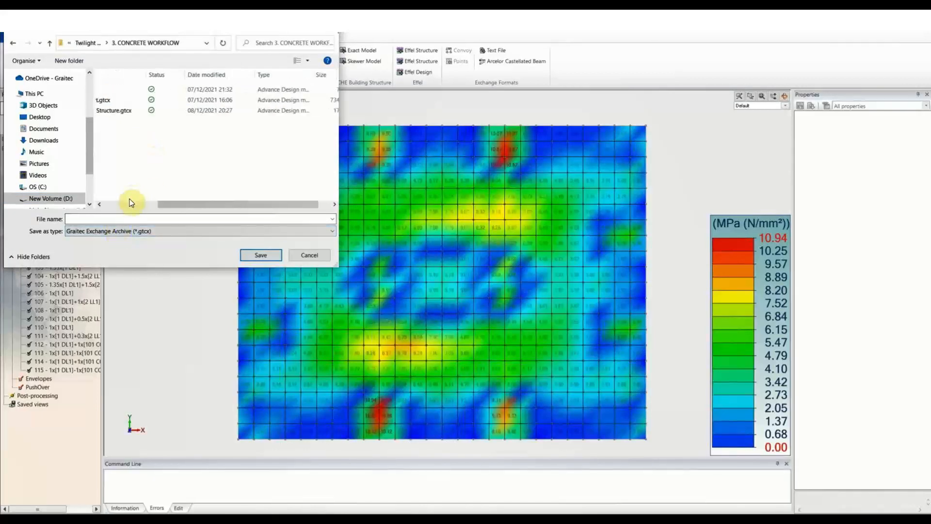
left_click(199, 219)
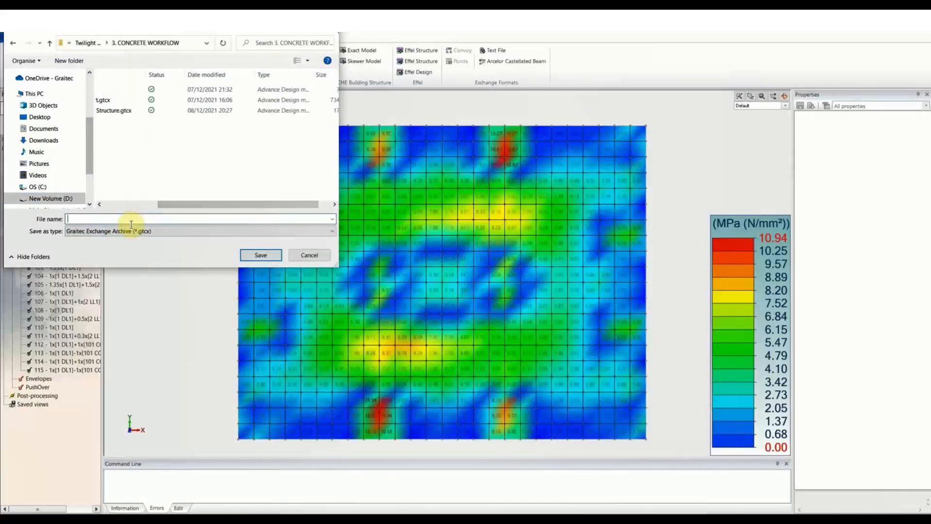
type("Results AD")
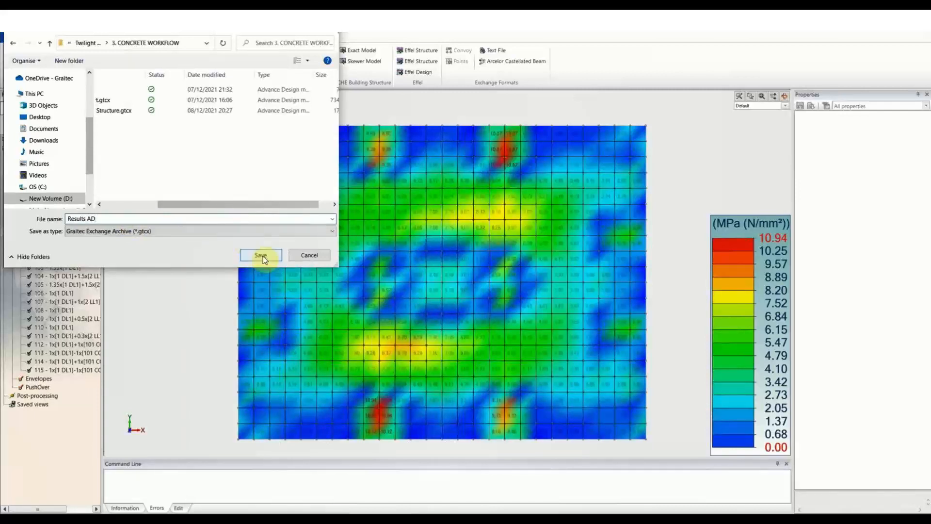
left_click(261, 255)
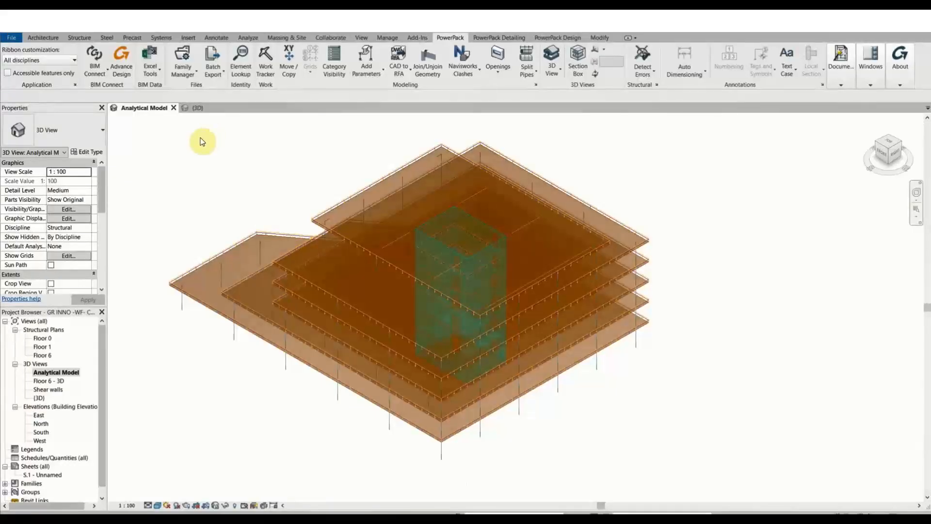
mouse_move(94, 59)
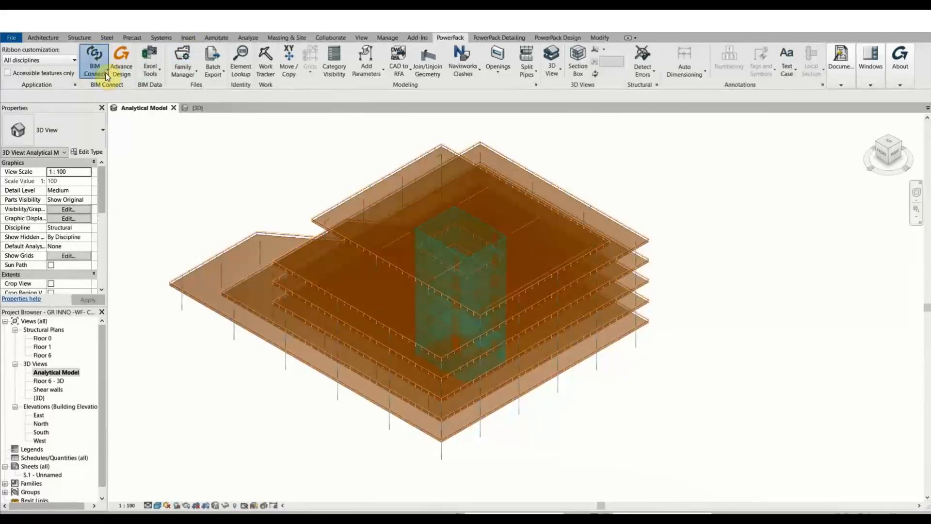
Start BIM Connect synchronization in Revit, declining all material mappings.
left_click(94, 57)
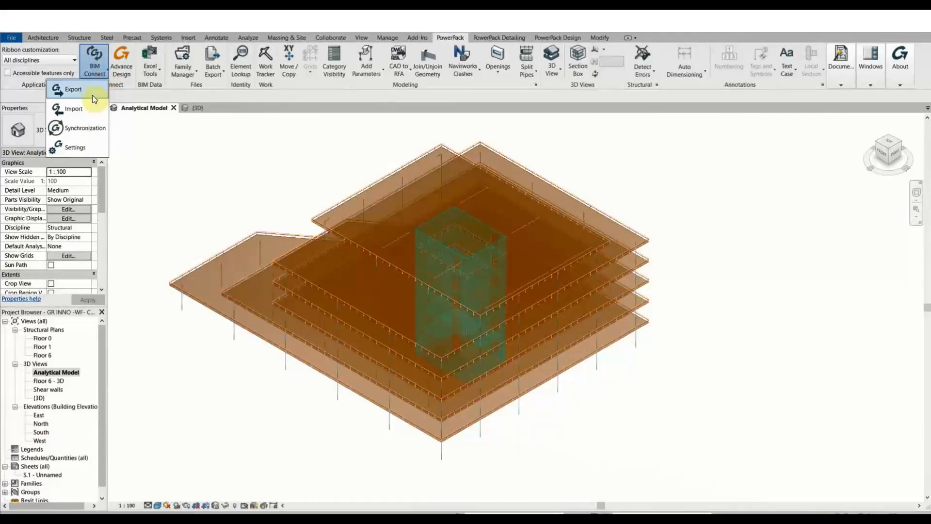
mouse_move(83, 130)
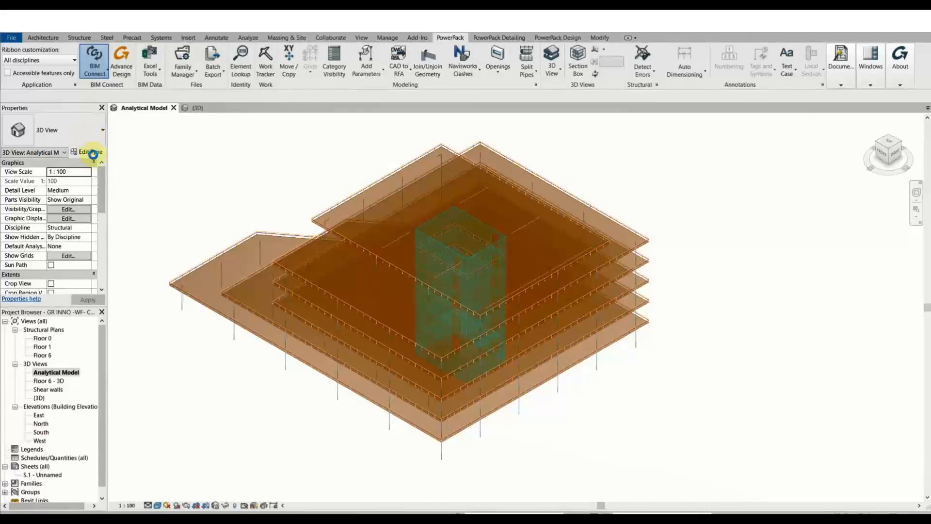
left_click(93, 56)
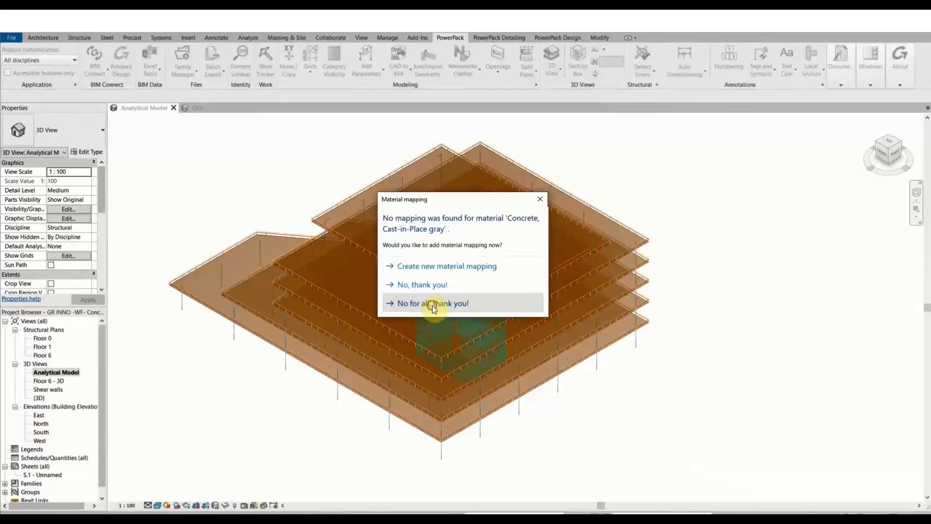
left_click(432, 303)
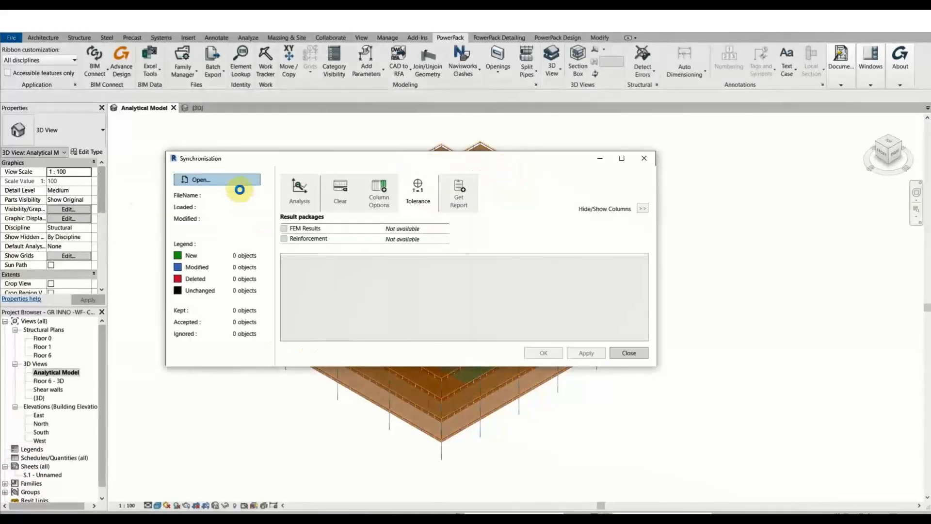
Load Results AD.gtcx from Twilight Week > 3. CONCRETE WORKFLOW for synchronisation.
left_click(200, 180)
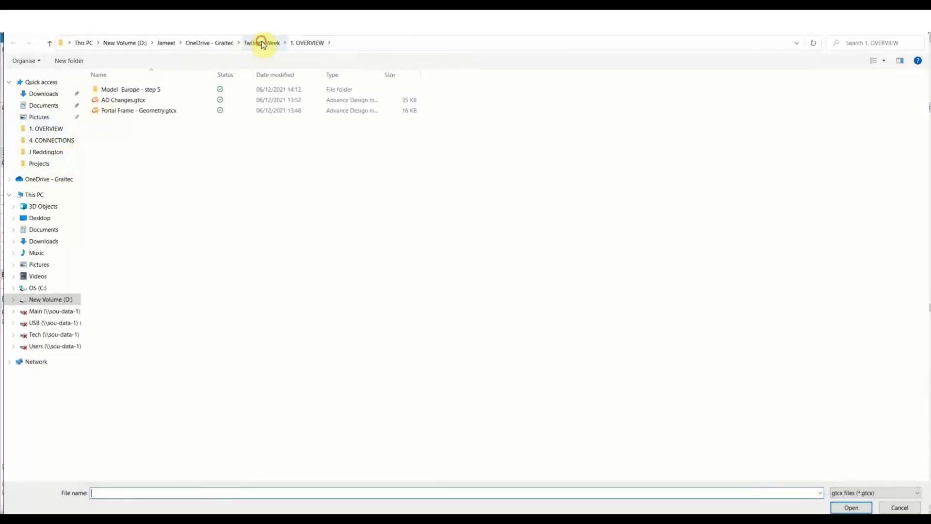
left_click(261, 43)
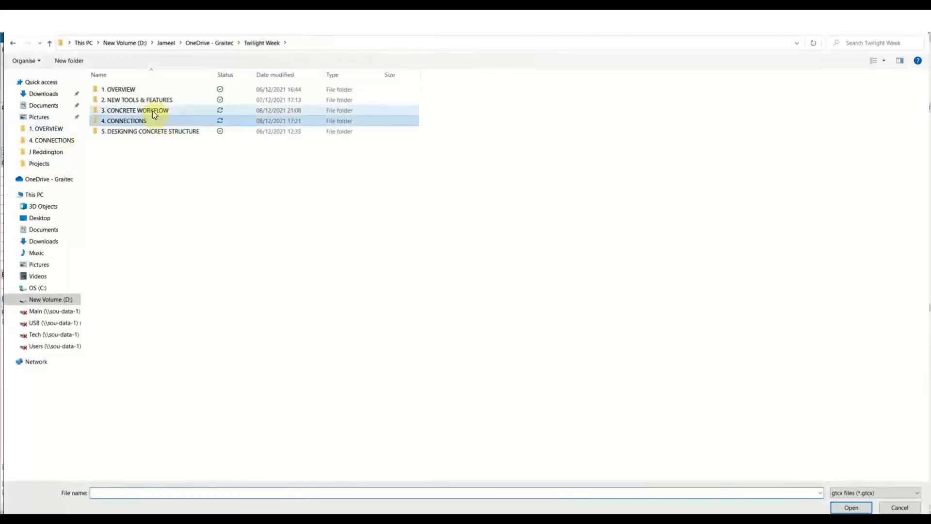
double_click(136, 110)
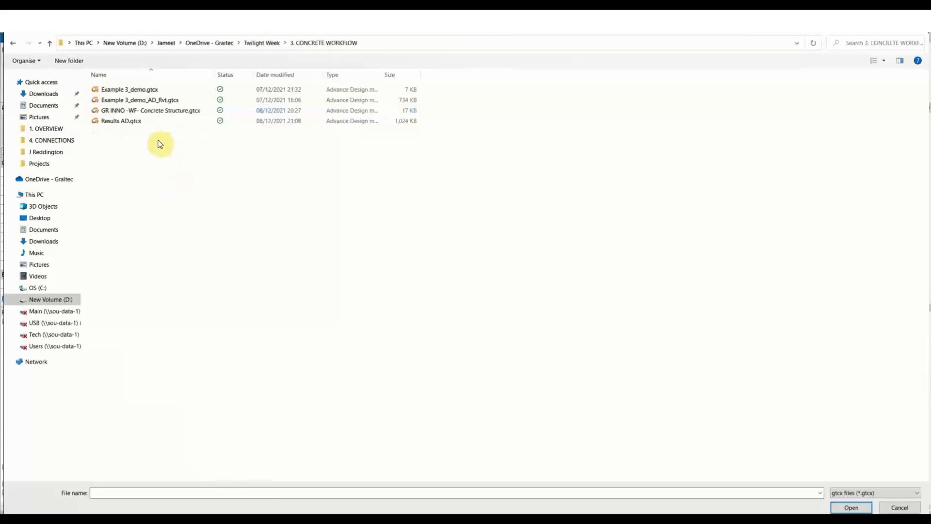
left_click(121, 121)
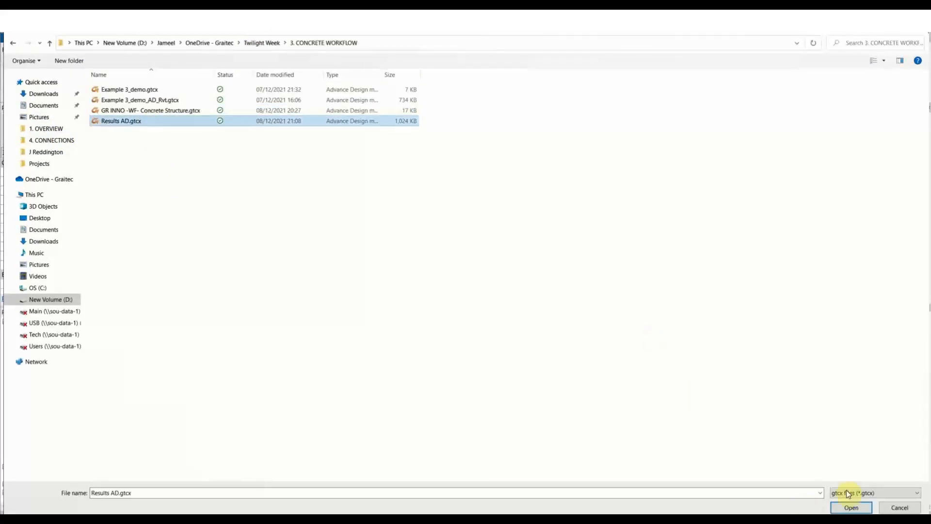
left_click(850, 508)
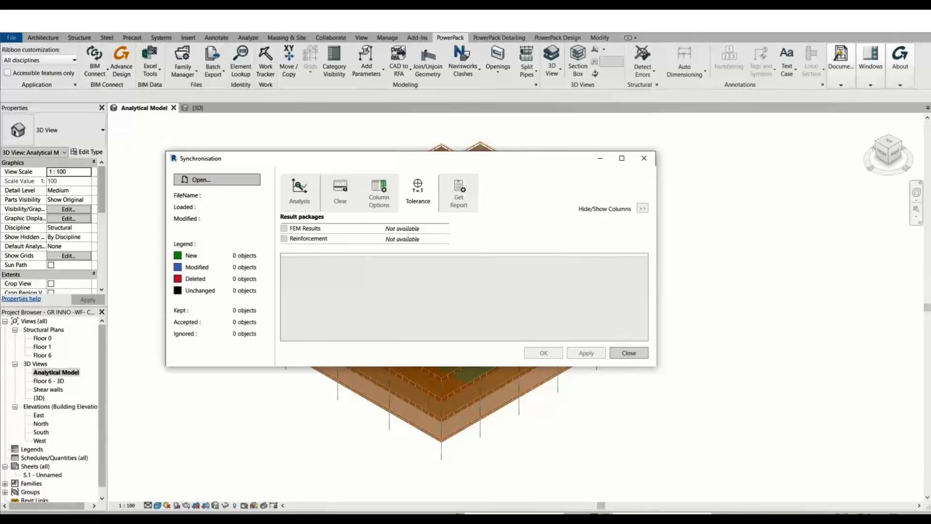
Select the range of 42 modified beam rows and set their decision to Accept.
left_click(201, 179)
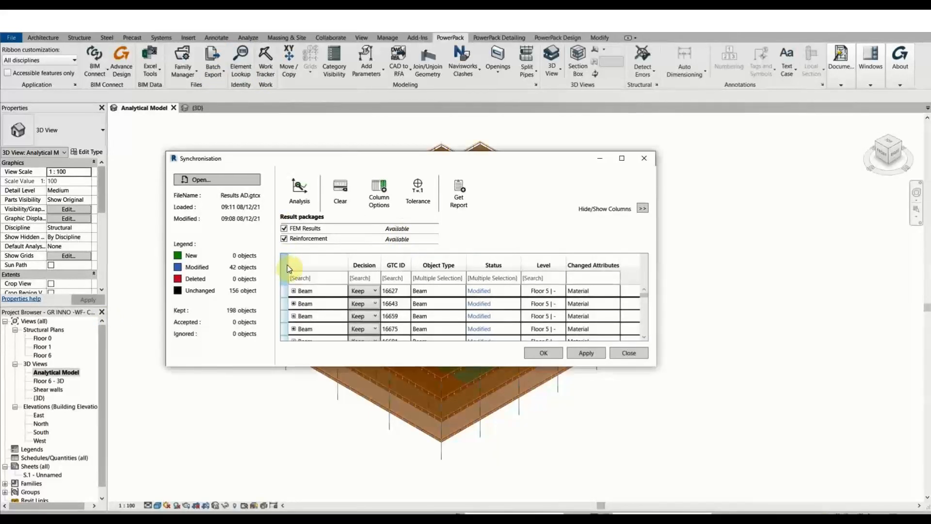
left_click(593, 277)
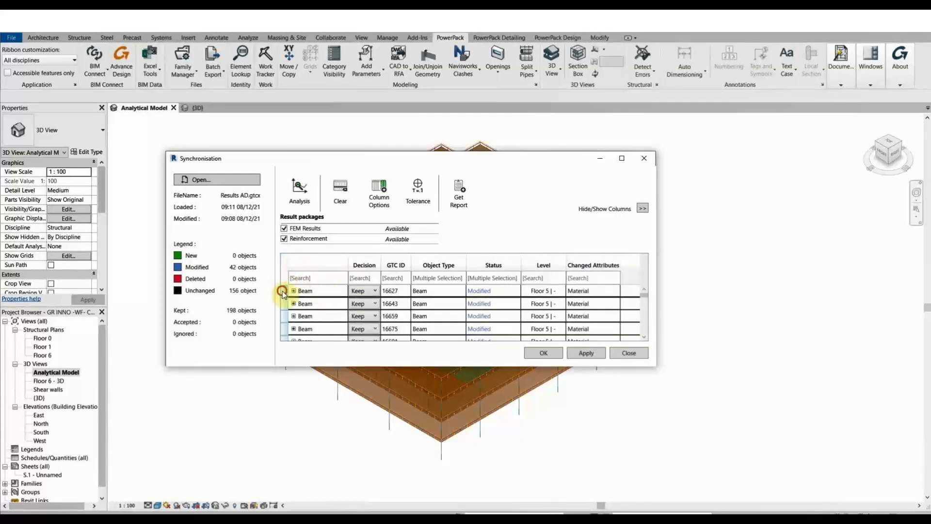
left_click(304, 290)
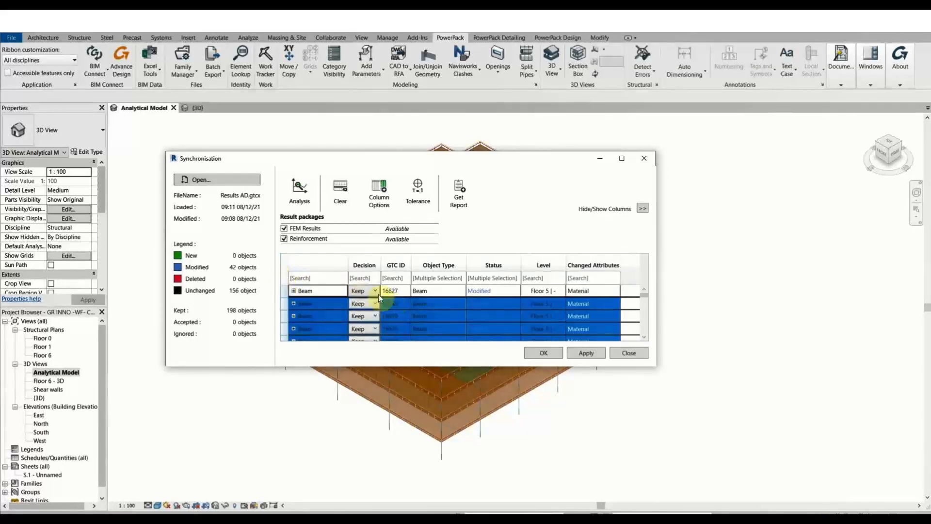
left_click(375, 291)
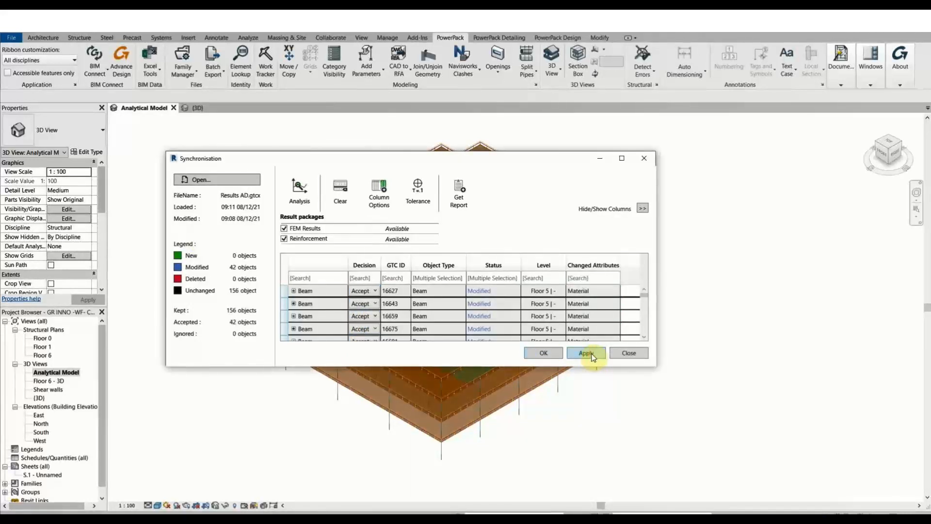
Apply the accepted beam changes, confirm Yes, and close the synchronisation window.
left_click(584, 353)
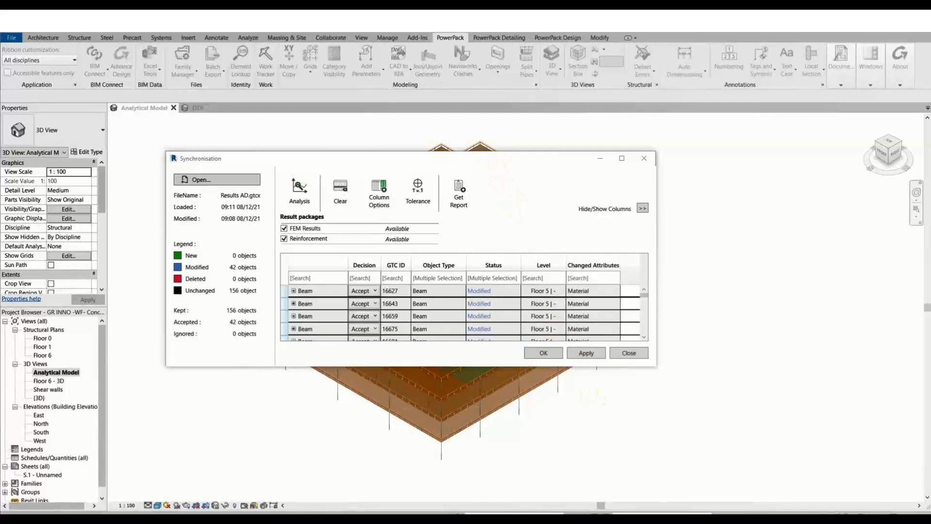
left_click(586, 352)
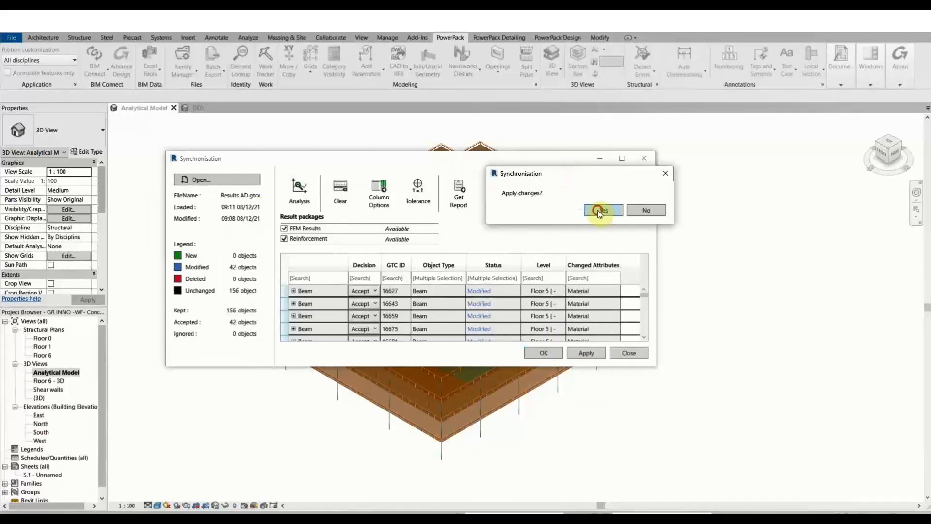
left_click(603, 210)
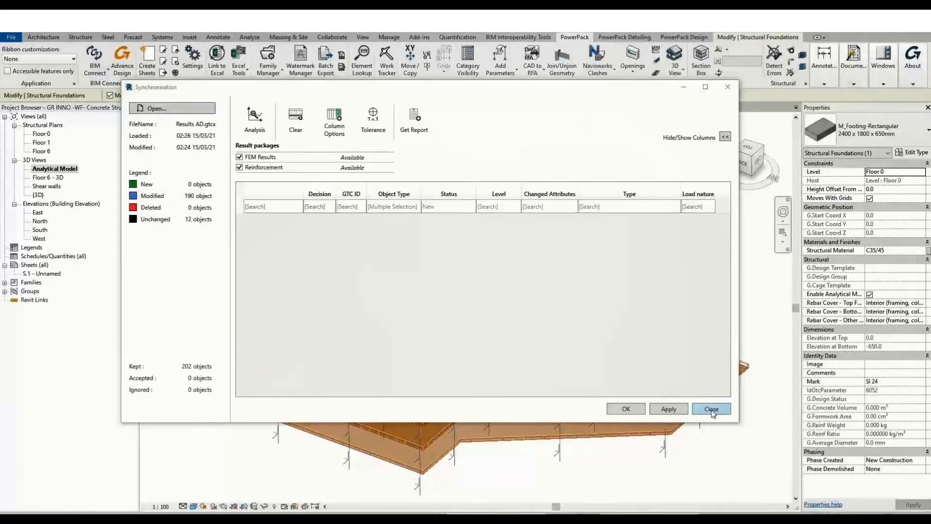
left_click(710, 408)
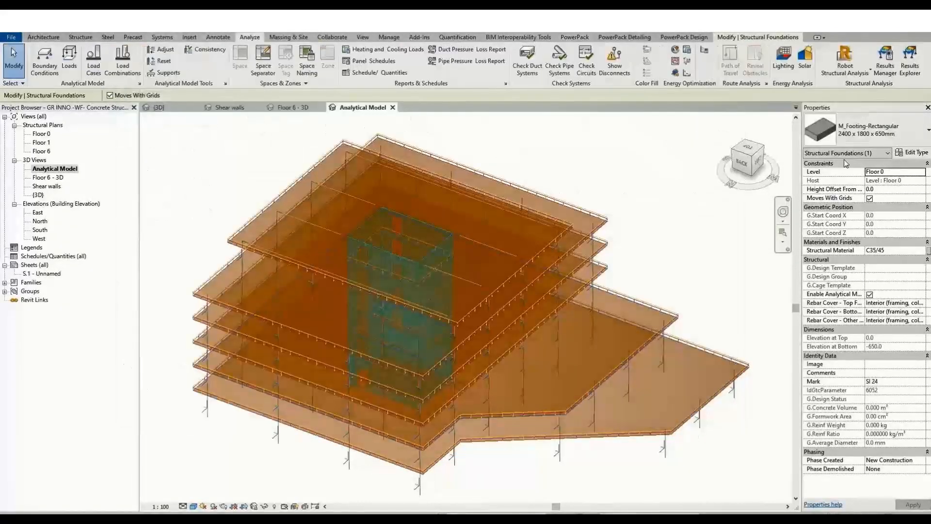
left_click(909, 59)
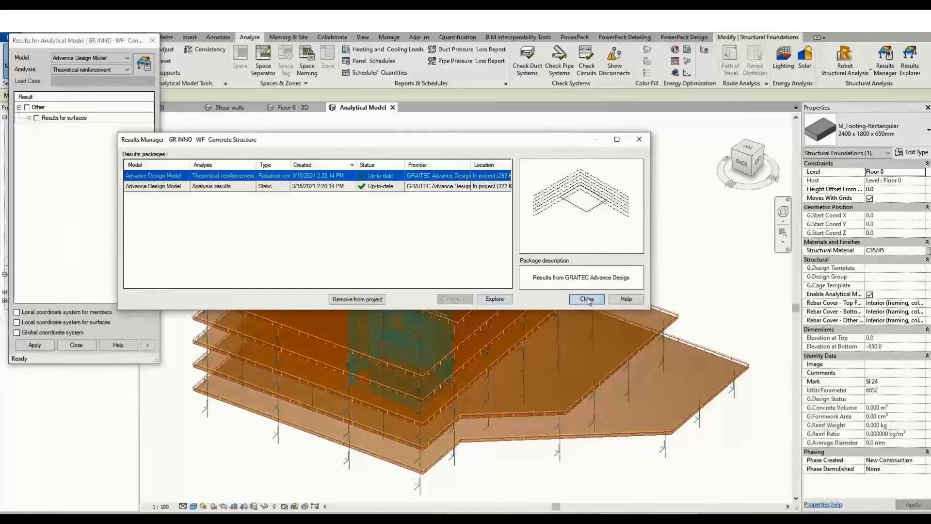
left_click(586, 298)
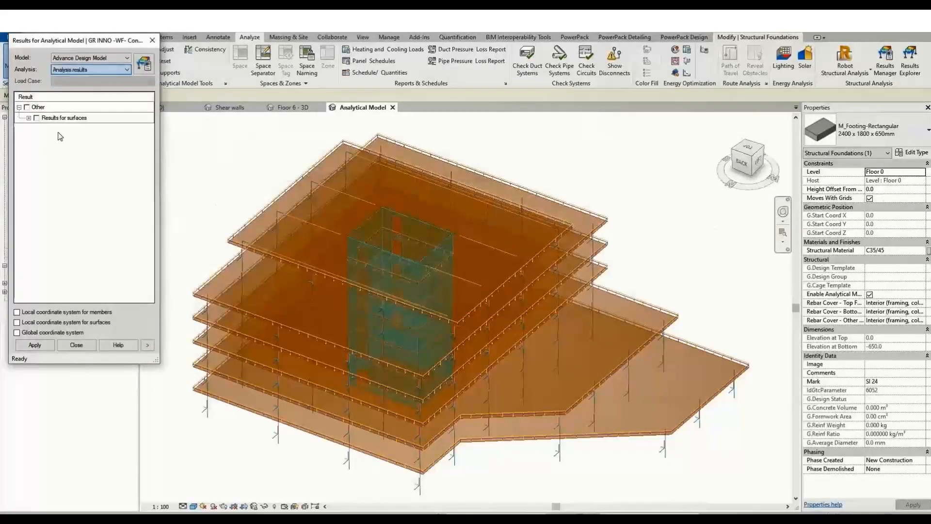
left_click(101, 82)
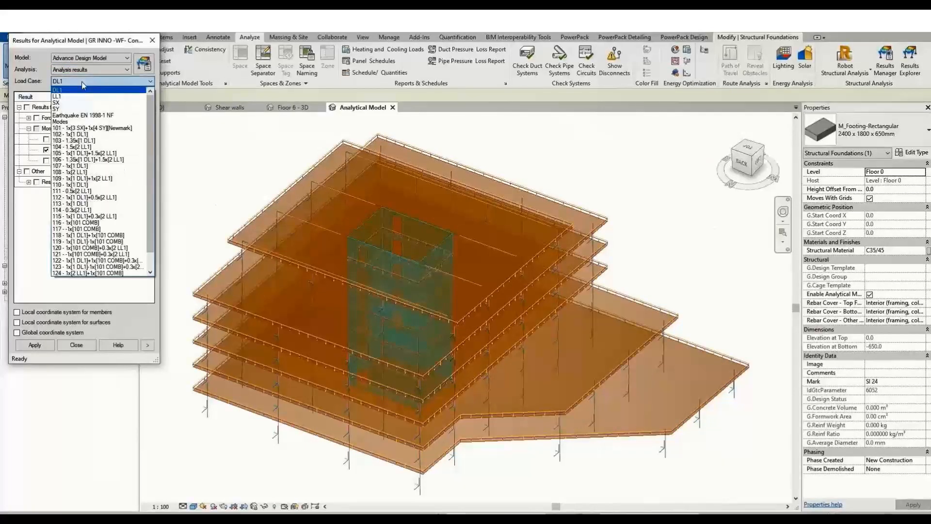
left_click(56, 103)
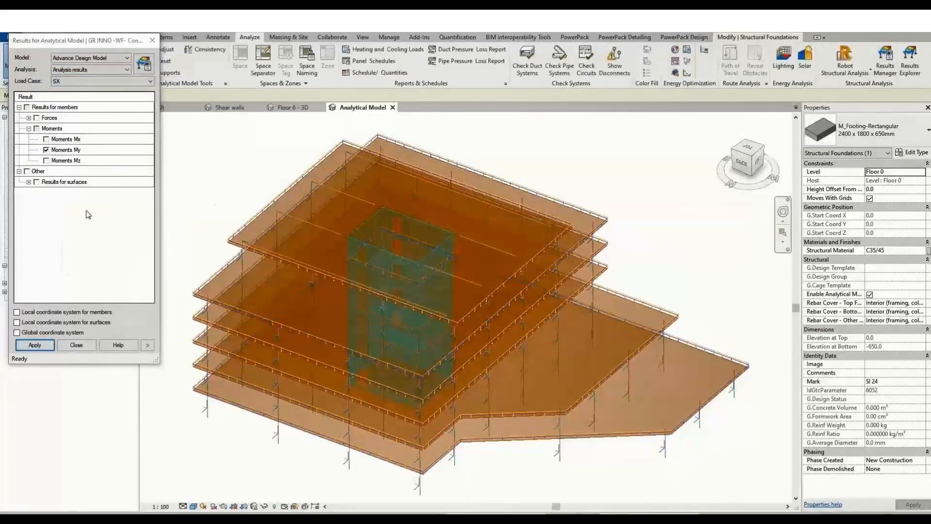
left_click(34, 345)
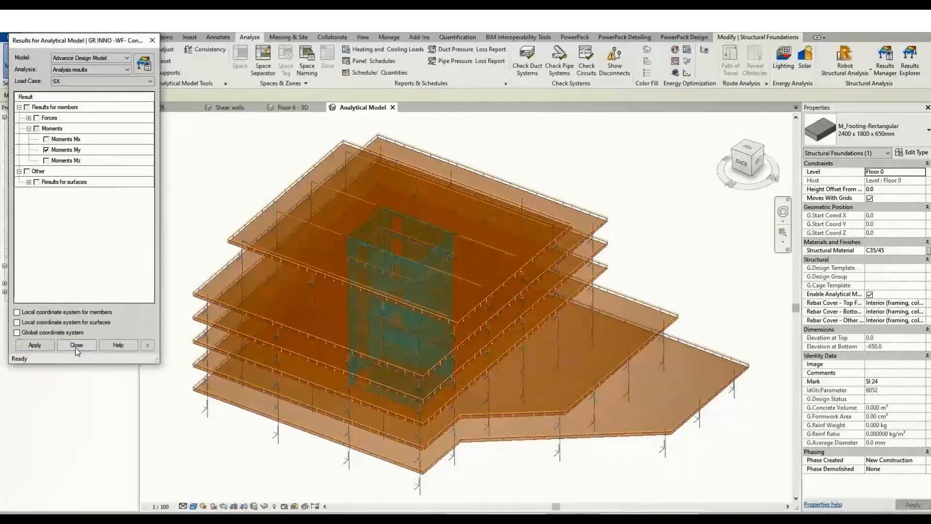
left_click(75, 344)
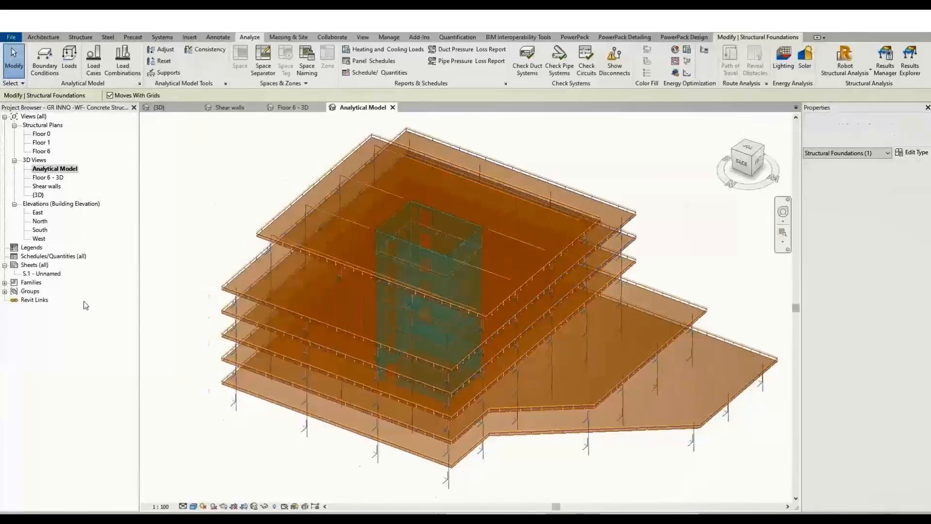
Close the results package list and inspect a Floor 6 C25/30 concrete beam in 3D.
left_click(413, 256)
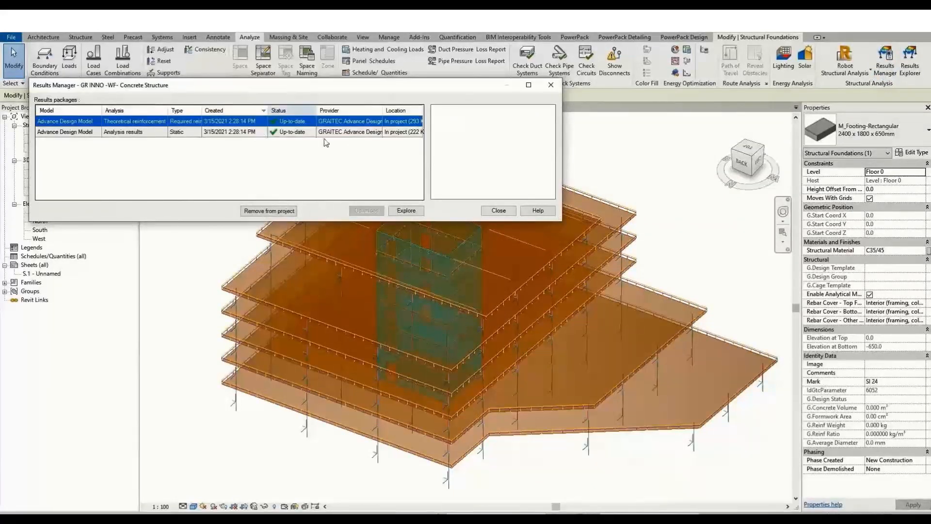
left_click(497, 210)
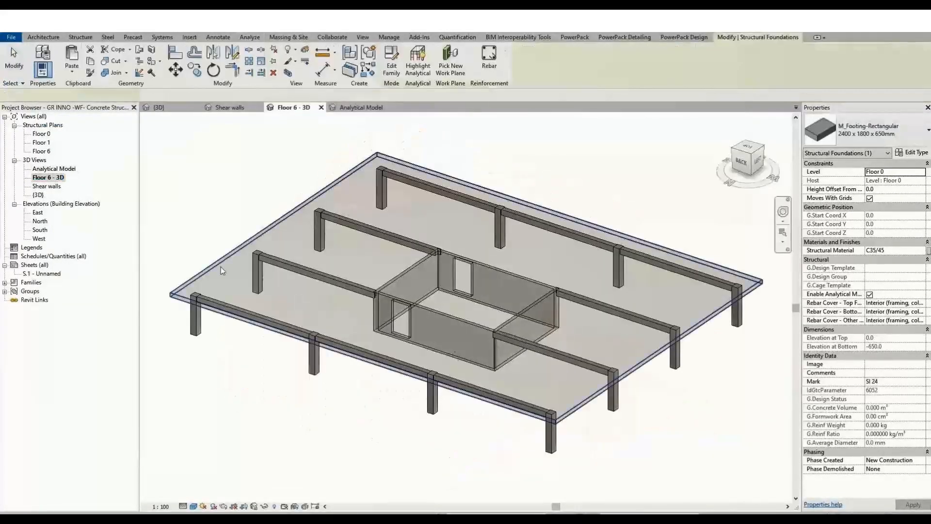
left_click(249, 37)
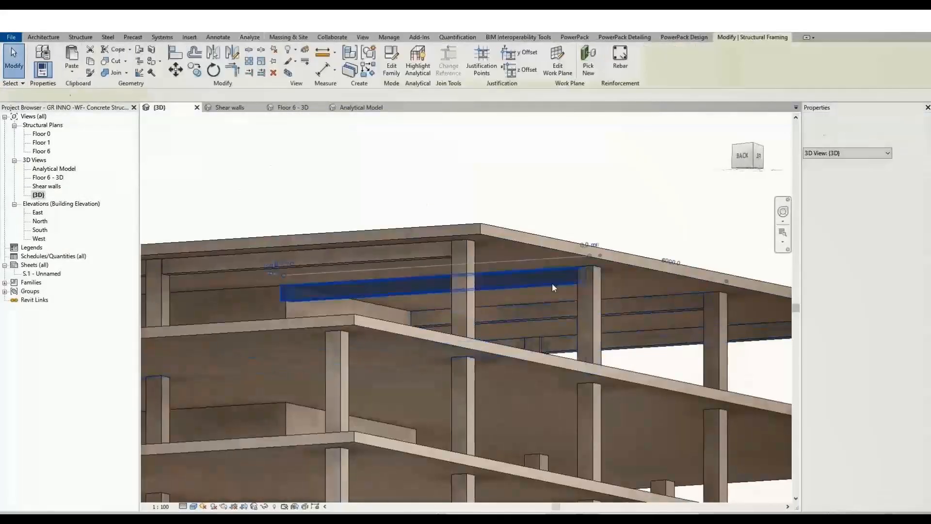
left_click(463, 291)
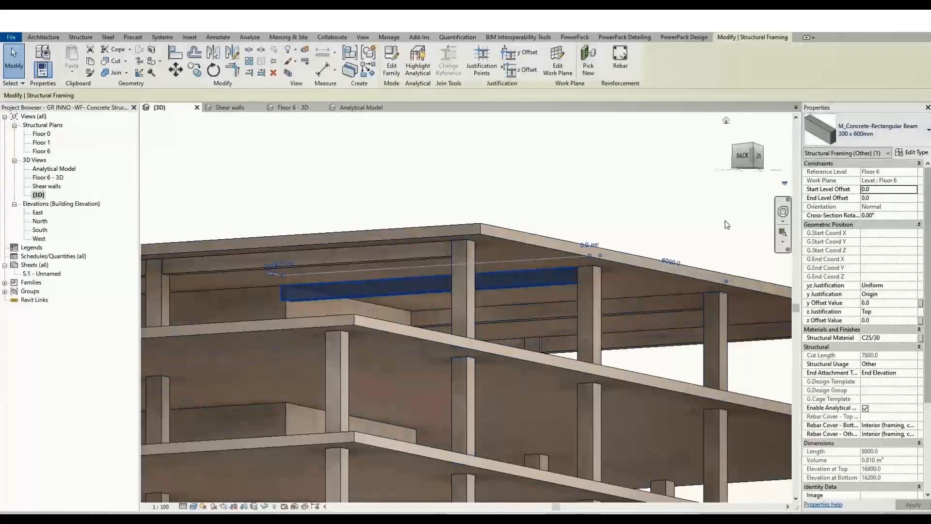
left_click(249, 36)
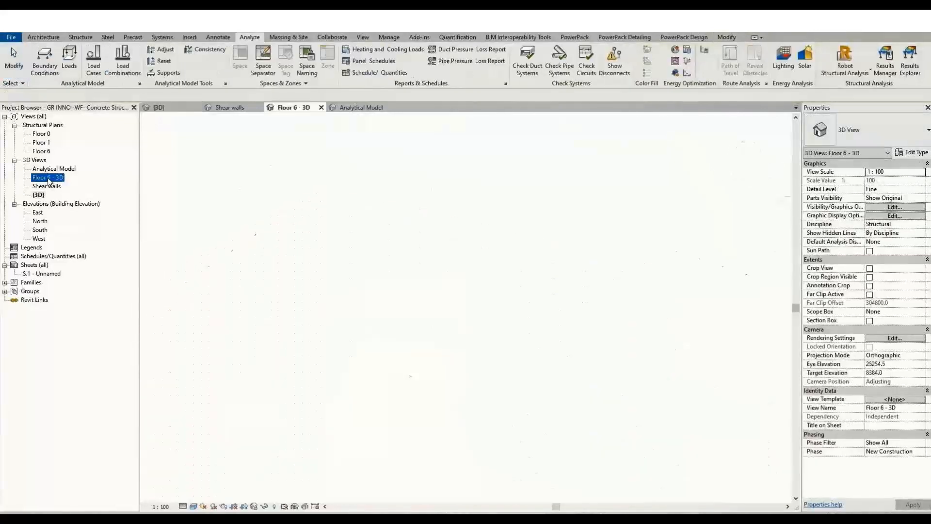
Open Floor 6 - 3D, select the corner column, and import Static and RequiredReinforcement packages.
double_click(47, 177)
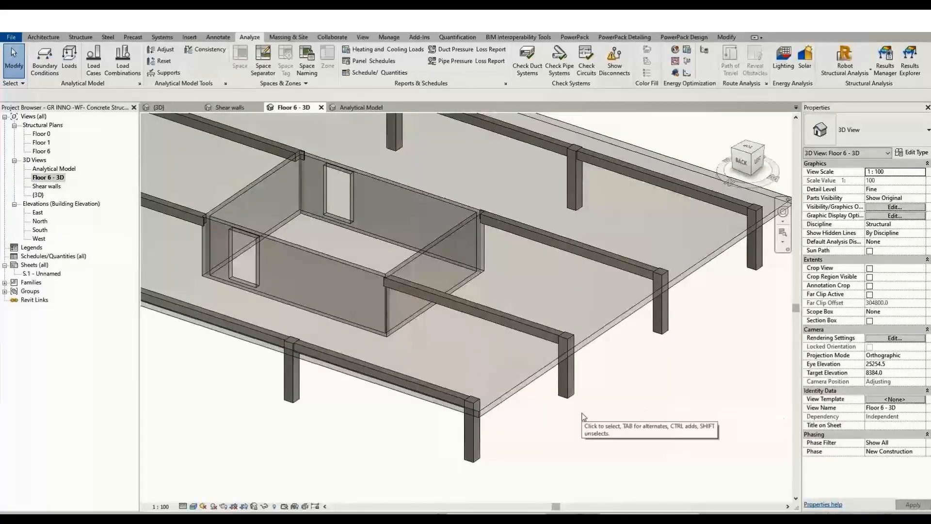
left_click(469, 415)
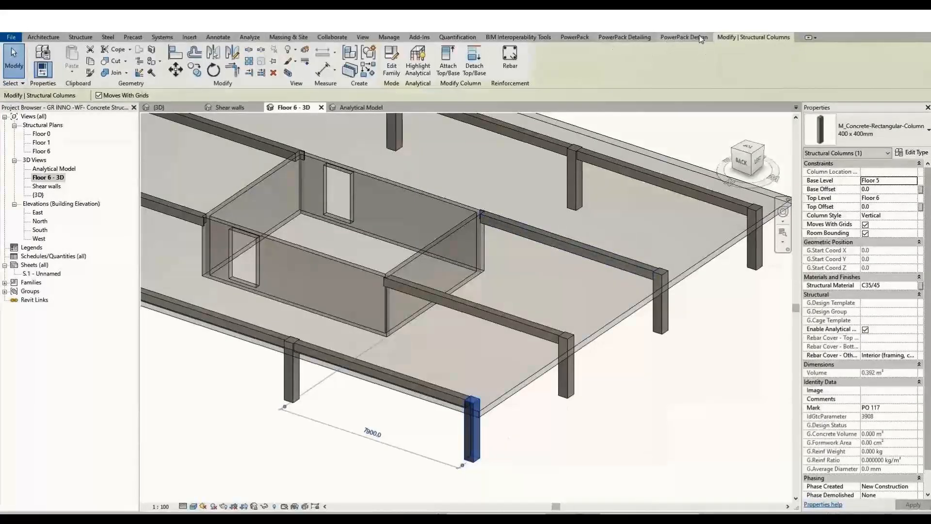
left_click(683, 37)
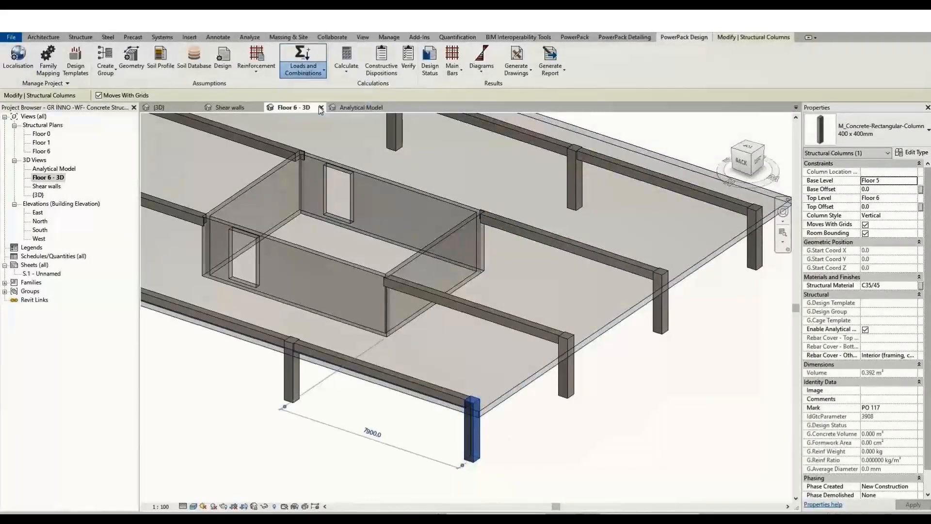
left_click(303, 59)
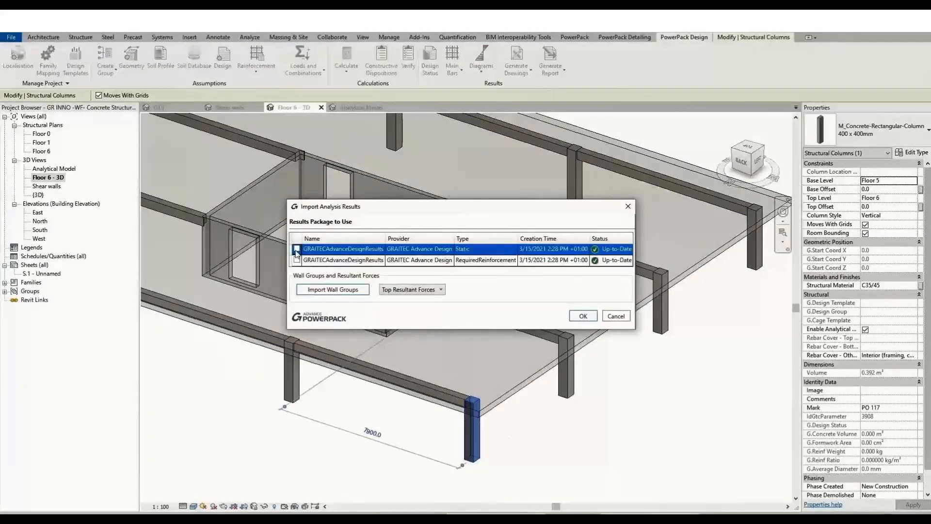
left_click(296, 249)
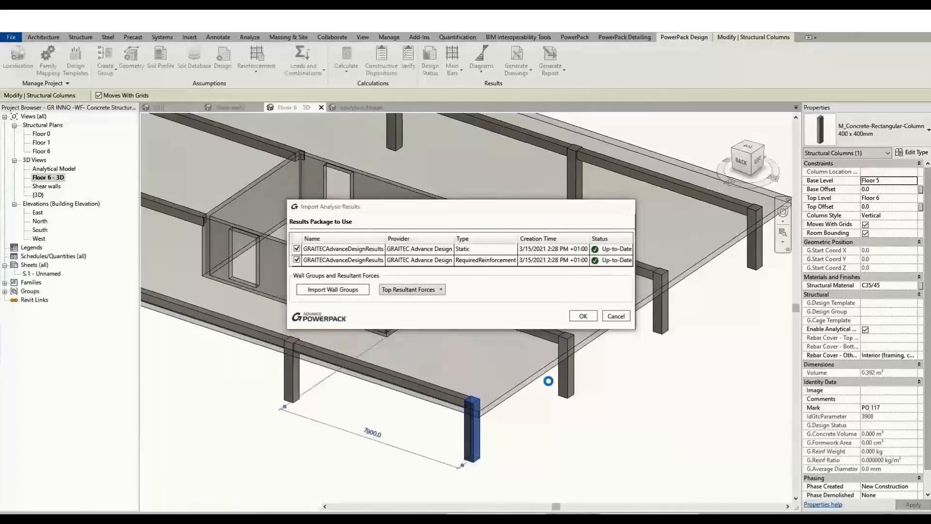
left_click(581, 315)
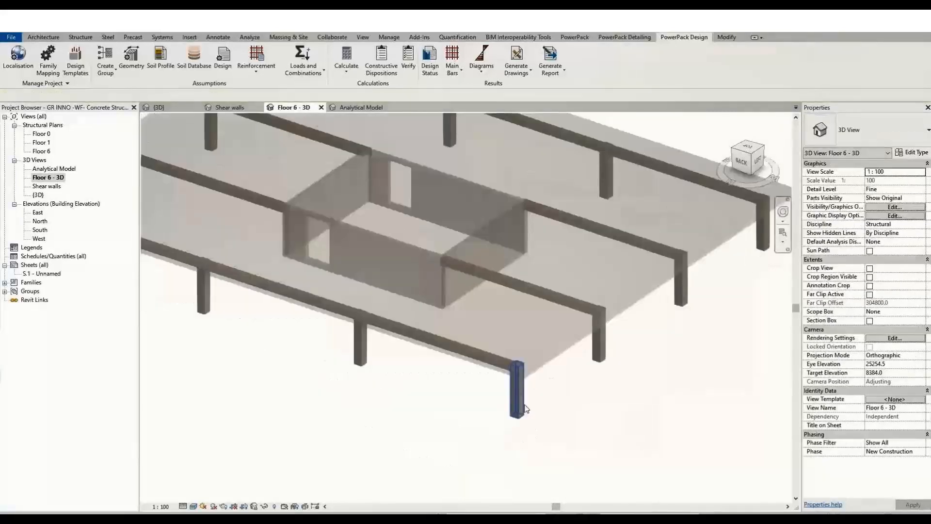
Accept the corner column's dead, live and two seismic load cases, then confirm Reinforced Concrete assumptions.
left_click(521, 386)
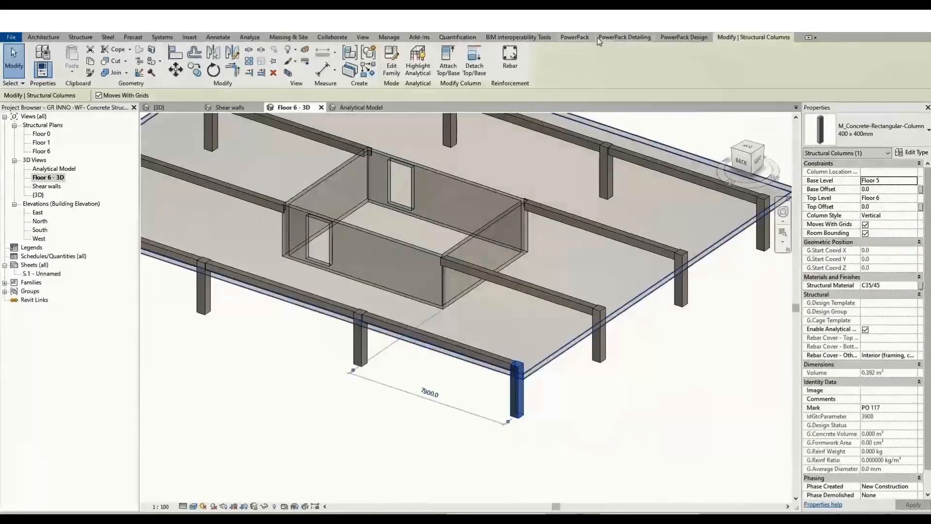
left_click(682, 37)
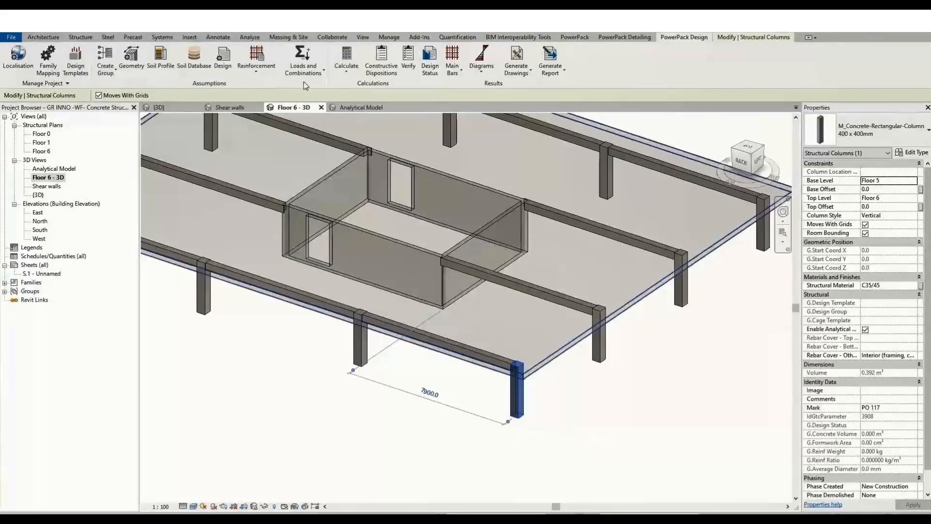
left_click(302, 59)
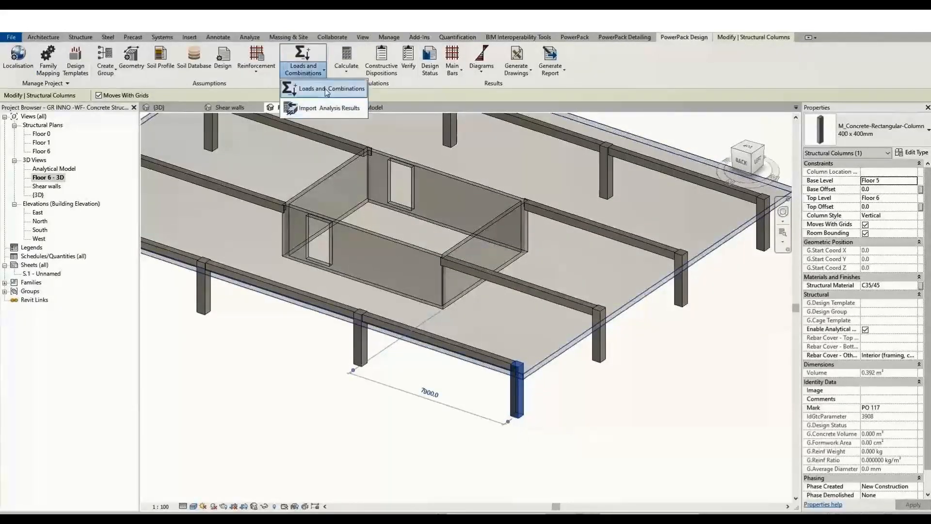
left_click(324, 89)
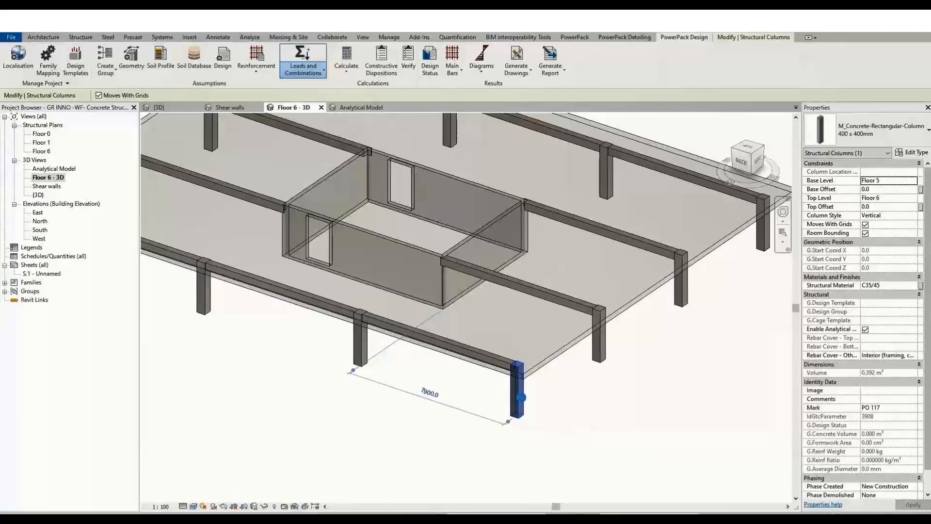
left_click(302, 61)
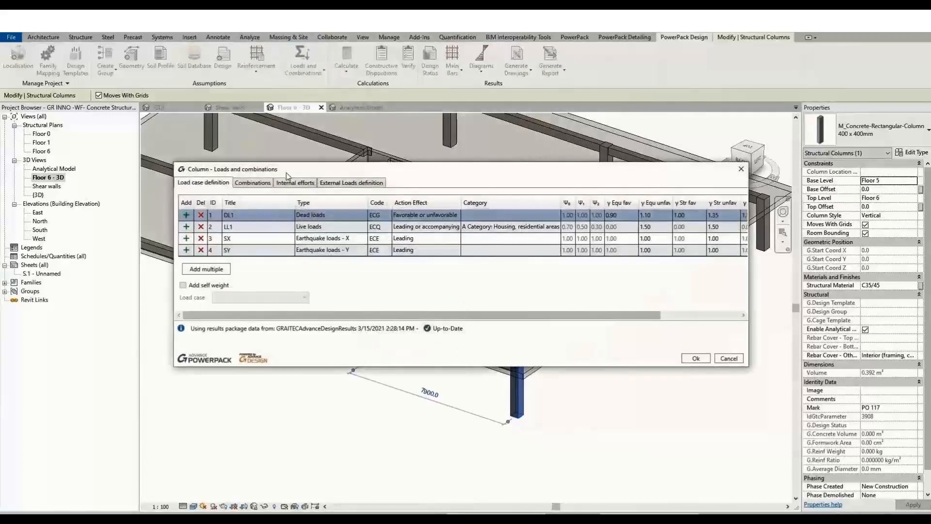
left_click(295, 182)
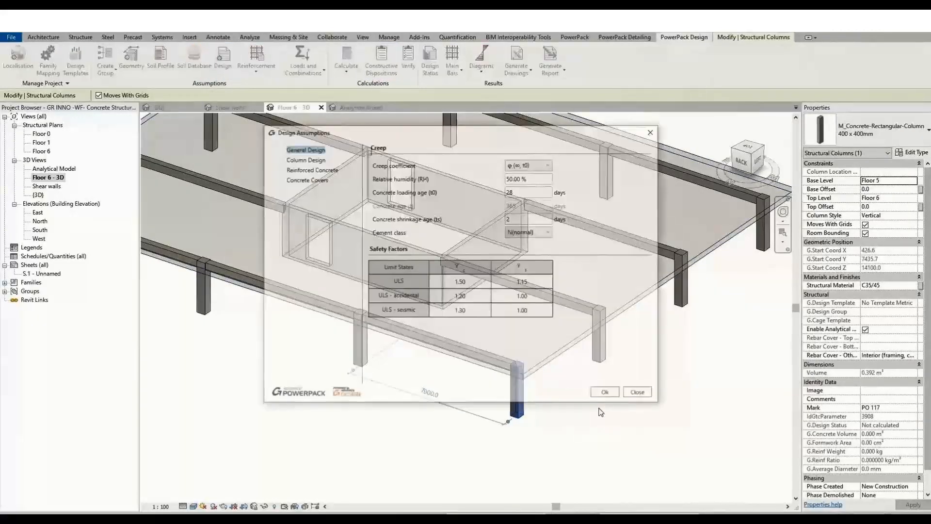
left_click(311, 169)
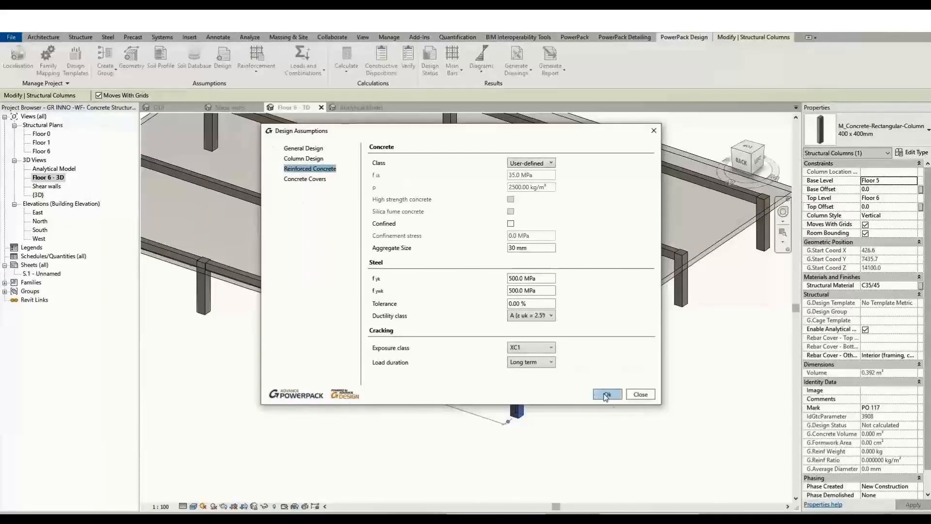
left_click(607, 395)
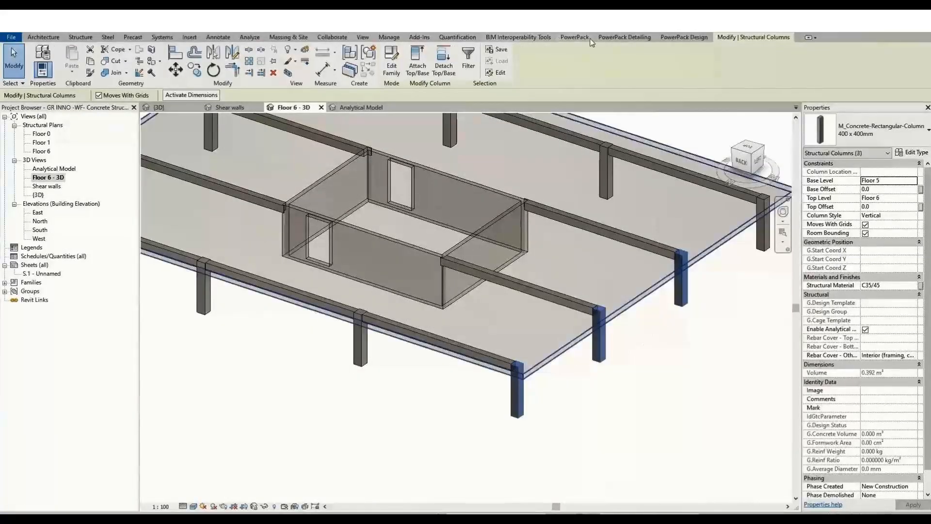
Calculate rebar cages for the three edge columns and close the status report.
left_click(573, 36)
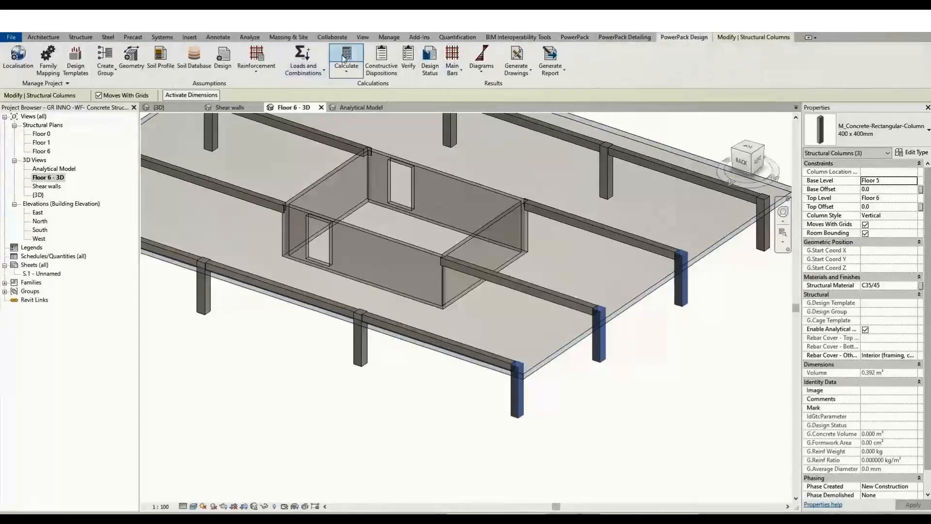
left_click(345, 56)
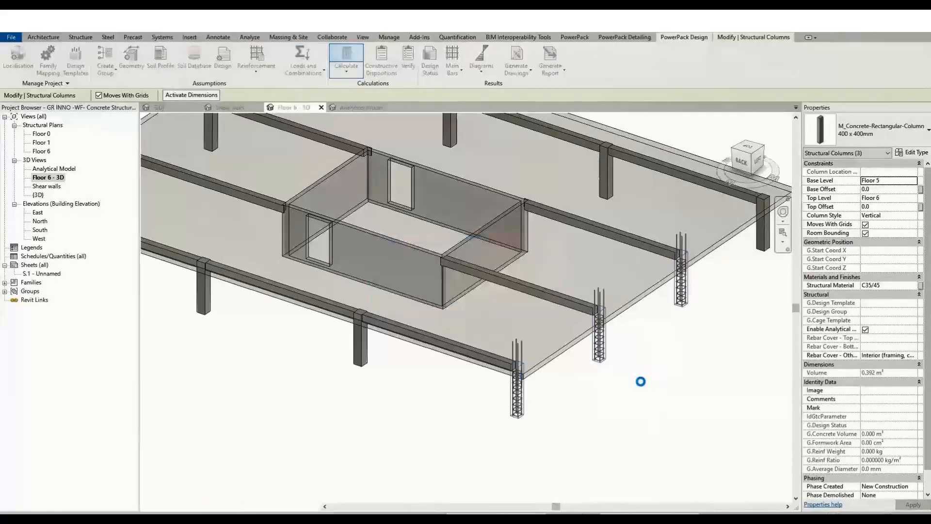
left_click(430, 59)
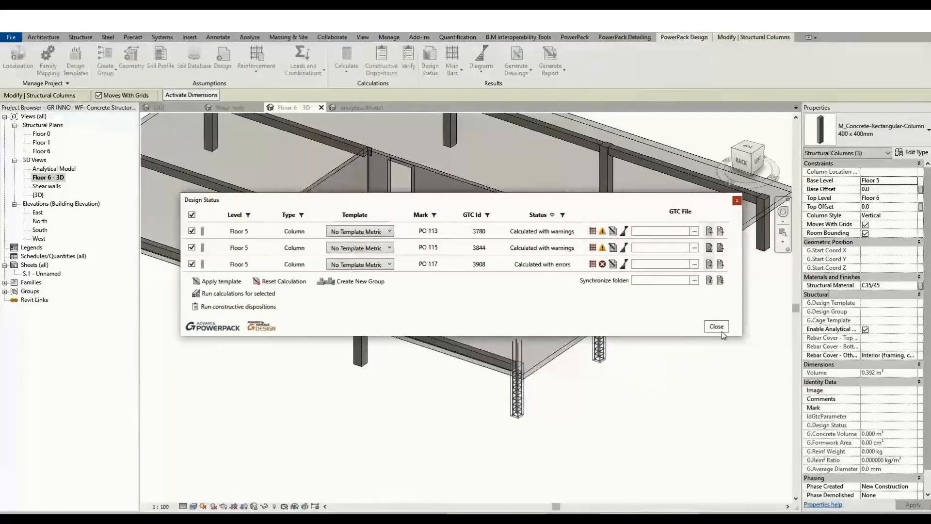
left_click(717, 326)
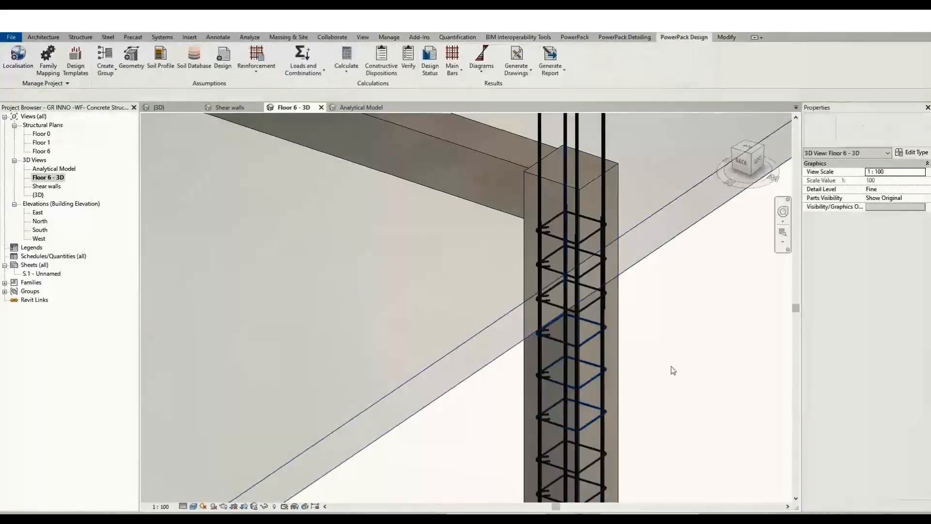
Calculate the interior beam's reinforcement, closing its status report and join-order warning.
left_click(576, 275)
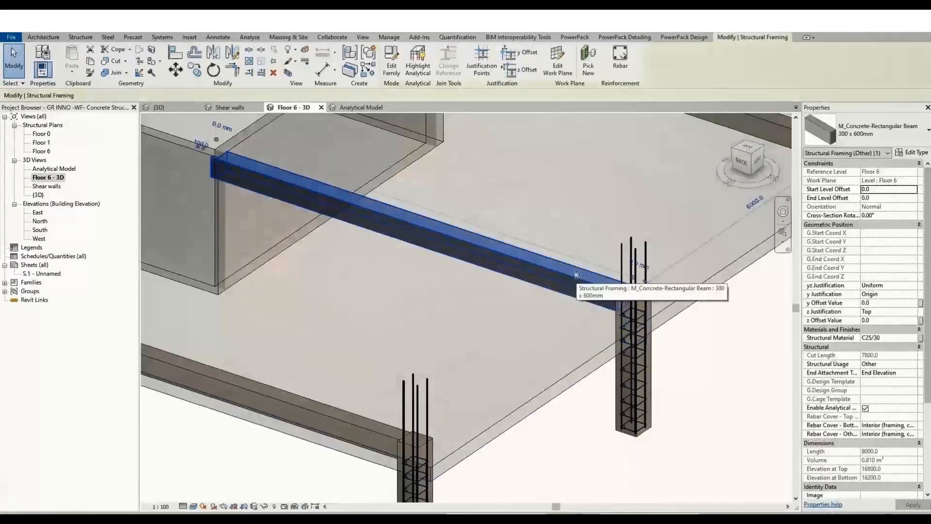
left_click(683, 37)
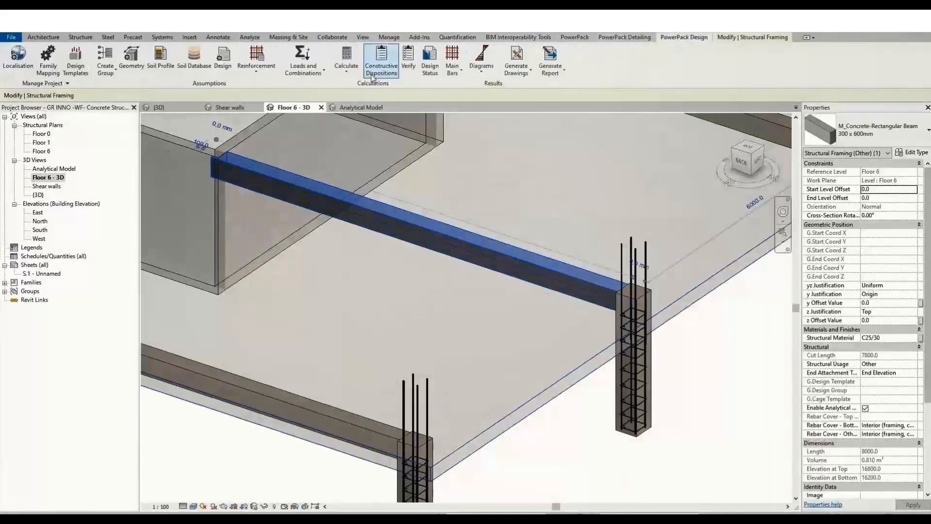
left_click(347, 59)
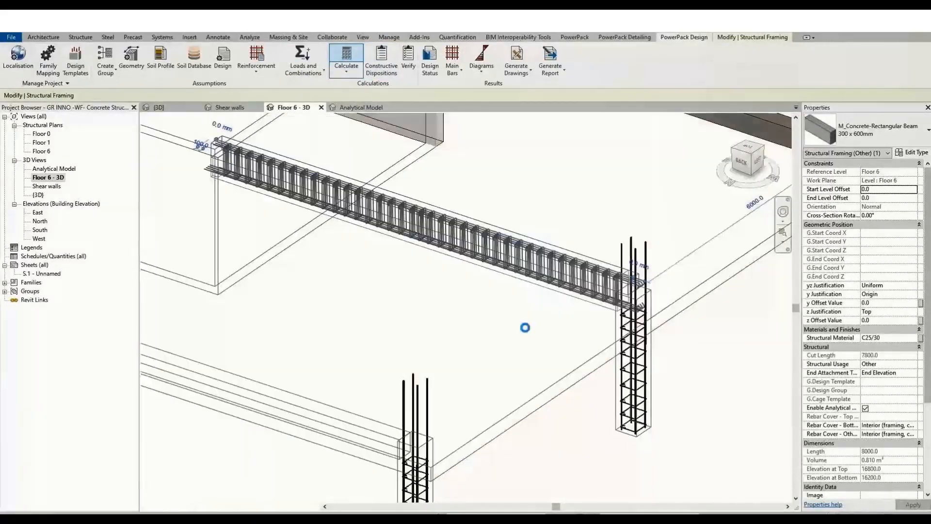
left_click(429, 59)
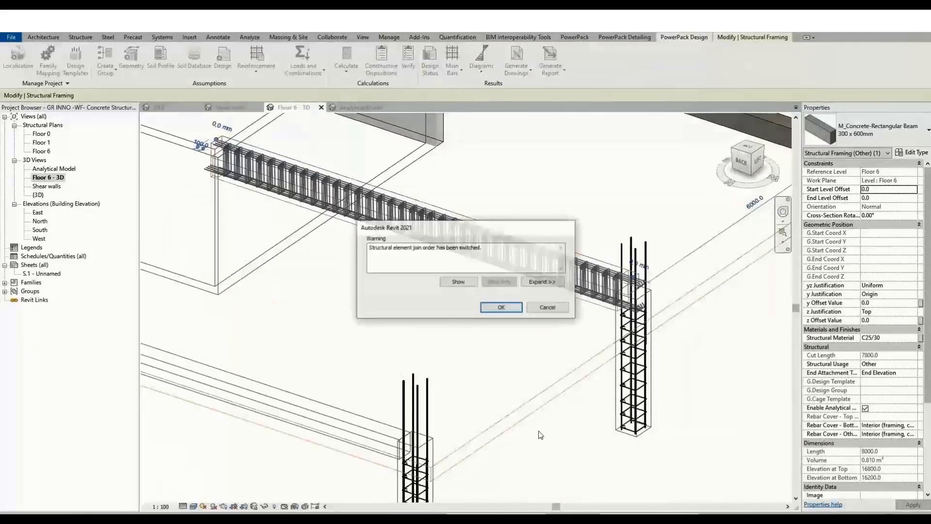
left_click(500, 307)
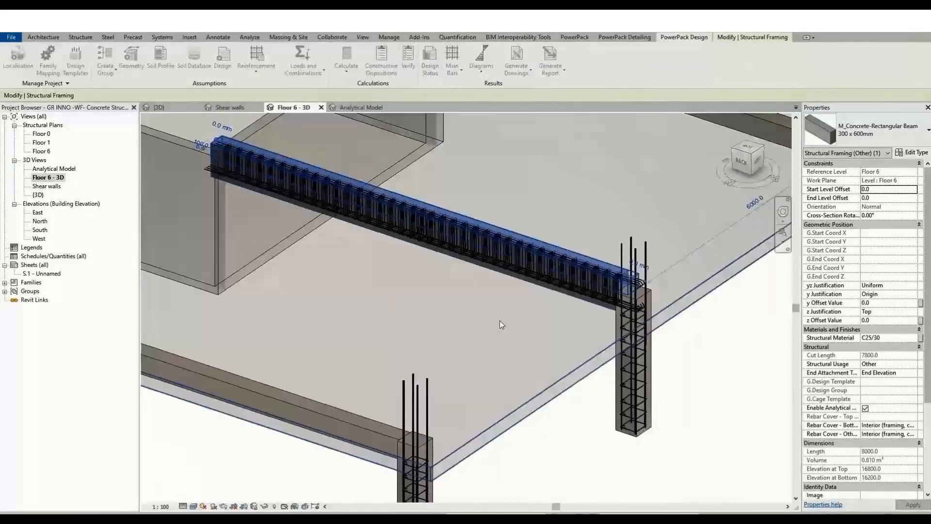
Calculate the long edge beam's reinforcement, closing its status report and join-order warning.
left_click_drag(499, 324, 602, 384)
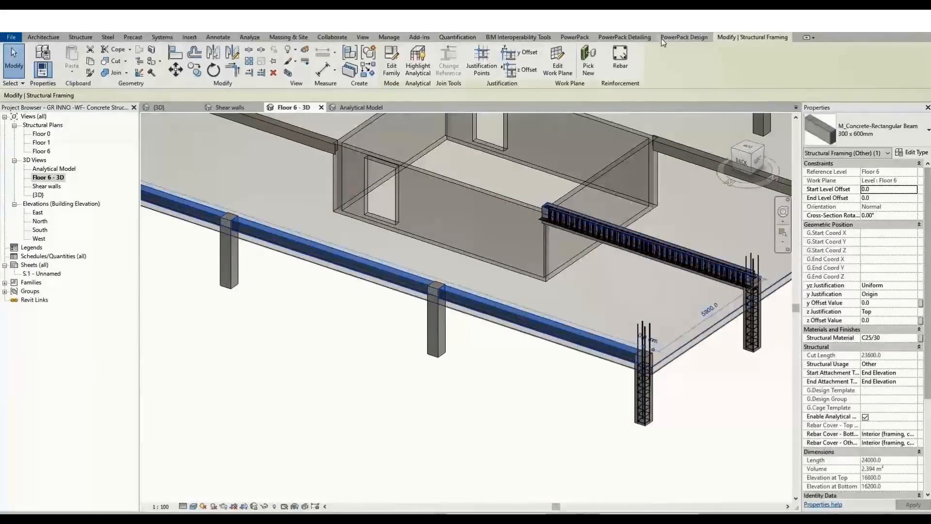
left_click(683, 36)
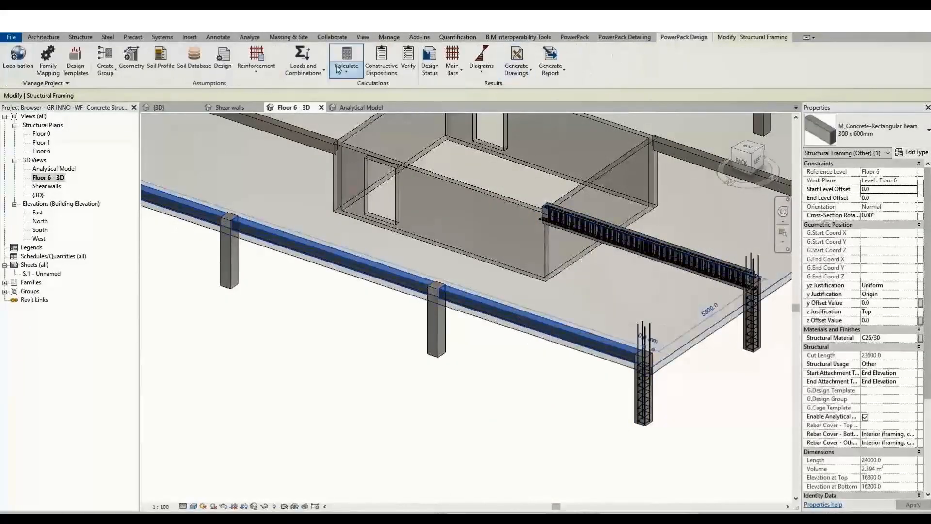
left_click(345, 59)
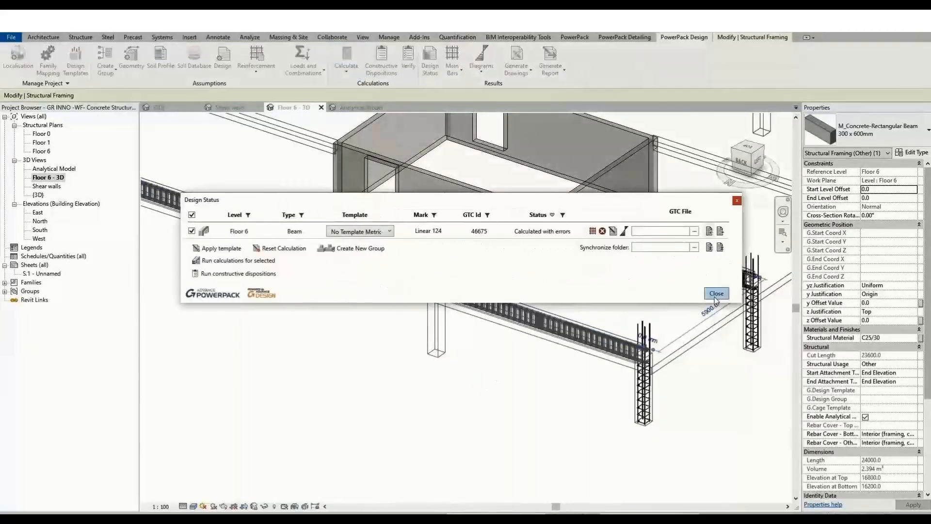
left_click(715, 293)
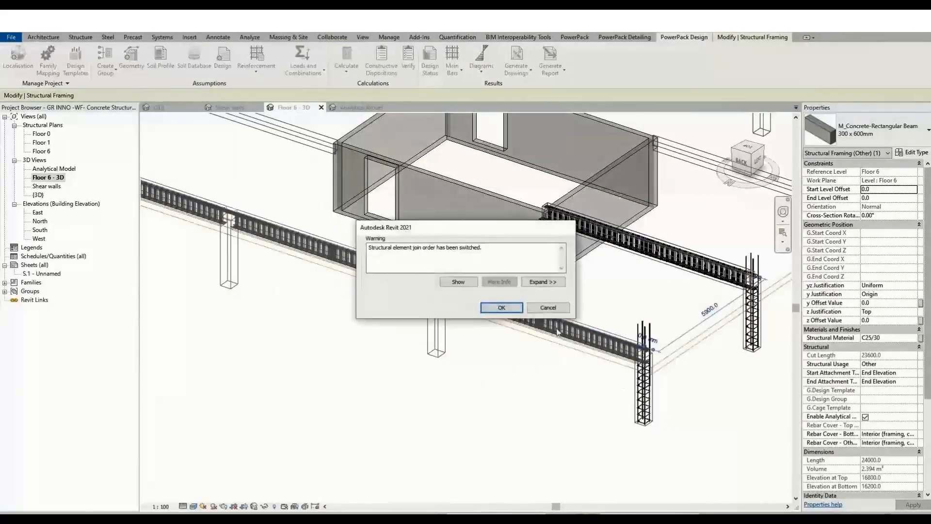
left_click(500, 308)
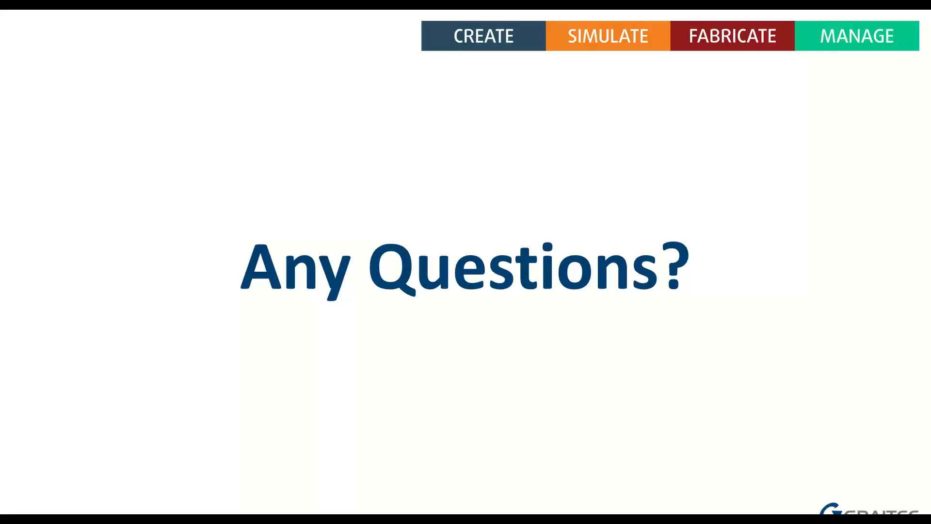
Advance to the 'Coming up…' slide promoting the 10 December 2021 Revit and Advance Design concrete webinar.
key("Right")
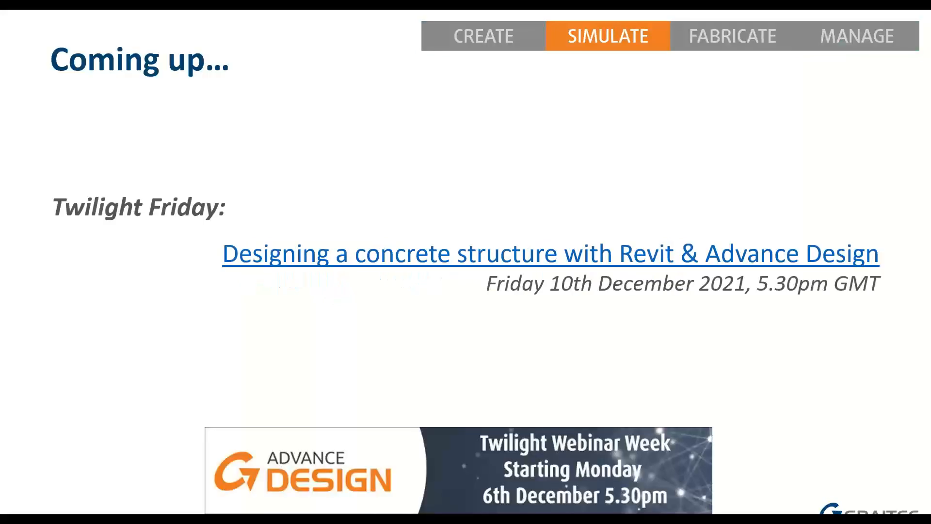